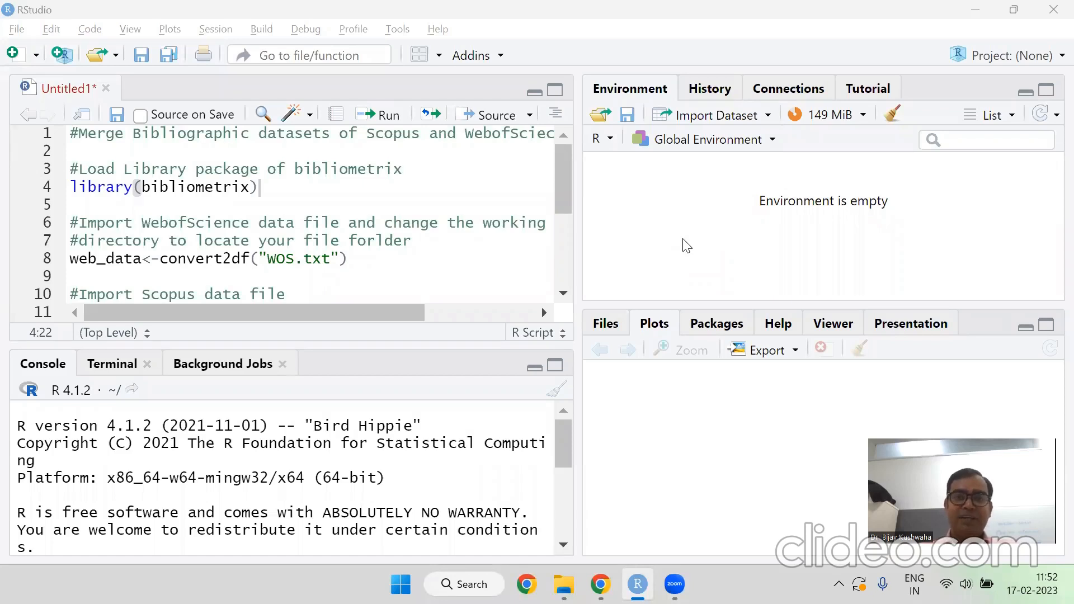
mouse_move(373, 254)
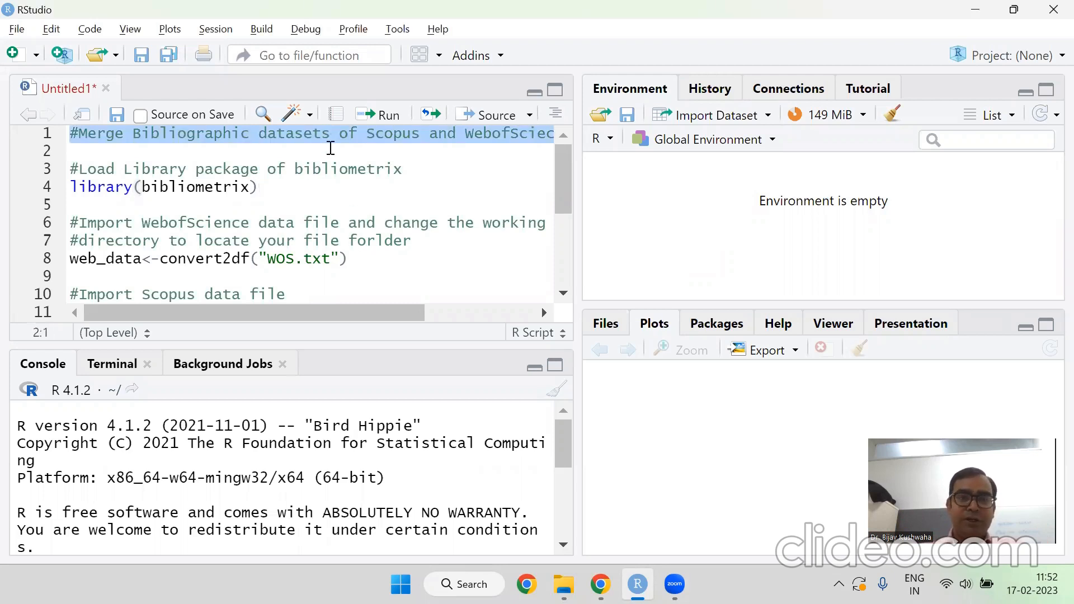
Step: Run the Influencer Marketing document search in Scopus and select all 605 results
click(72, 152)
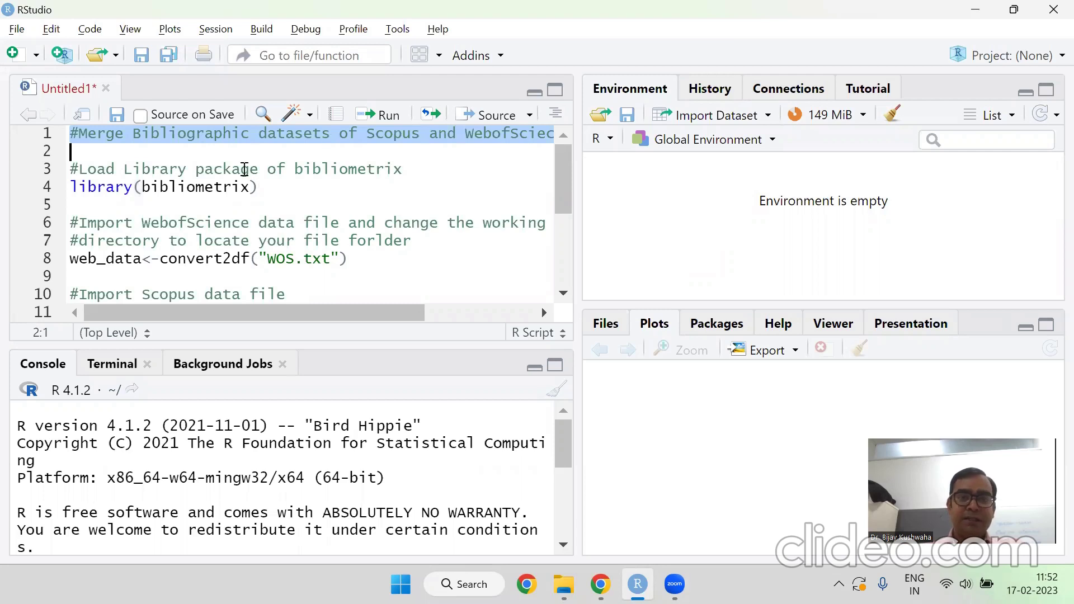
click(600, 584)
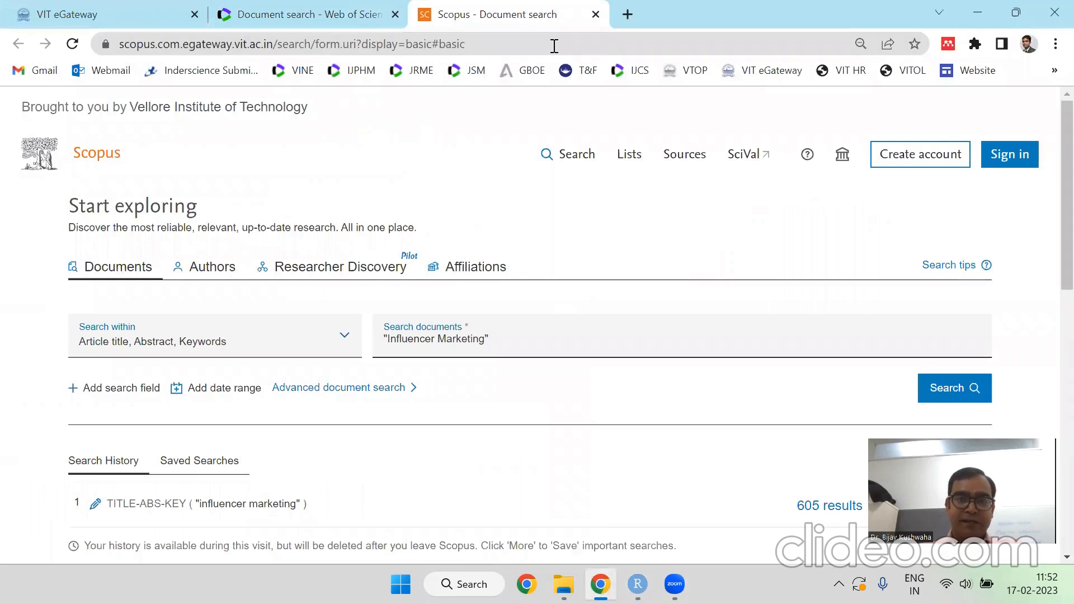
mouse_move(587, 346)
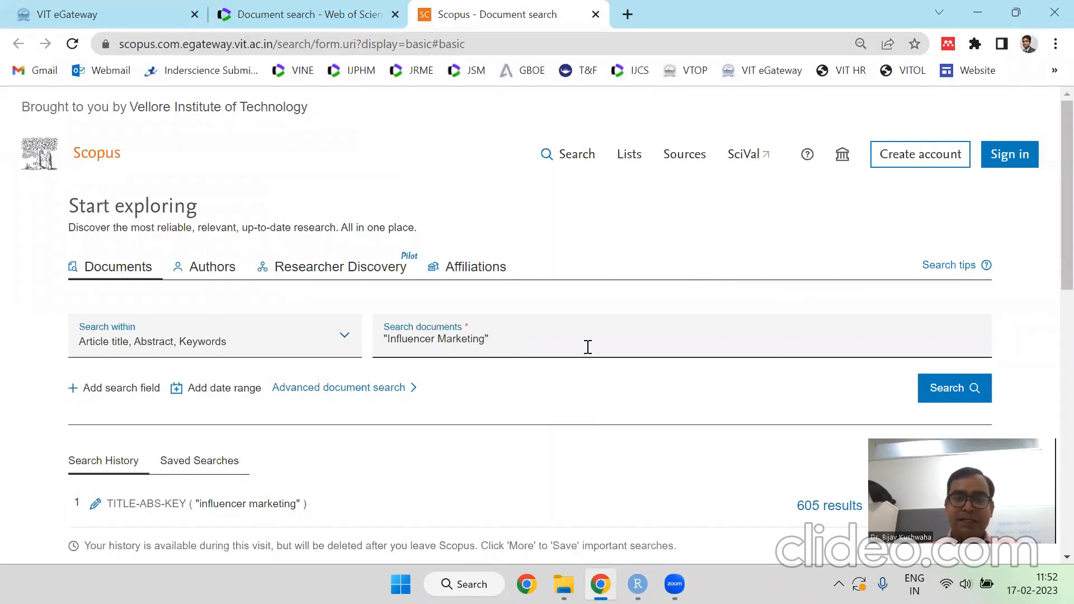
click(953, 388)
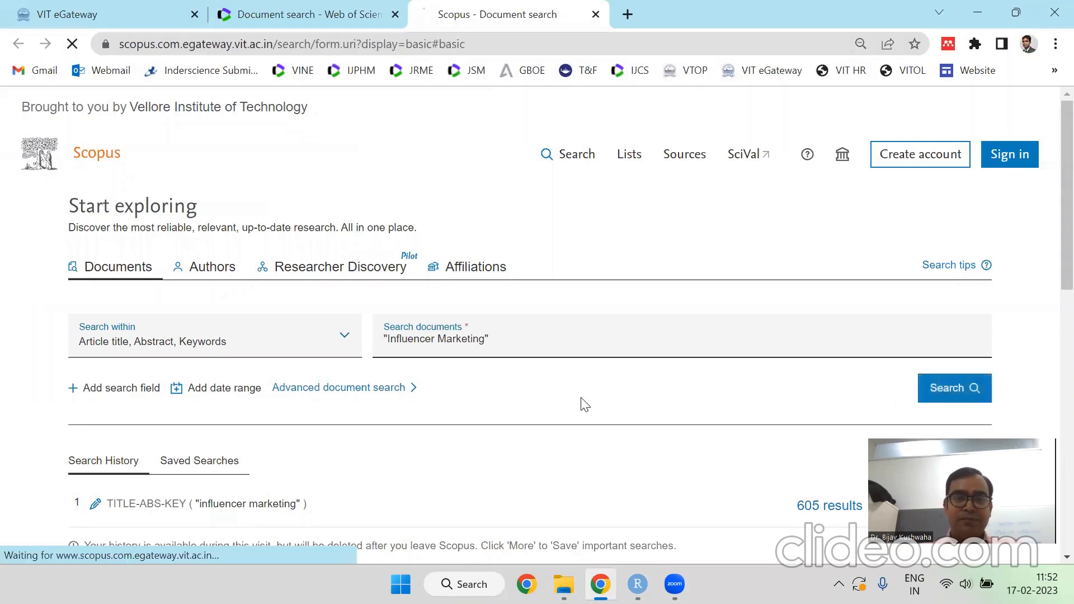
click(953, 388)
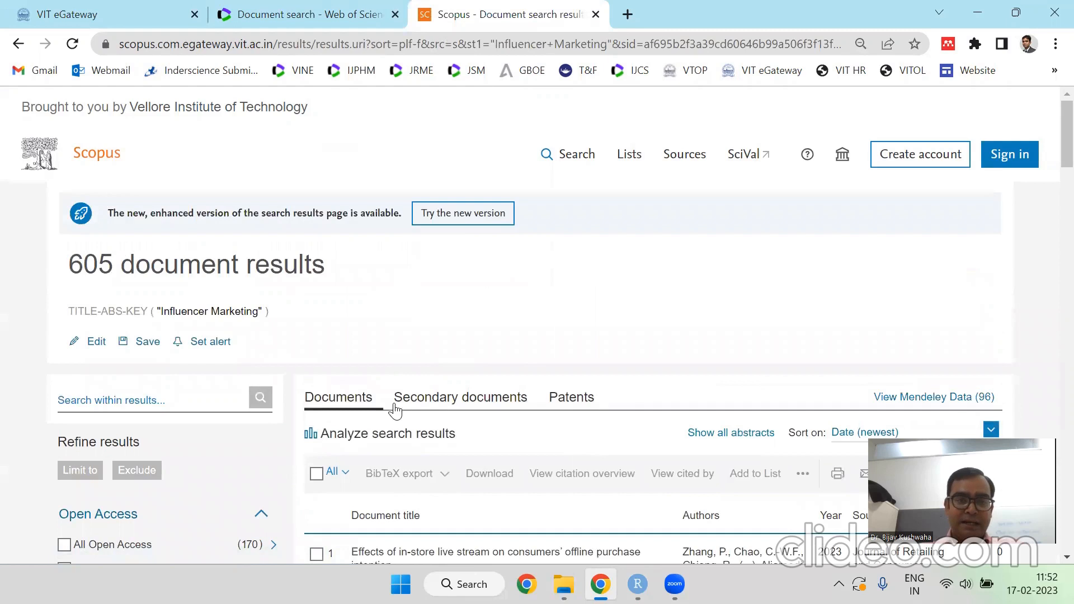
scroll(down, 3)
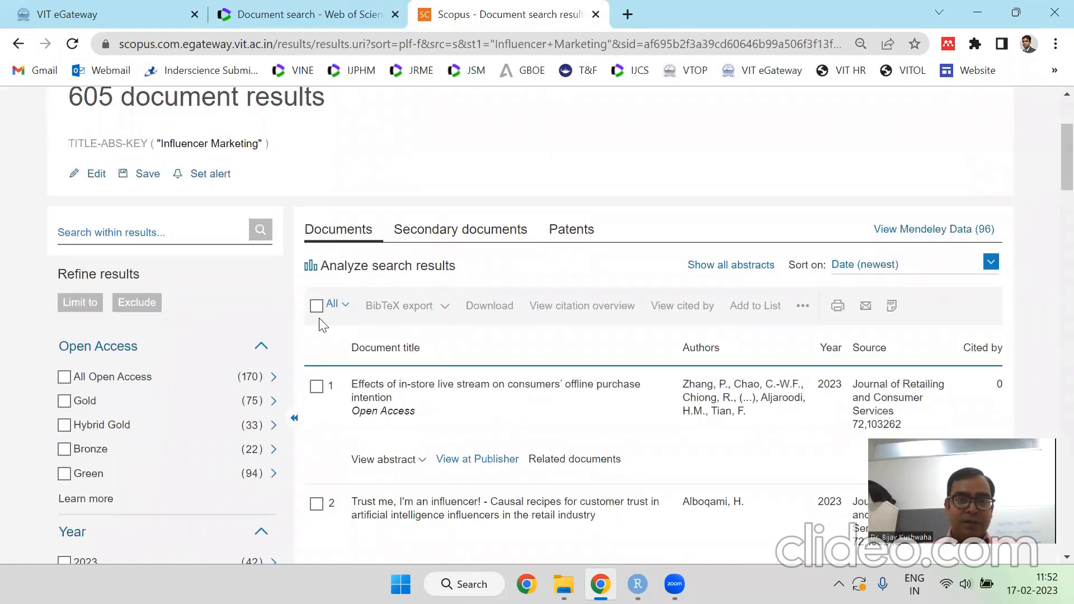
click(316, 305)
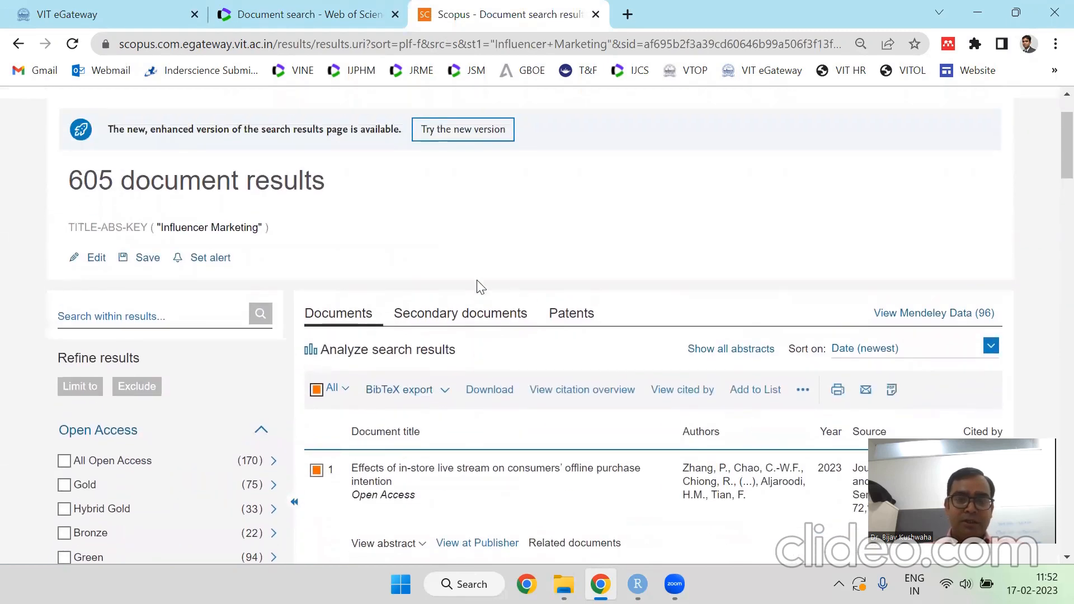
mouse_move(445, 392)
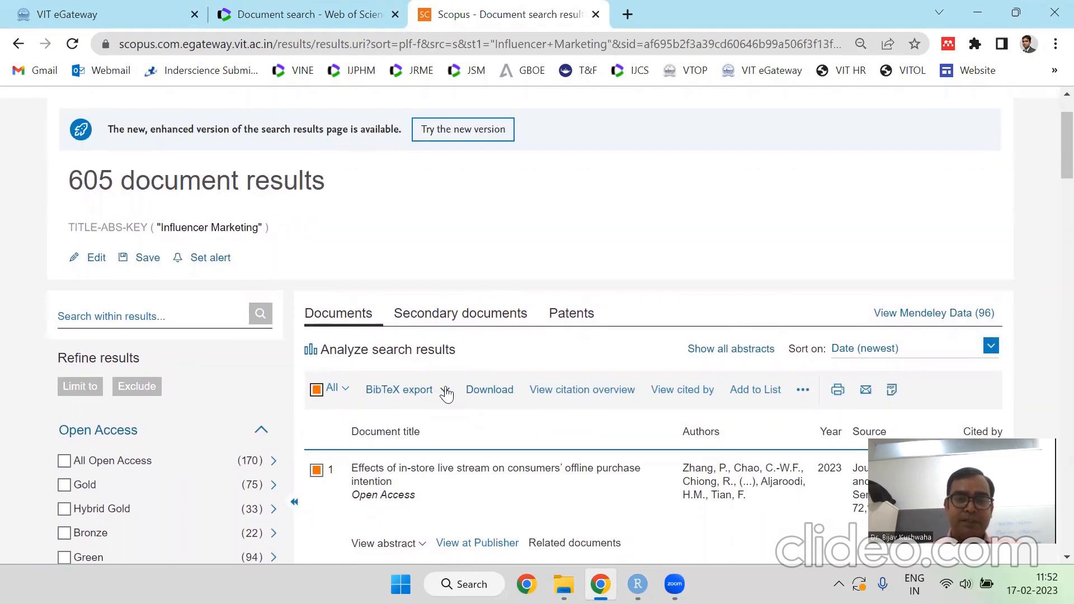
Step: Export the selected results as a BibTeX file with every information field included
click(398, 389)
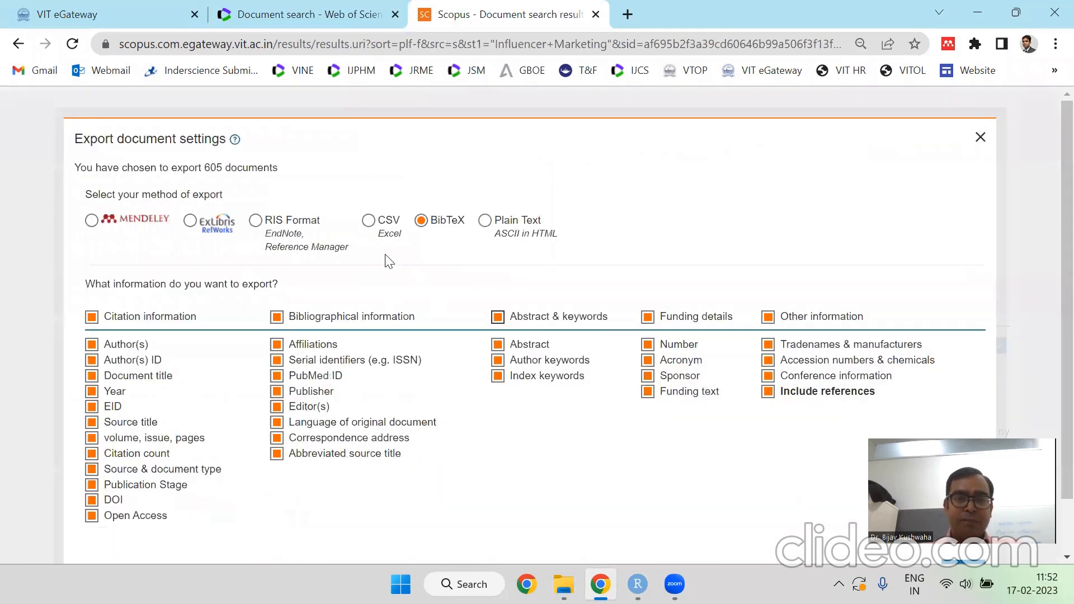
mouse_move(971, 418)
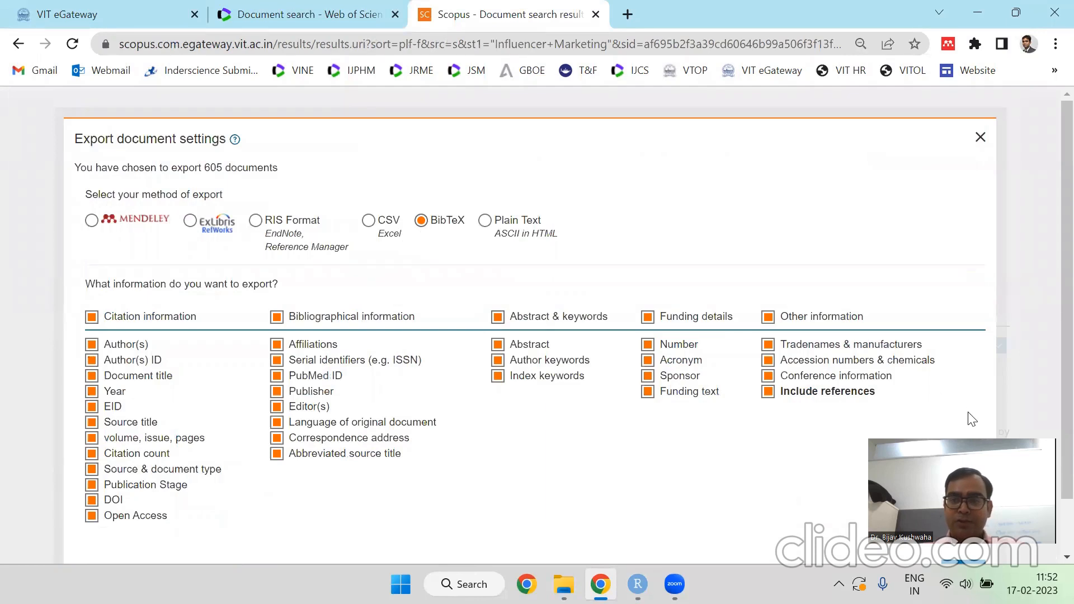
mouse_move(815, 491)
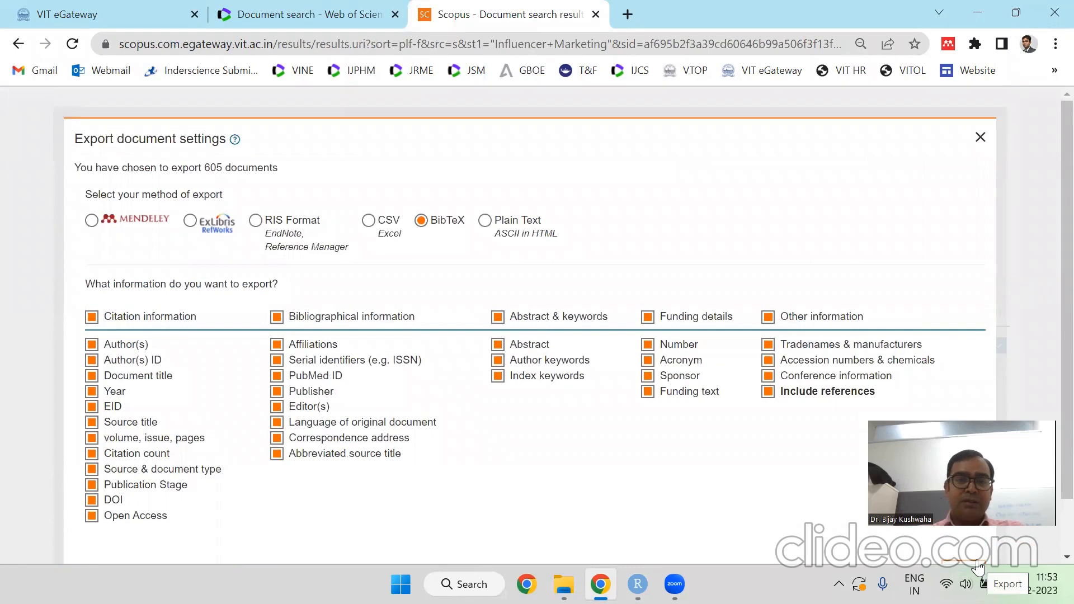
click(1006, 584)
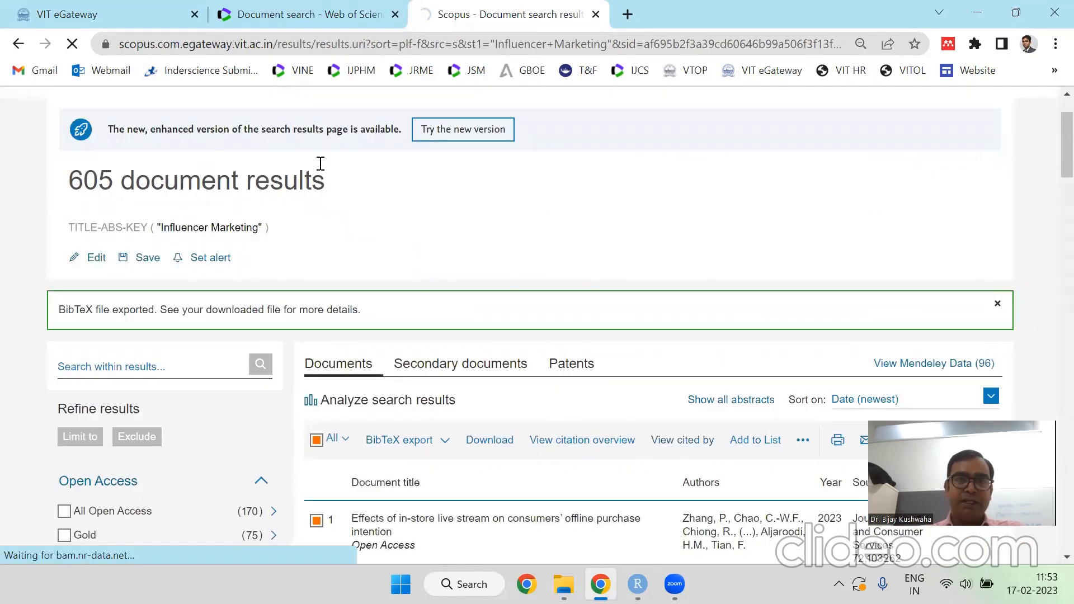
click(304, 13)
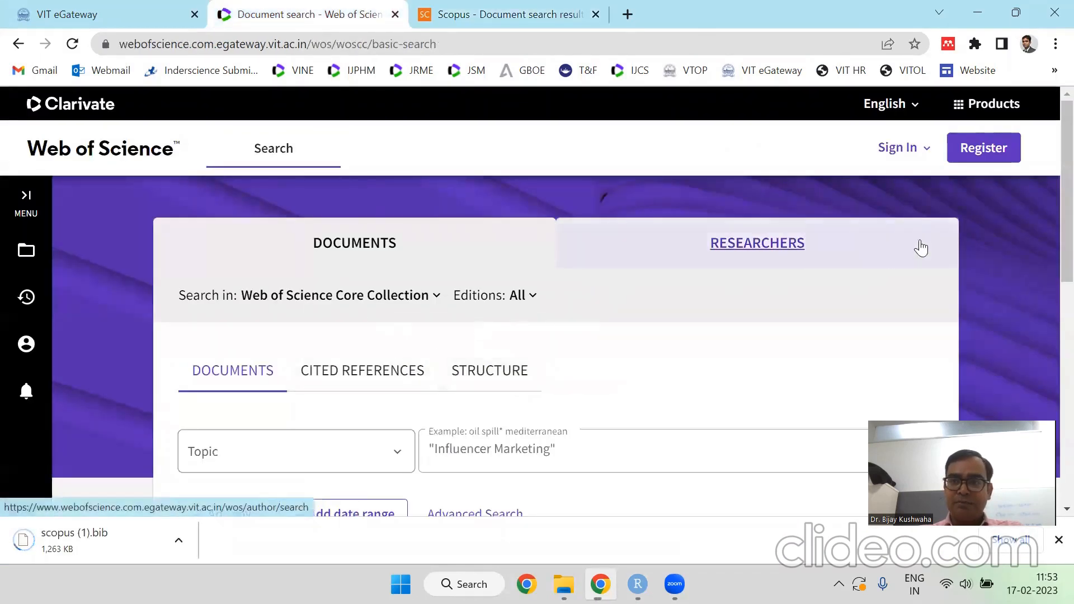
Step: Run the Influencer Marketing topic search and choose plain text file export
scroll(down, 3)
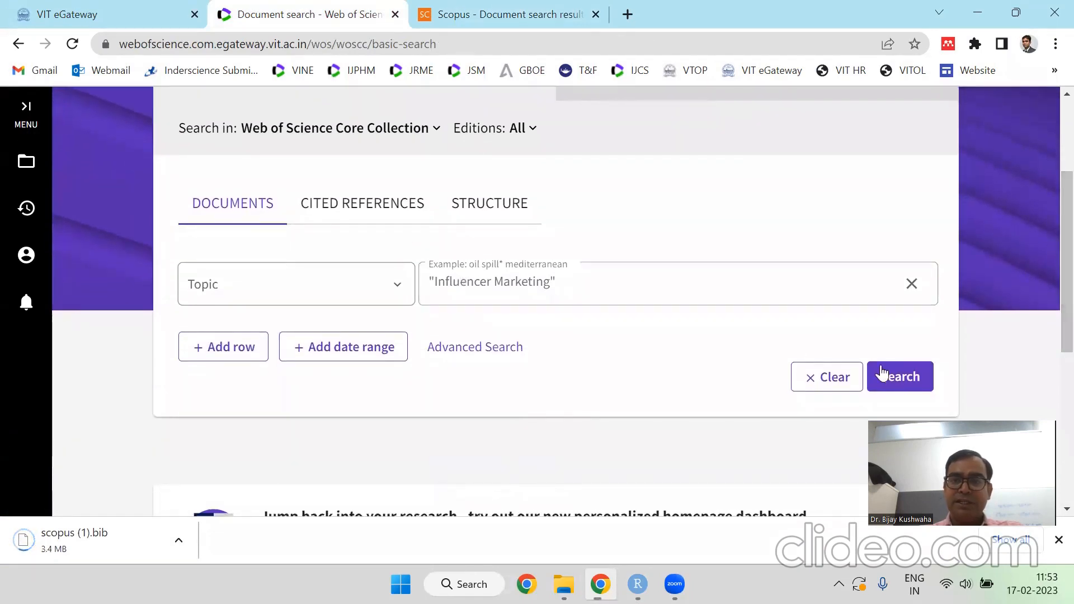
click(899, 376)
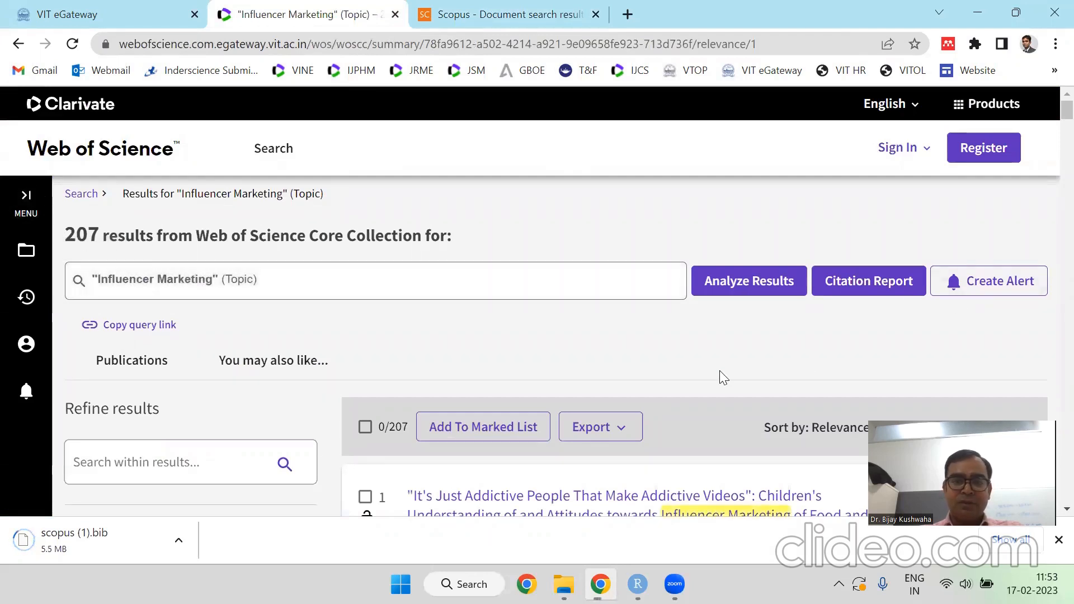
click(591, 427)
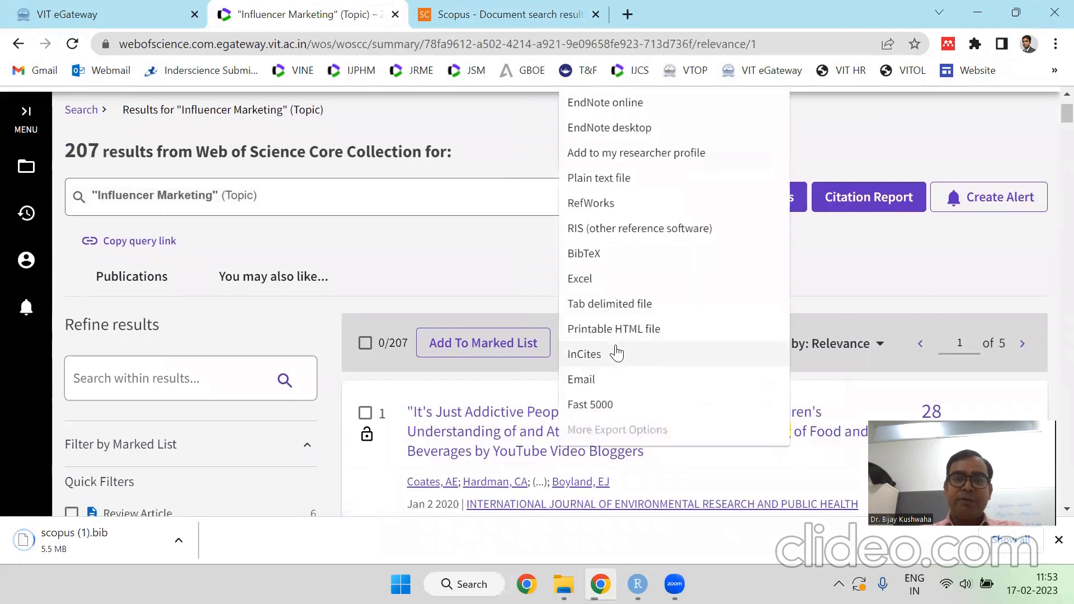
mouse_move(623, 259)
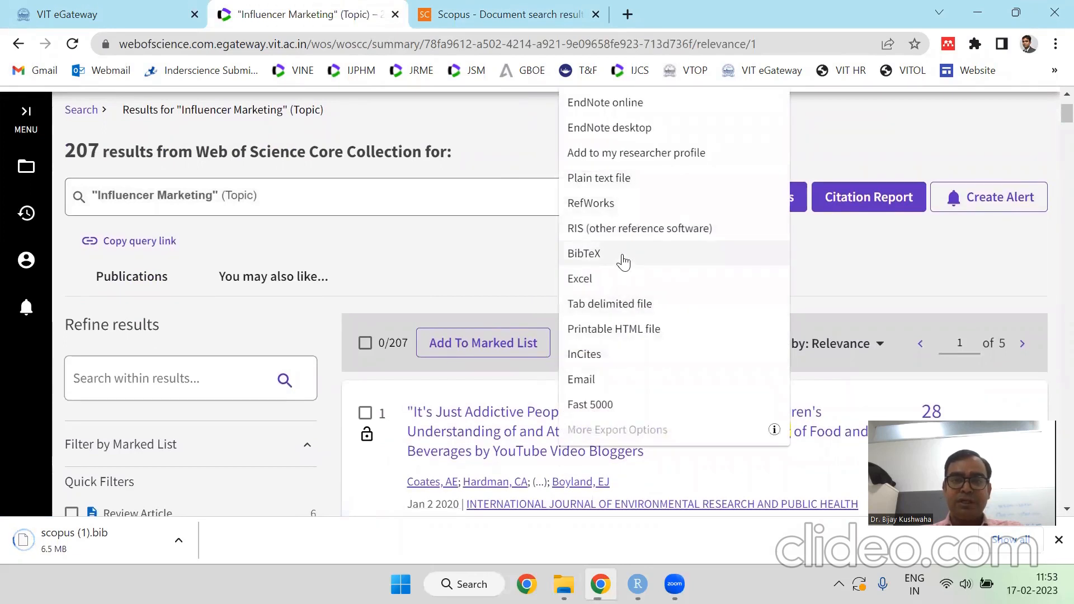
click(598, 178)
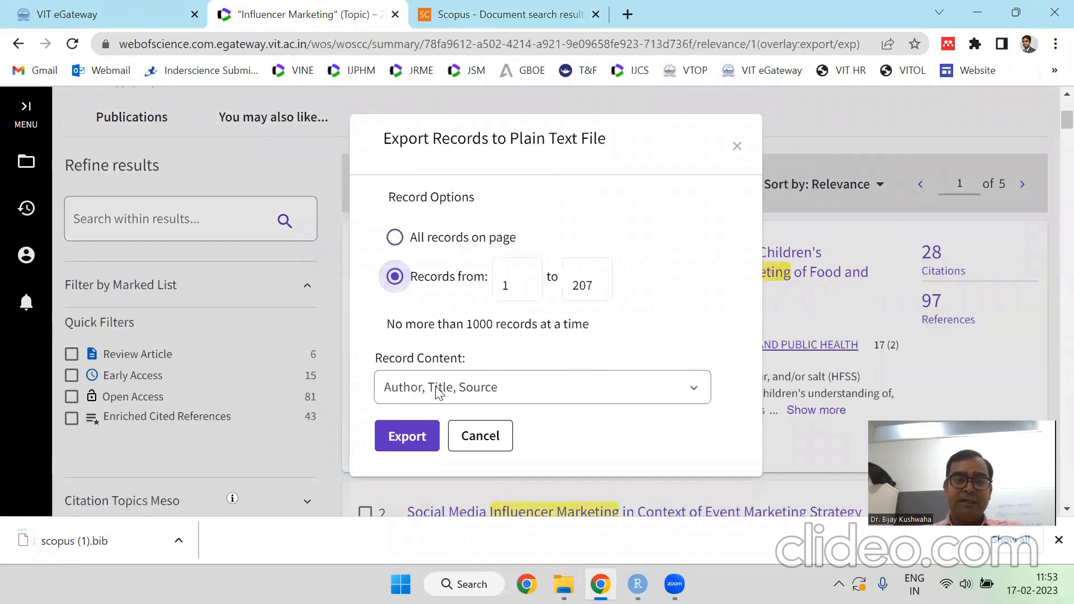
Step: Export records 1 to 207 with Full Record content to savedrecs.txt and locate it
click(542, 386)
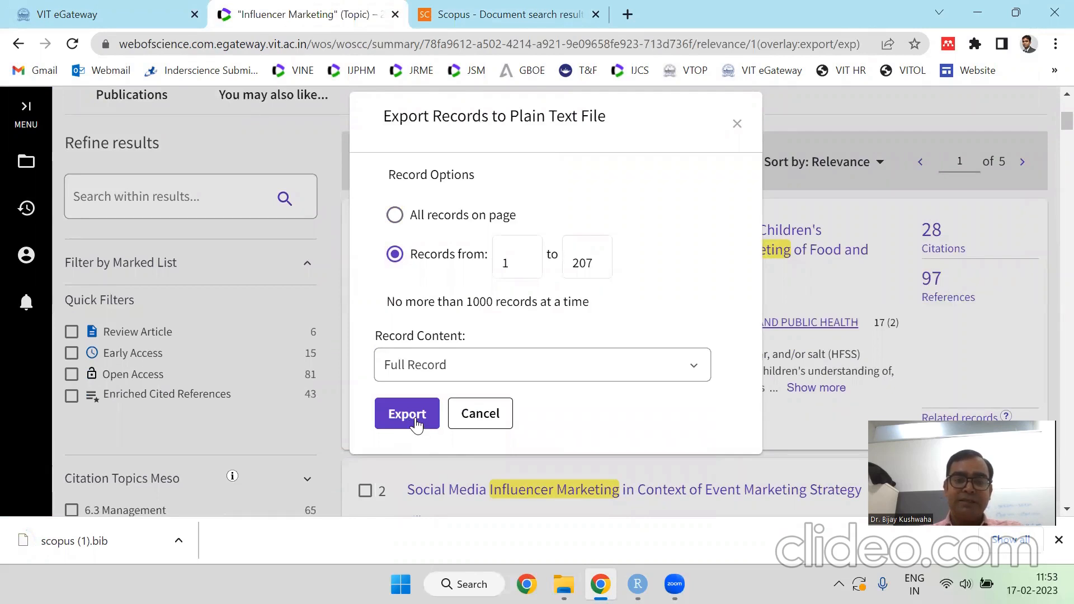
click(407, 413)
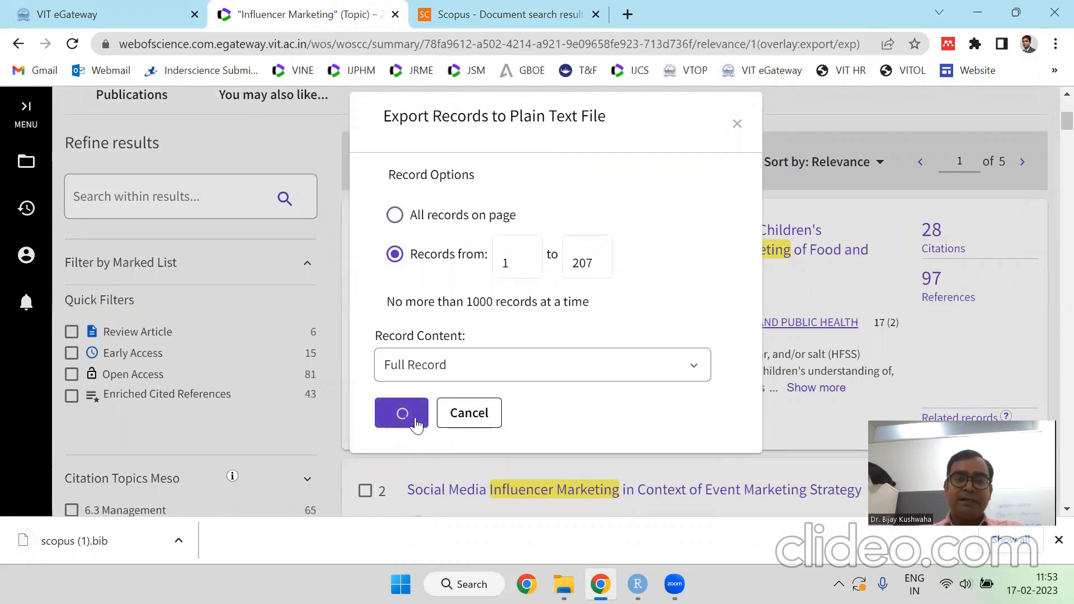
click(401, 413)
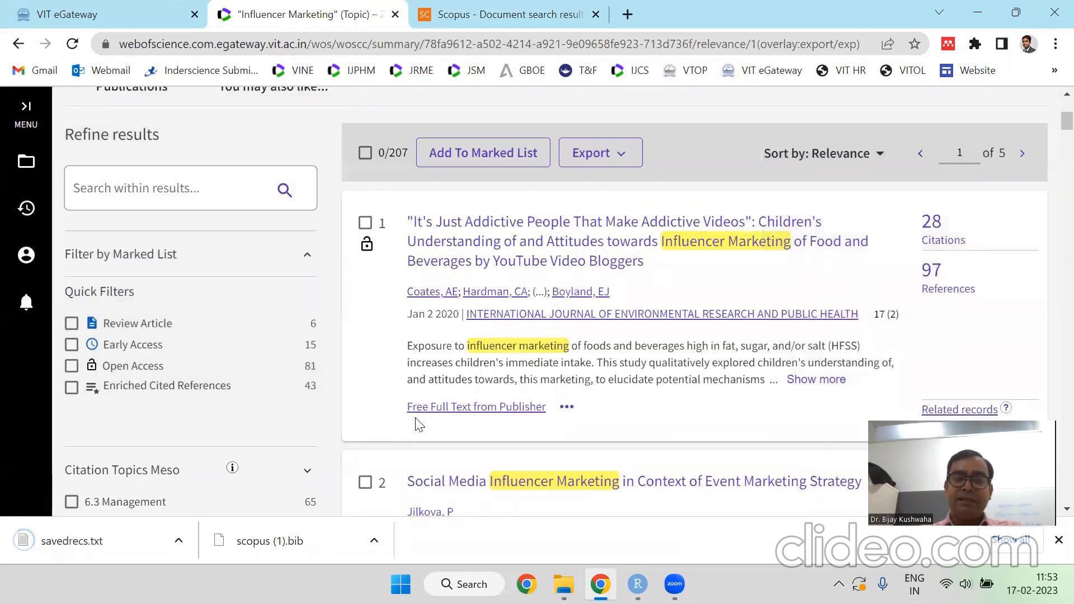
mouse_move(357, 451)
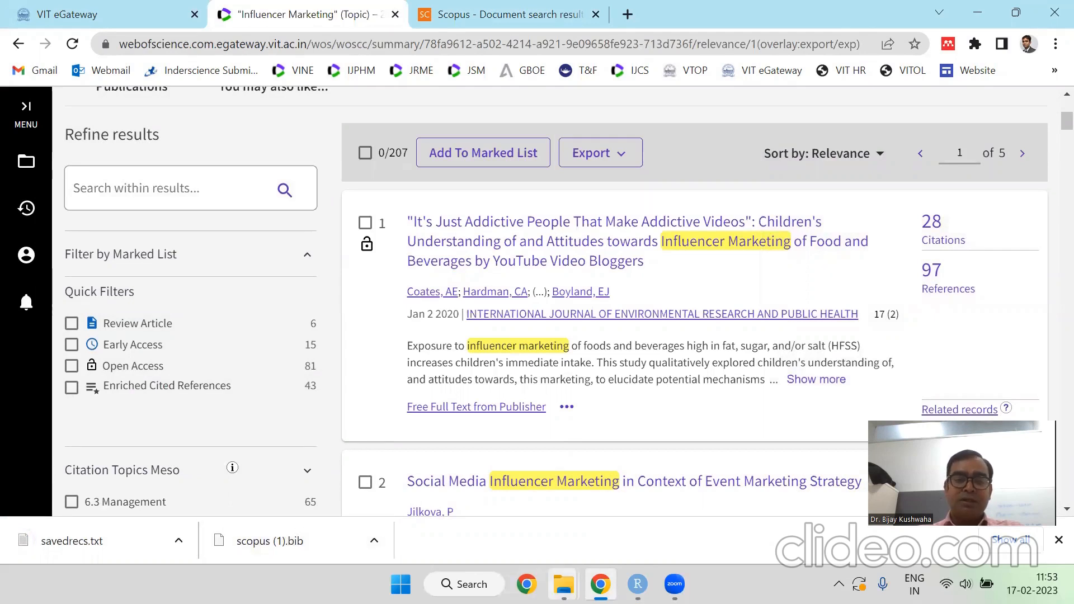
click(563, 584)
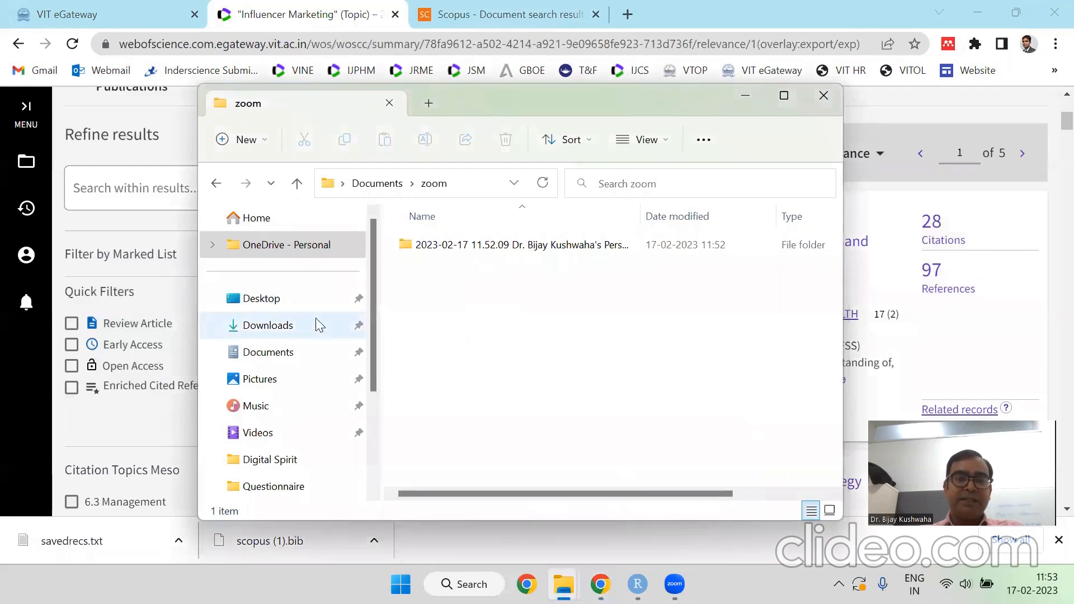
mouse_move(285, 347)
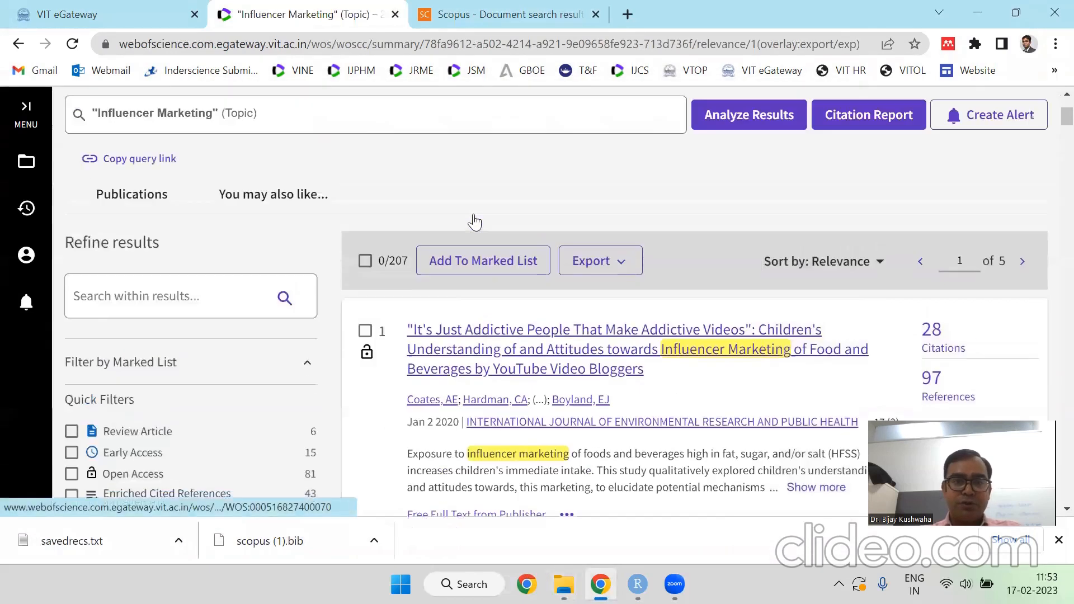
scroll(up, 3)
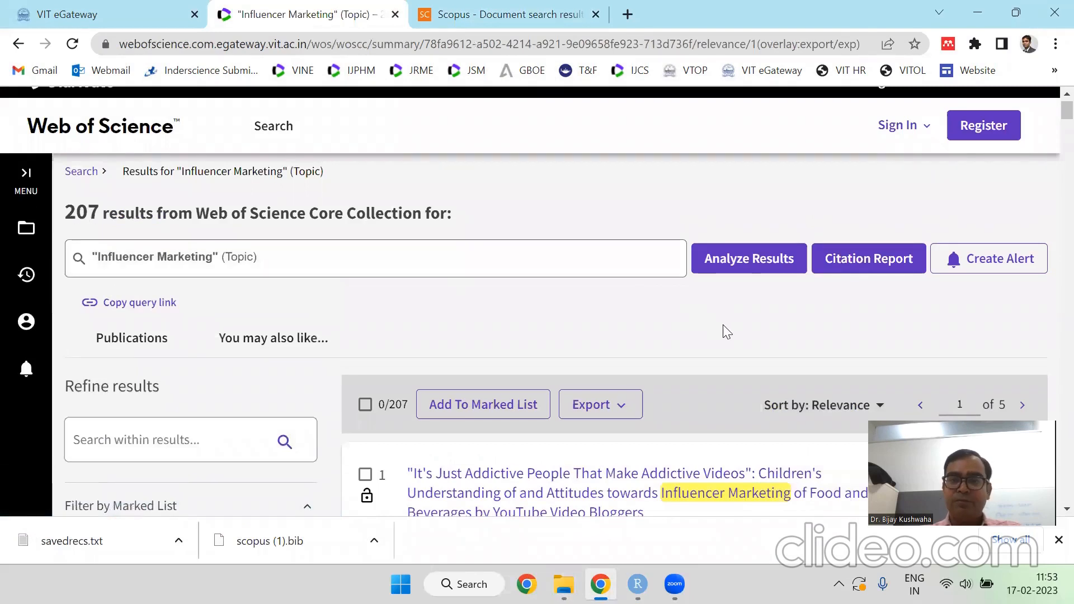
Step: Return to the Scopus results page confirming the 605-record BibTeX export
click(506, 13)
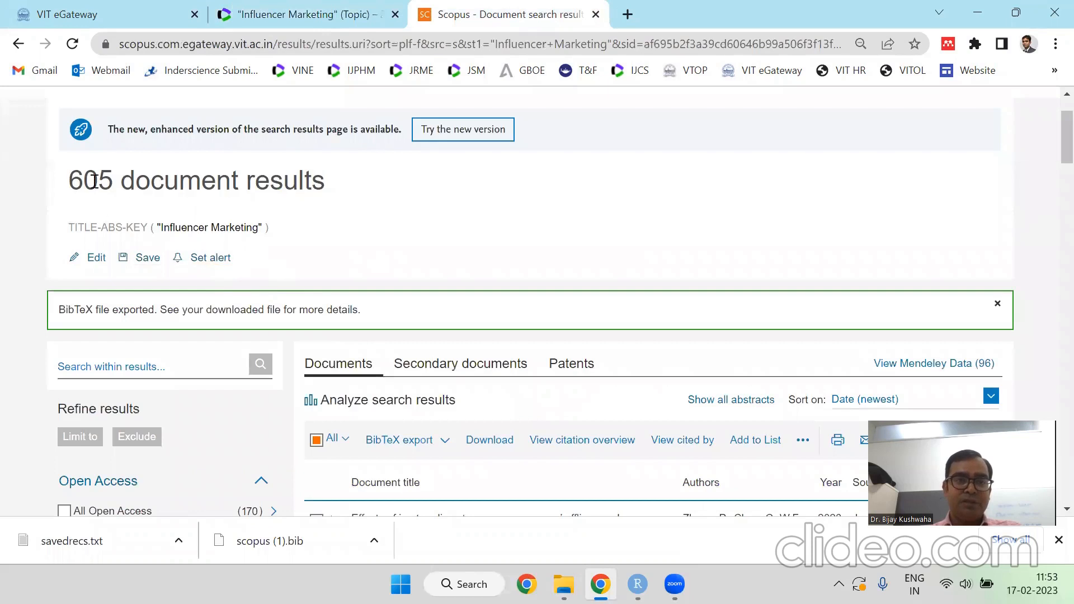
mouse_move(600, 585)
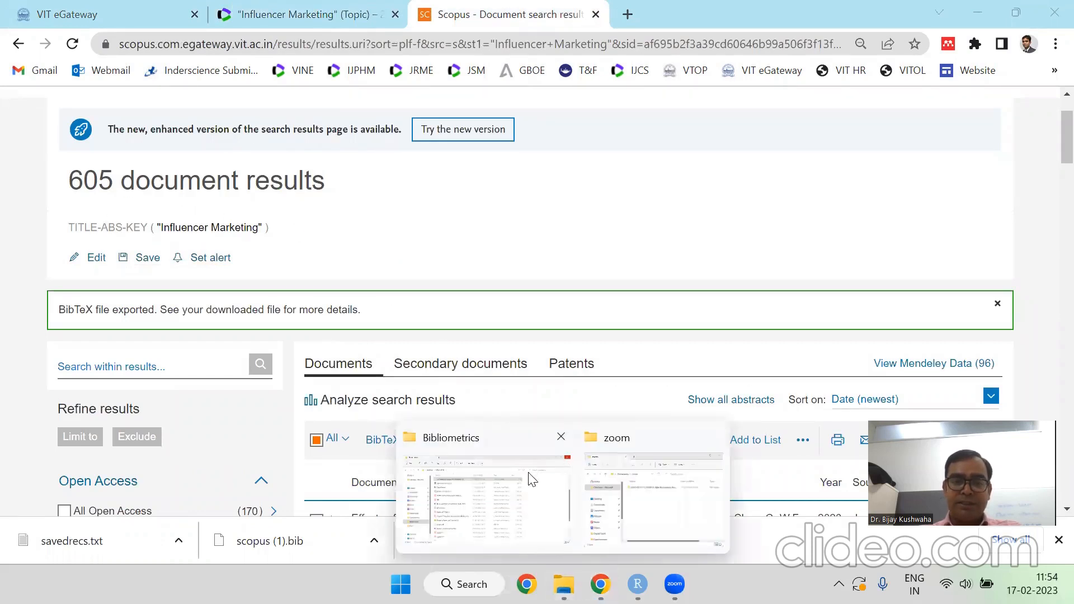
Step: In Downloads, select the older same-day WOS, scopus.bib, combined and .Rhistory files for removal
click(484, 493)
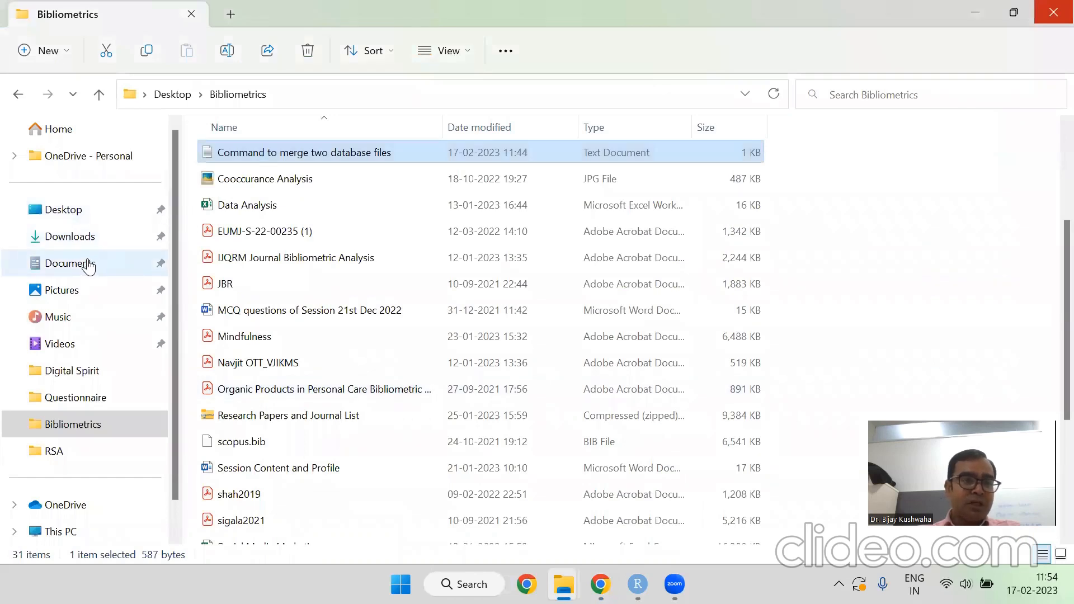
click(69, 236)
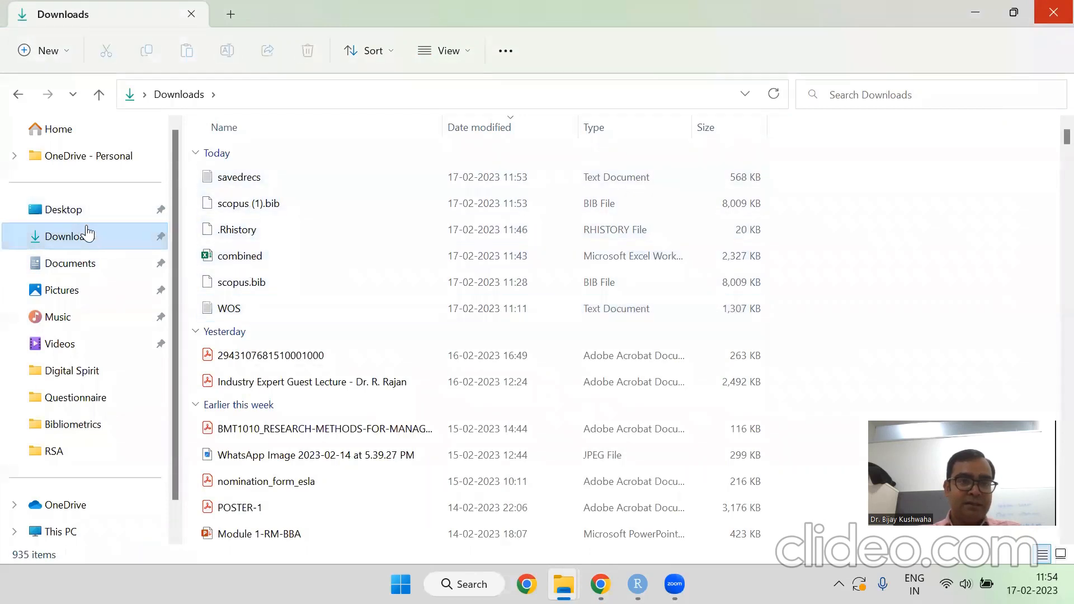
mouse_move(240, 288)
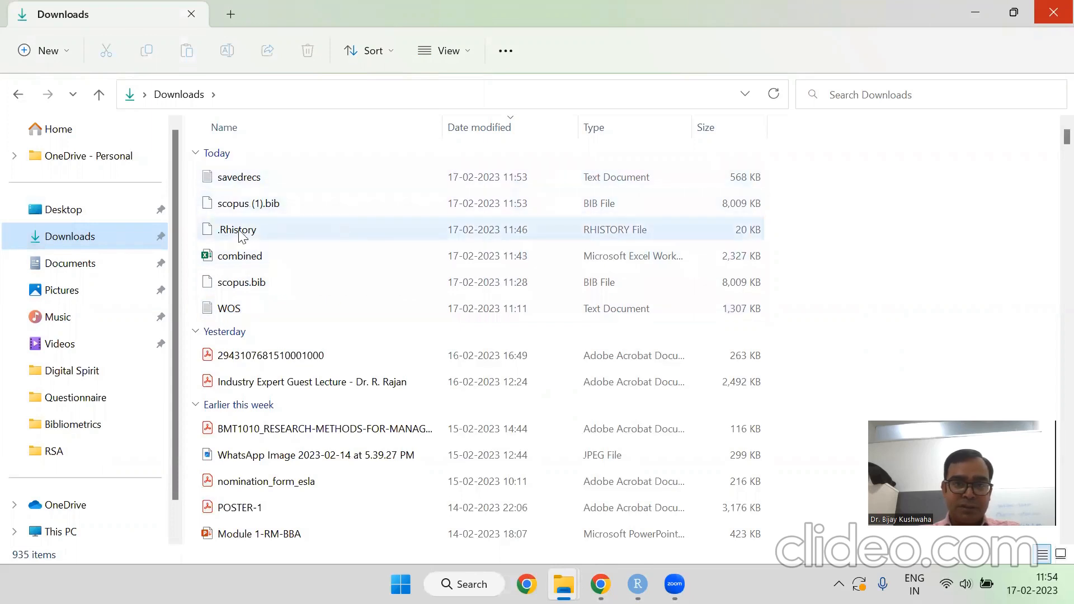
click(228, 307)
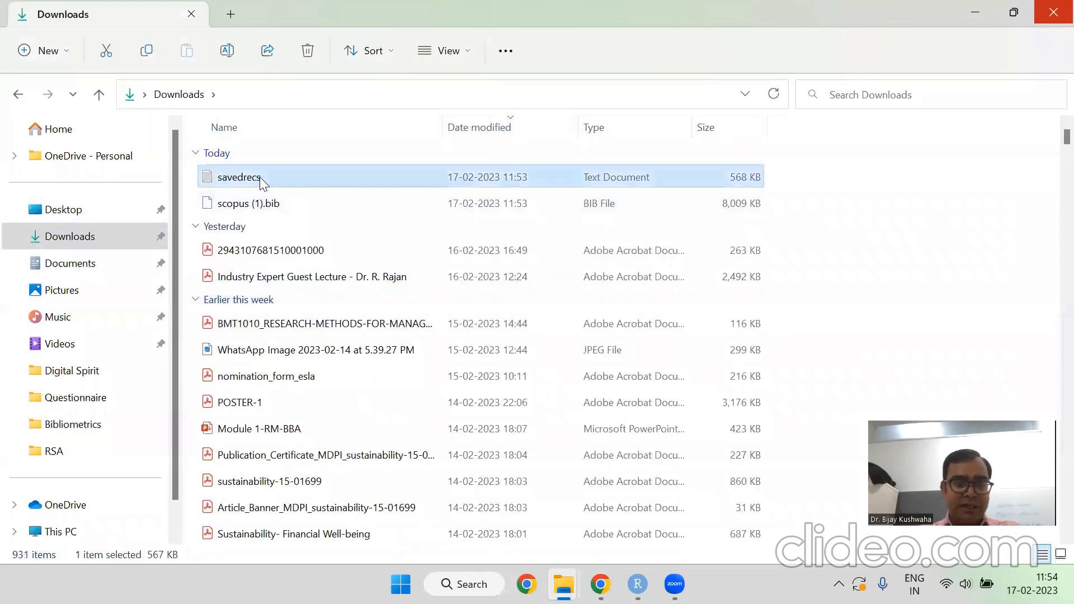
mouse_move(237, 191)
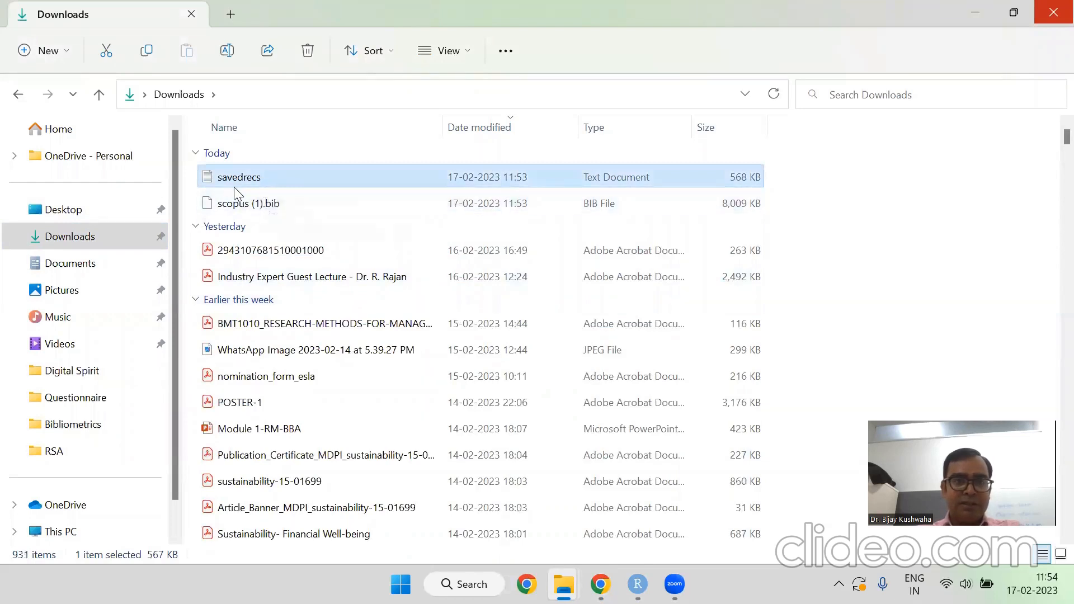
Step: Rename savedrecs to WOS and scopus (1).bib to Scopus.bib, then return to the R script
double_click(239, 177)
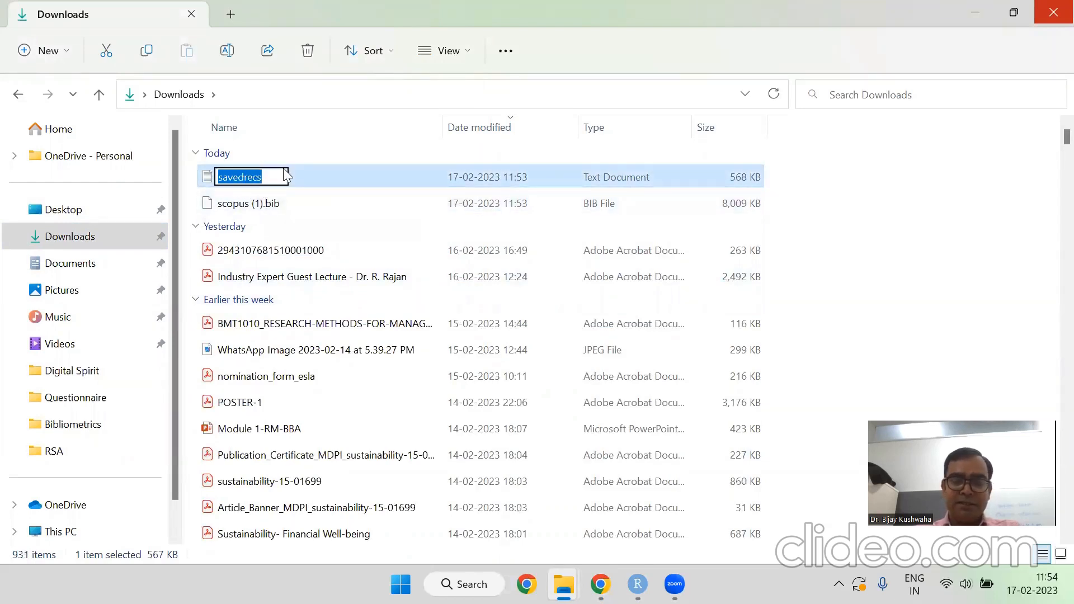
text(WOS)
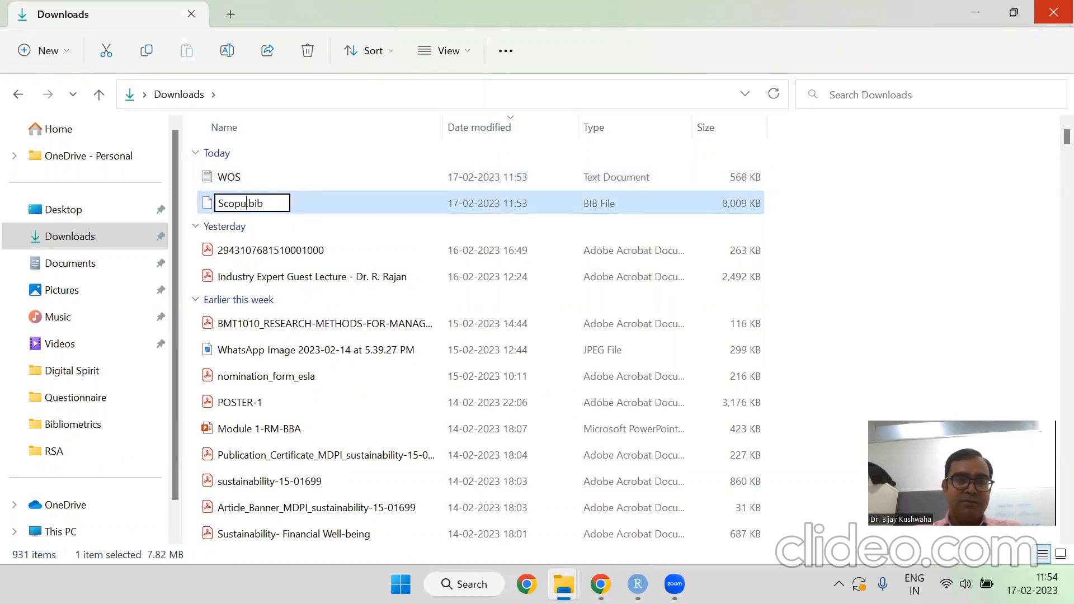
key(Return)
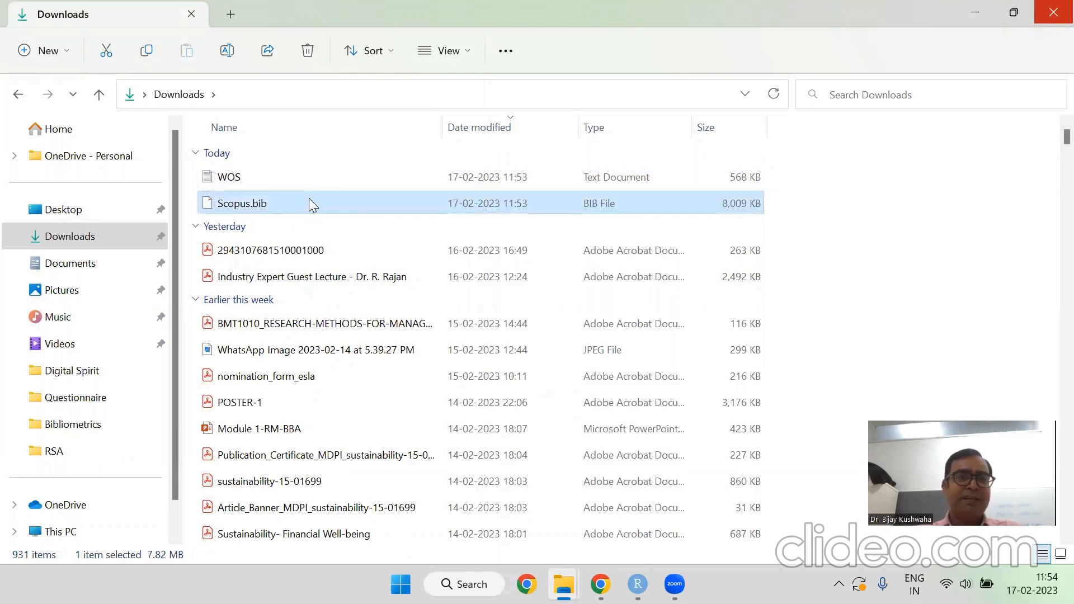
click(228, 176)
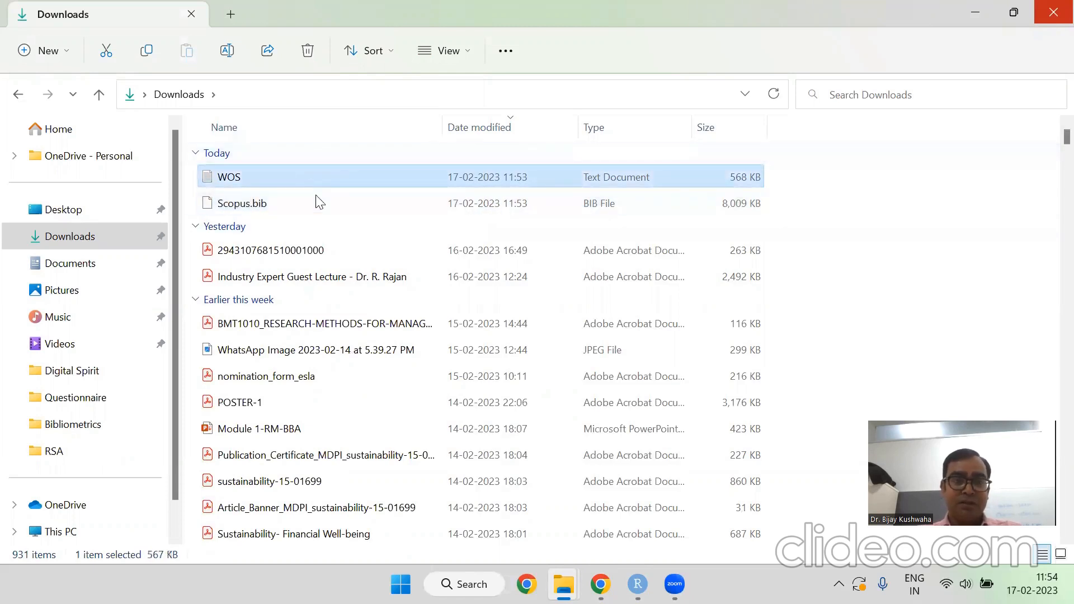
mouse_move(895, 35)
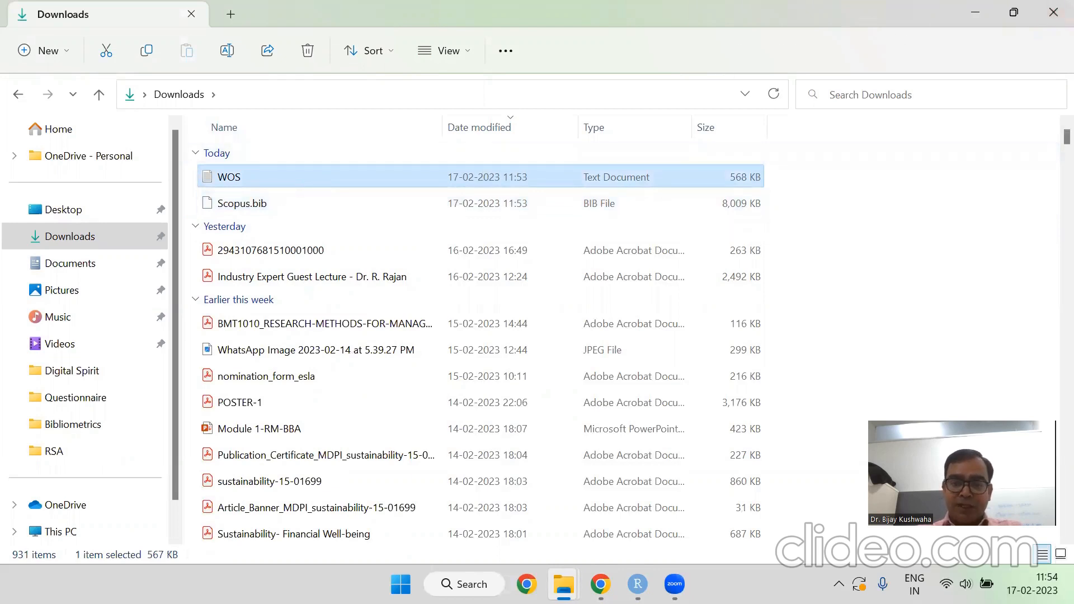
click(636, 584)
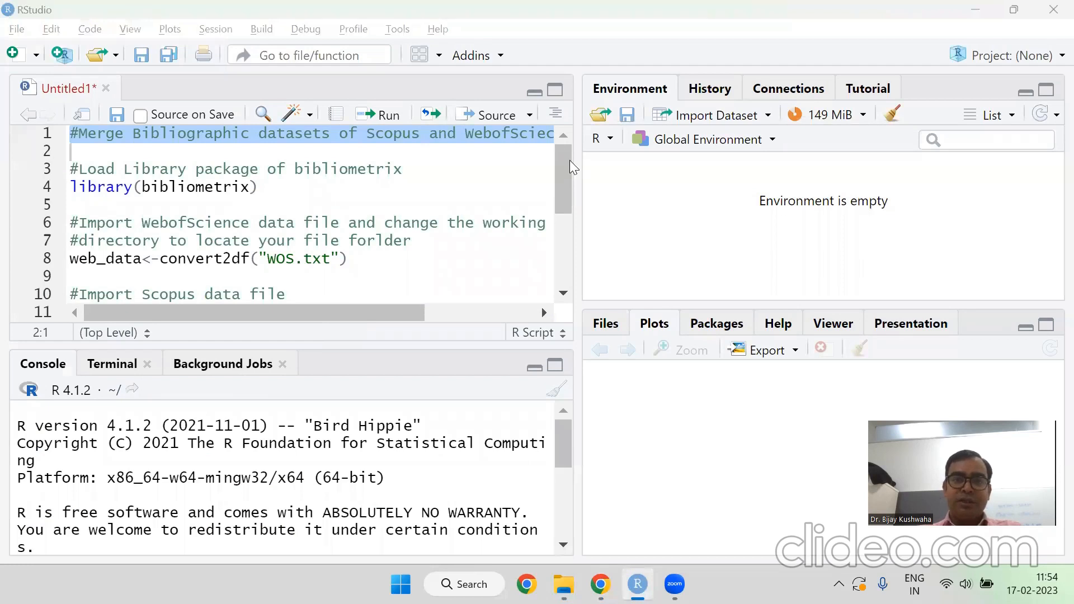
mouse_move(362, 233)
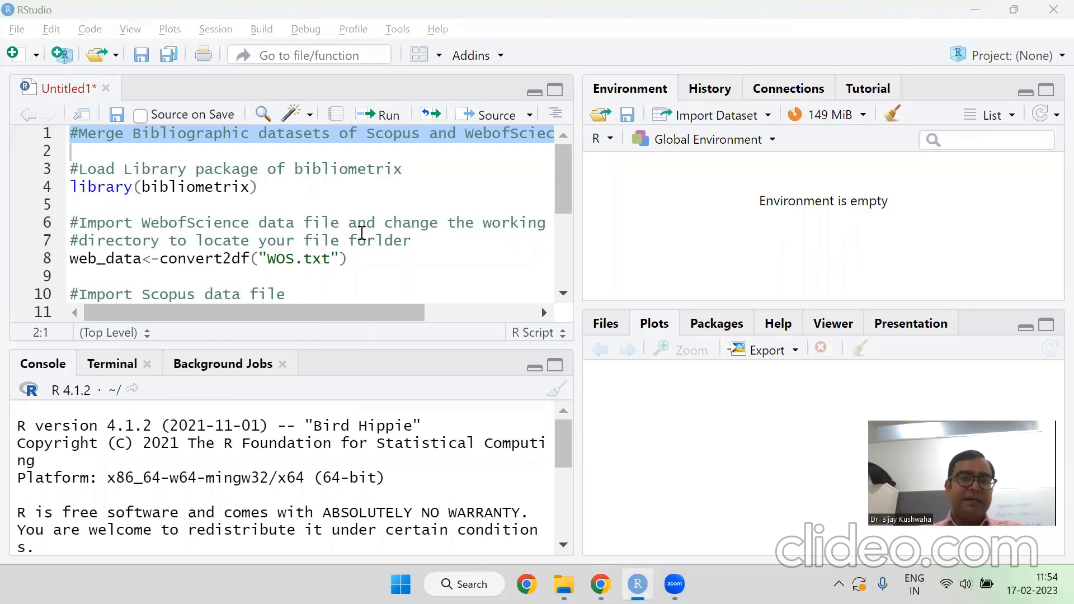
Step: Set the working directory to the Downloads folder via Session > Set Working Directory
click(366, 222)
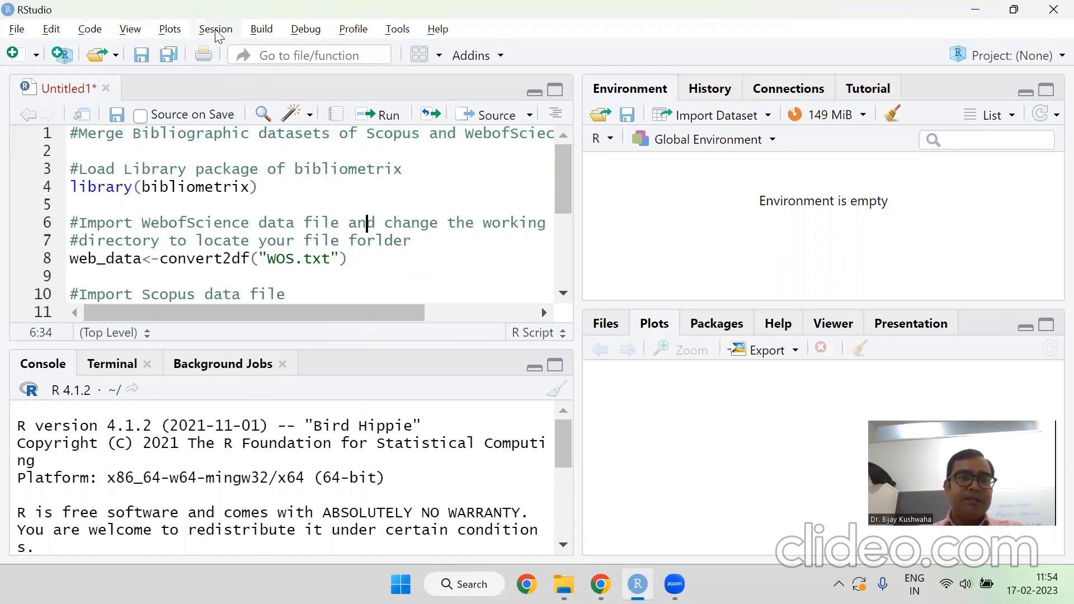
click(215, 29)
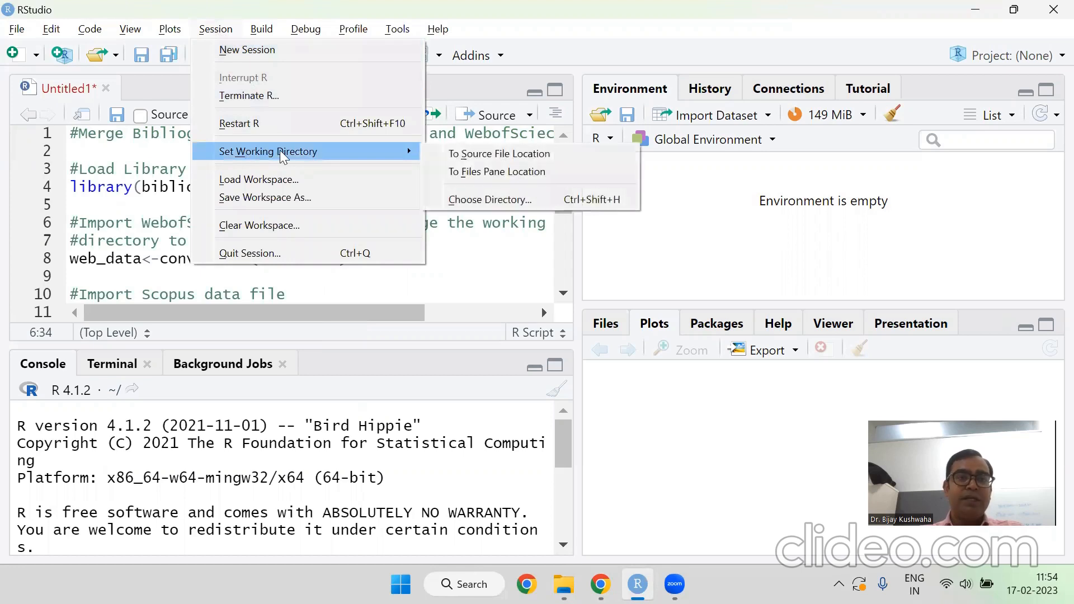
mouse_move(489, 199)
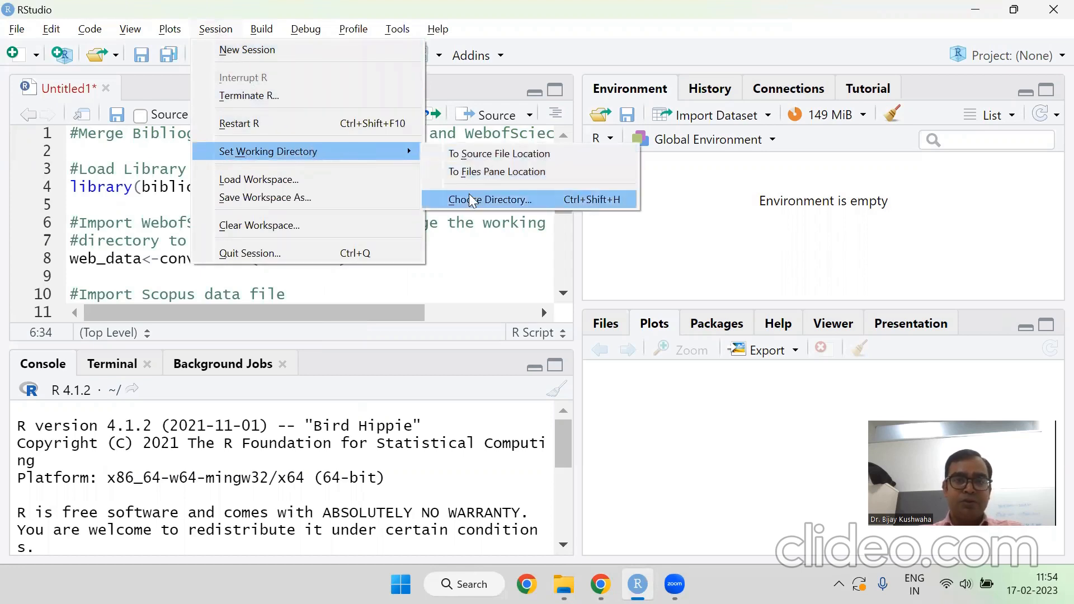
click(489, 199)
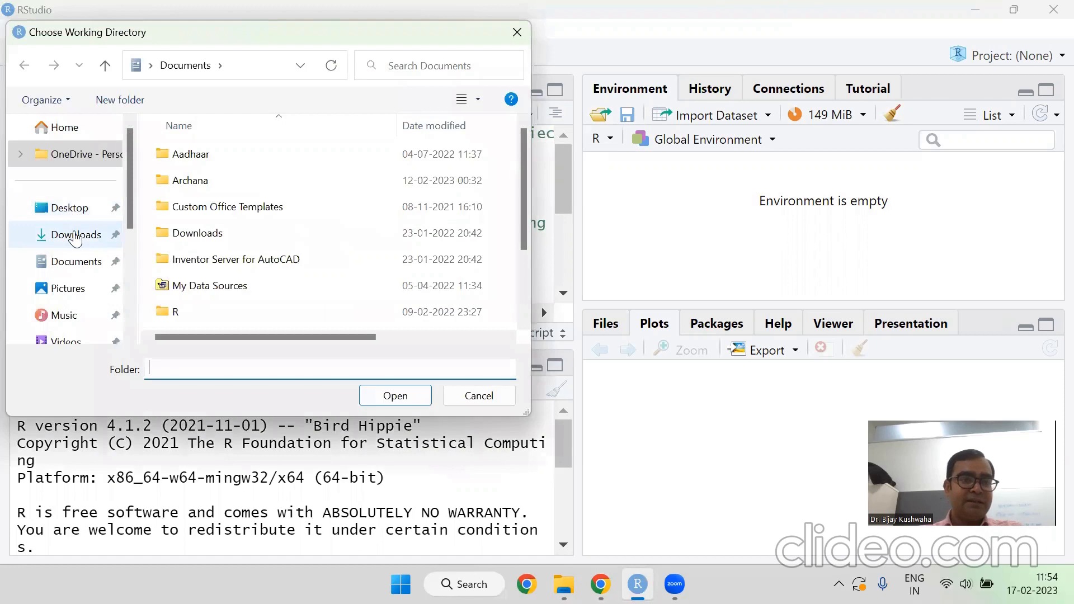
click(75, 234)
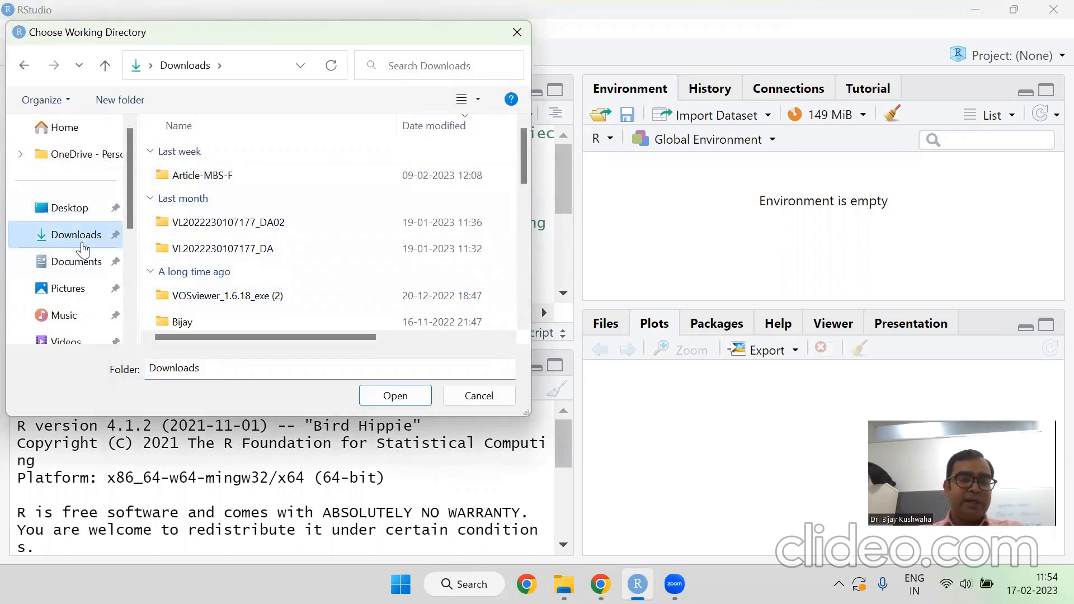
mouse_move(395, 395)
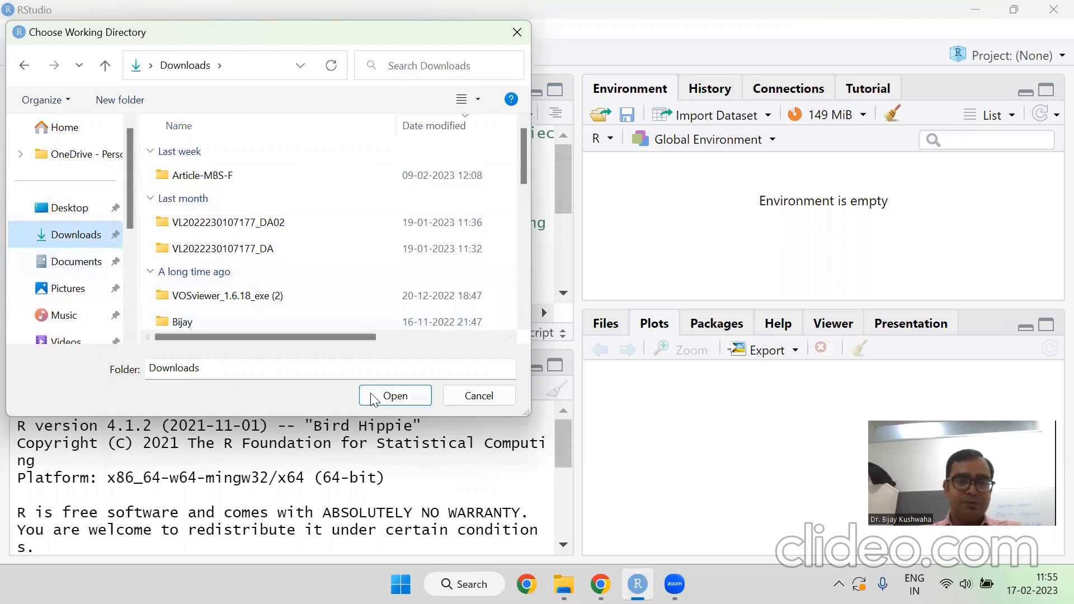
click(395, 395)
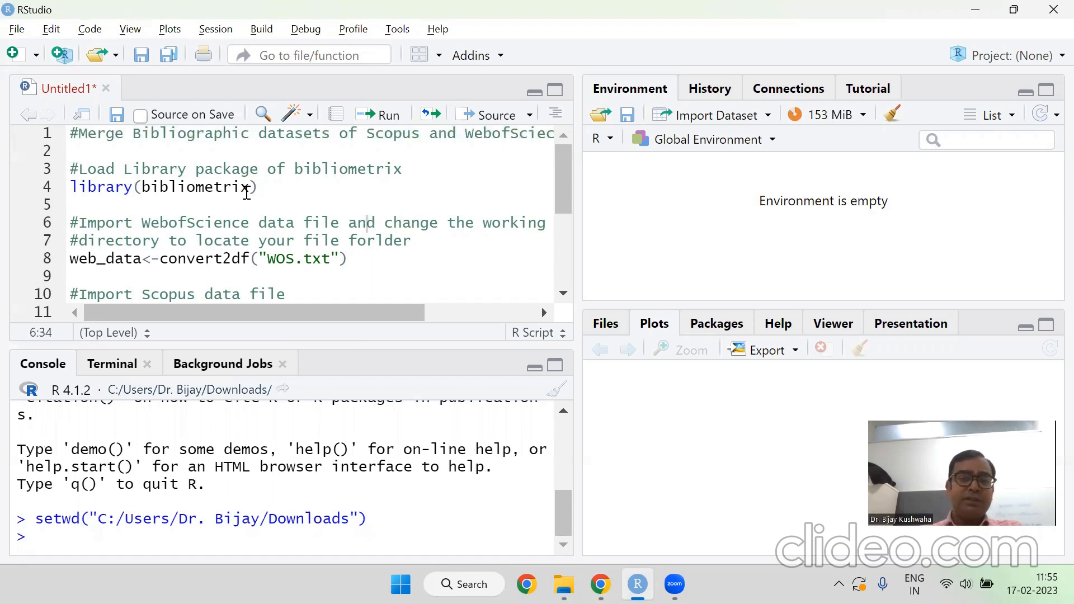
Step: Add and run install.packages("bibliometrix"), then run library(bibliometrix) to load it
click(259, 186)
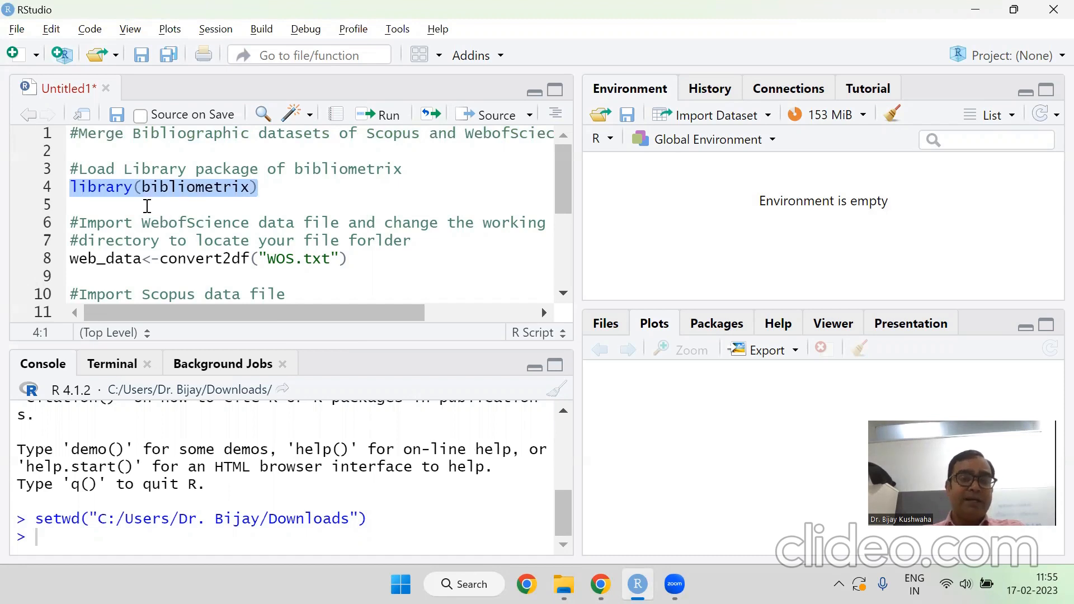
click(404, 169)
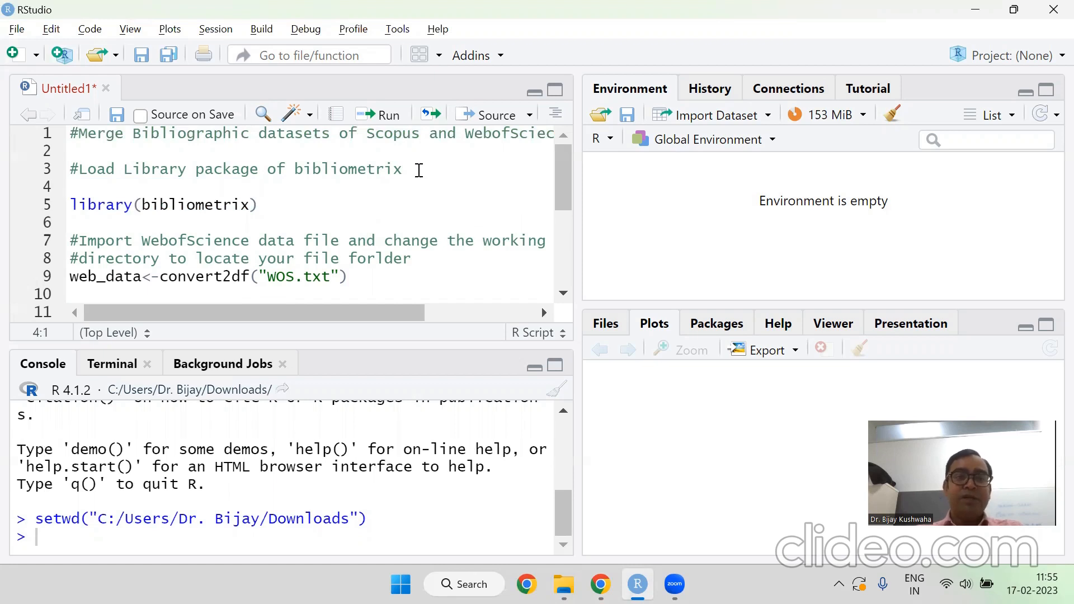
text(install.packages()
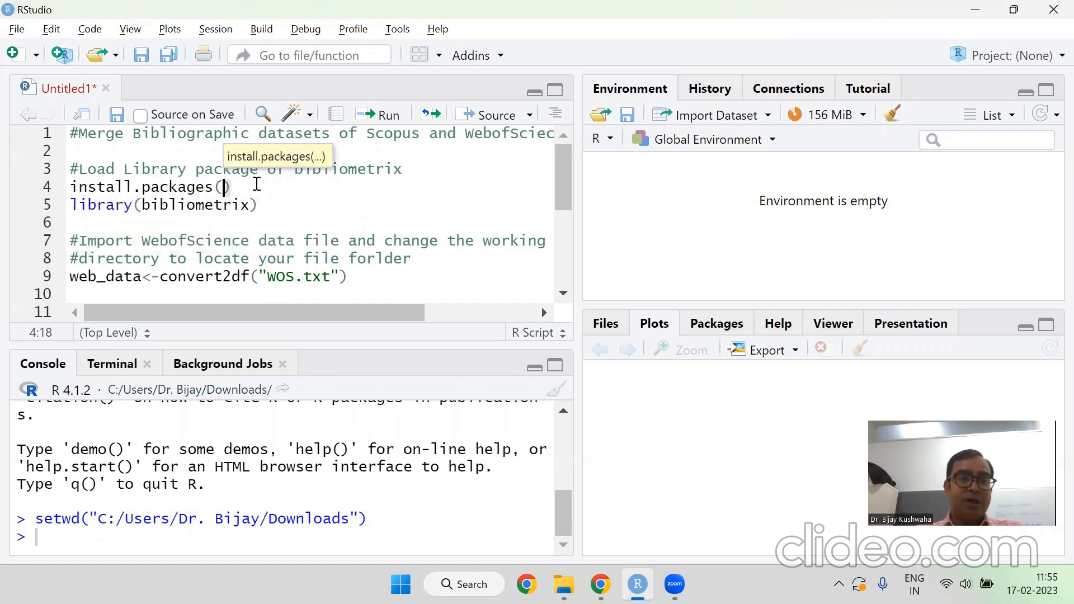
text(bibli)
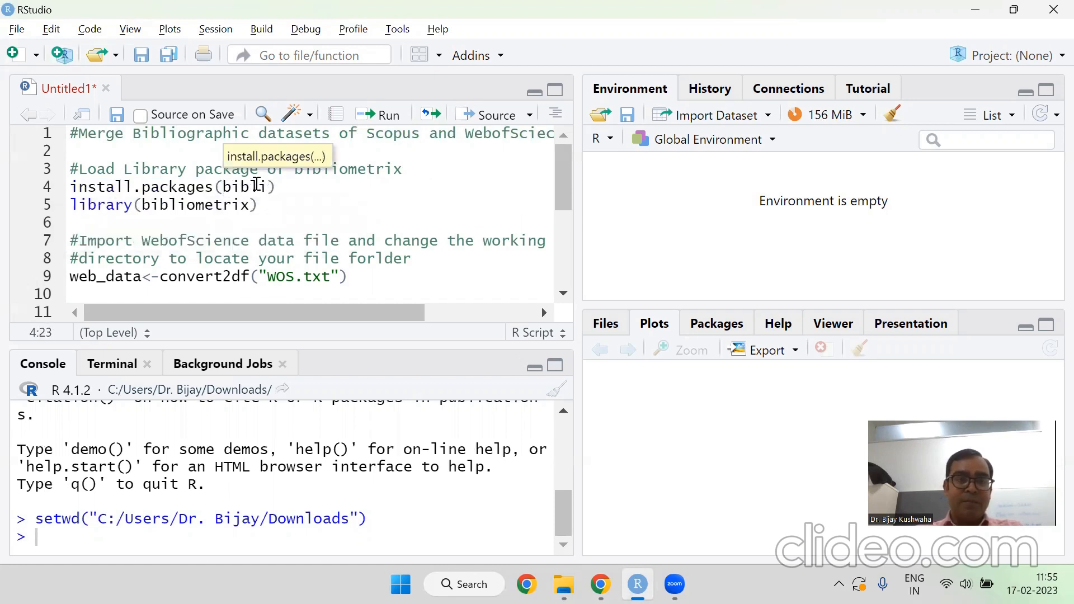
text(ometrix")
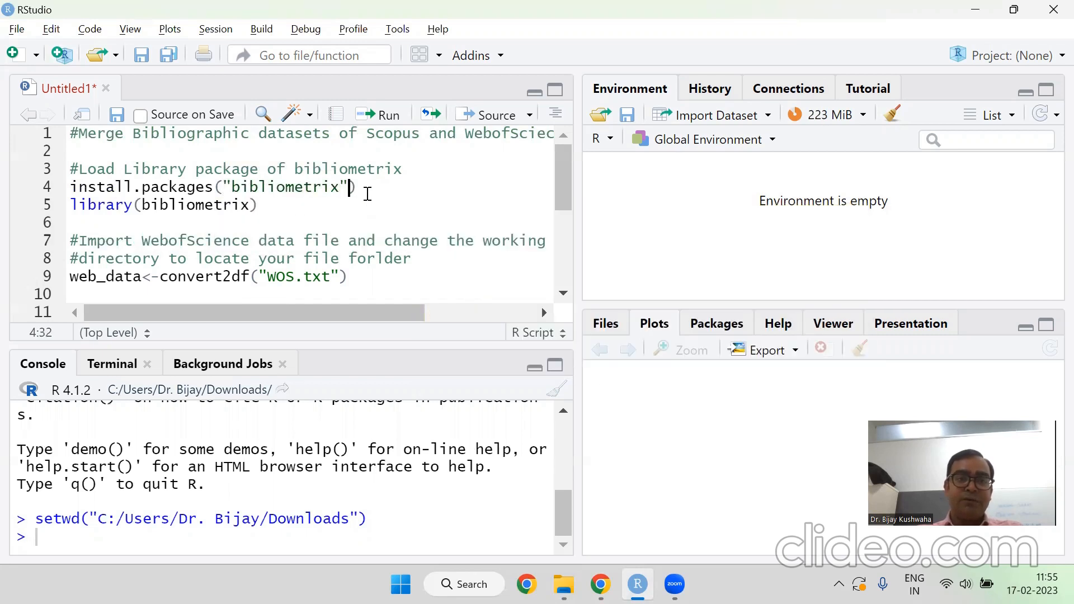
triple_click(213, 187)
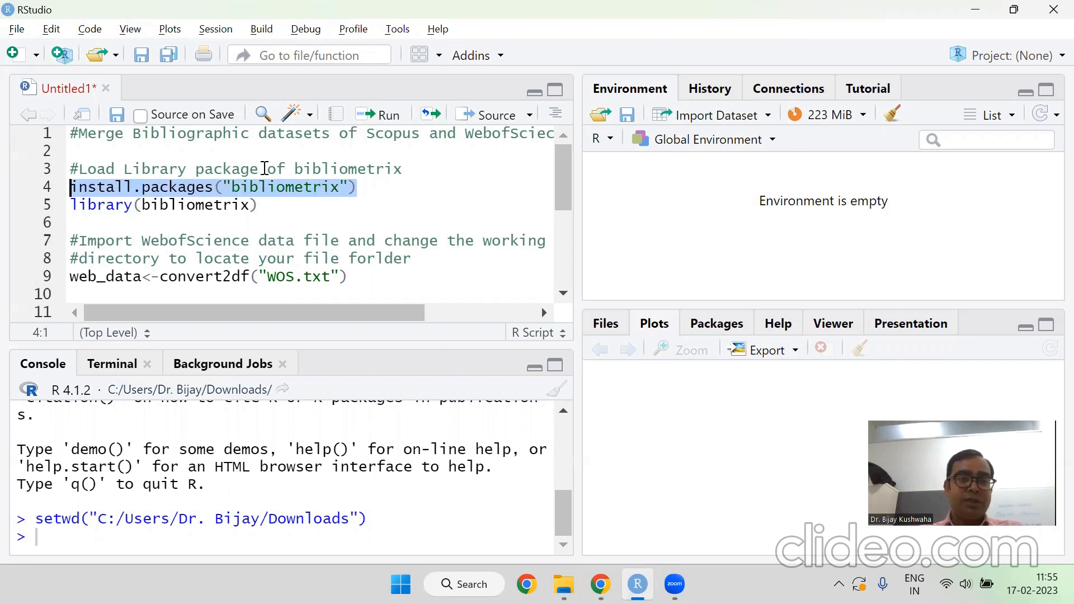
mouse_move(387, 114)
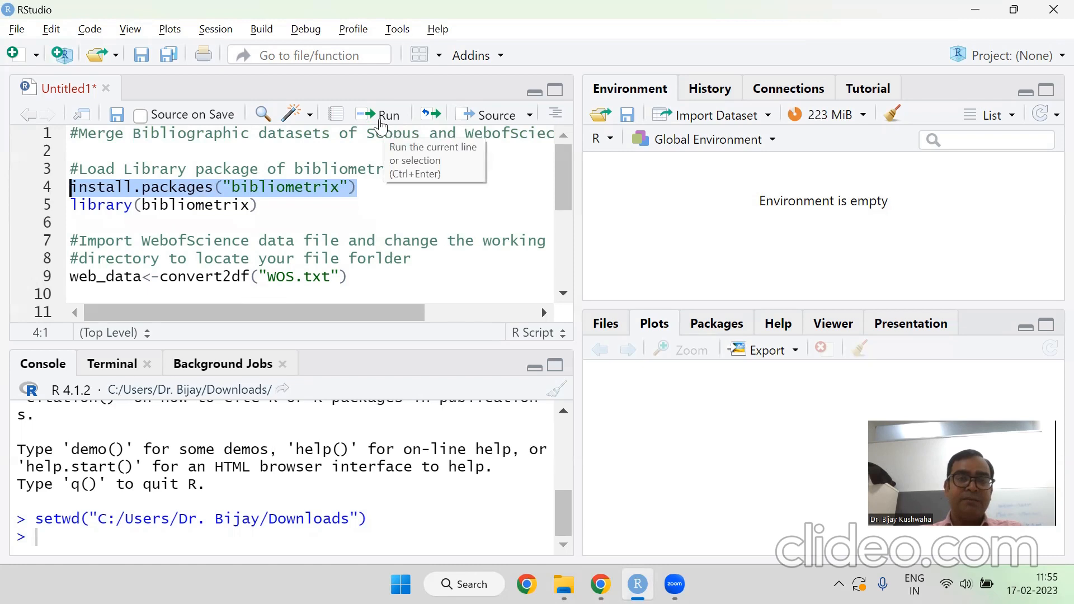
click(388, 114)
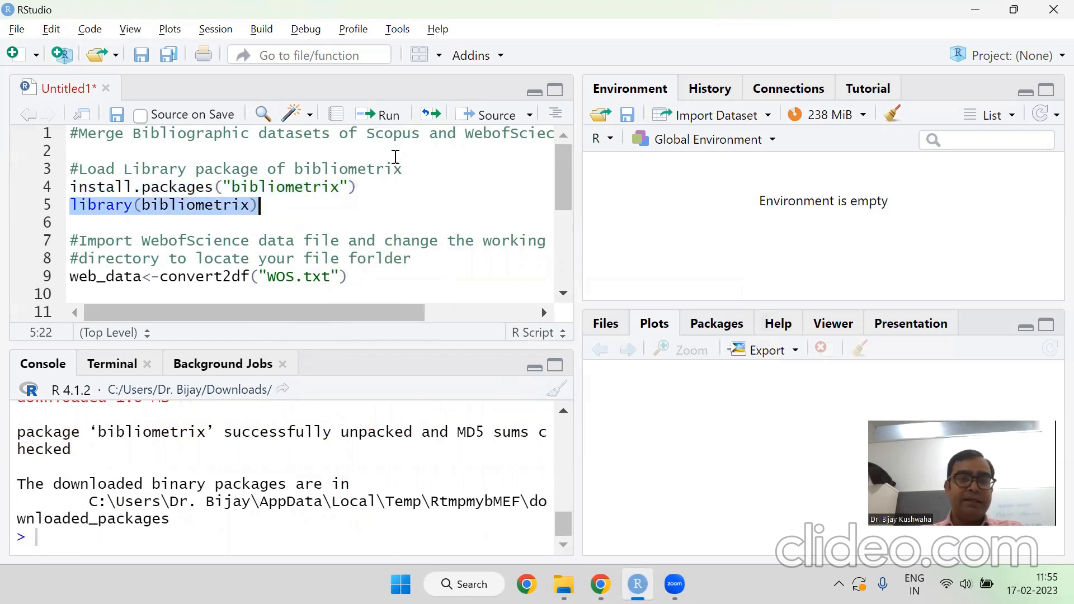
mouse_move(384, 115)
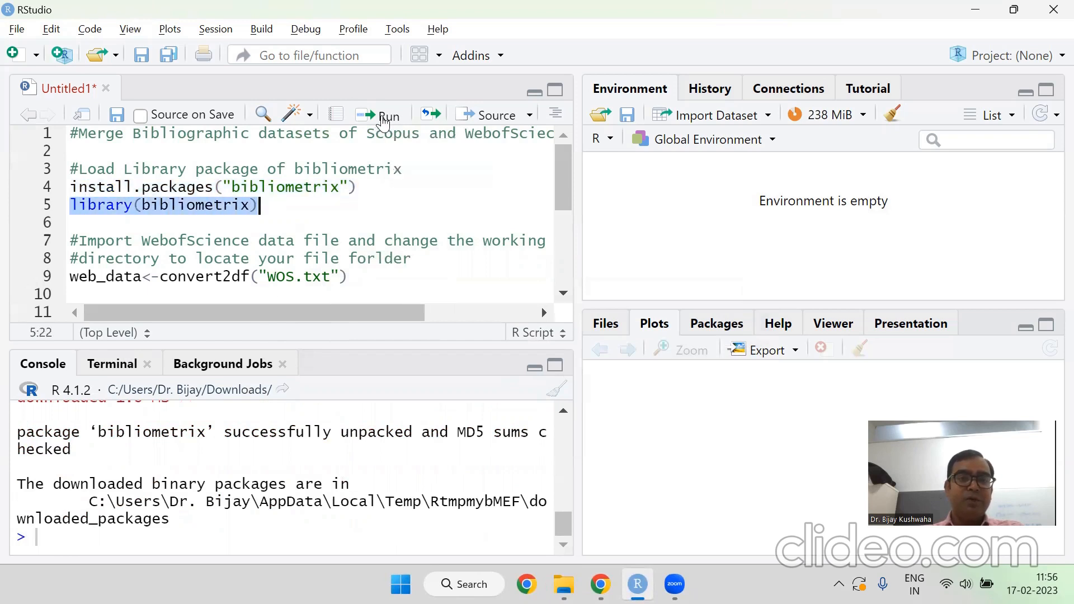
click(380, 114)
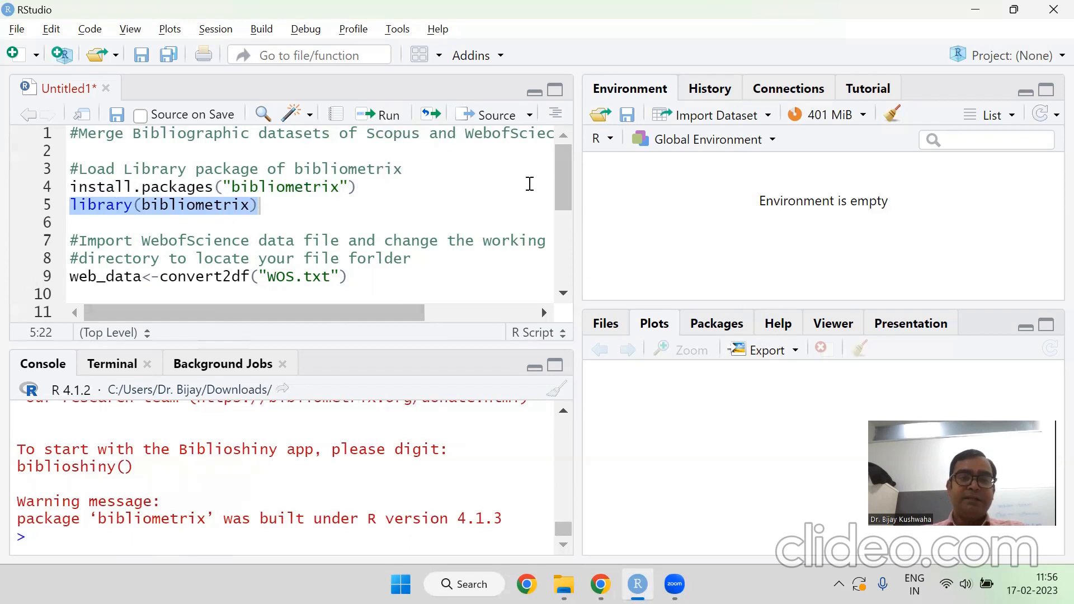
scroll(down, 3)
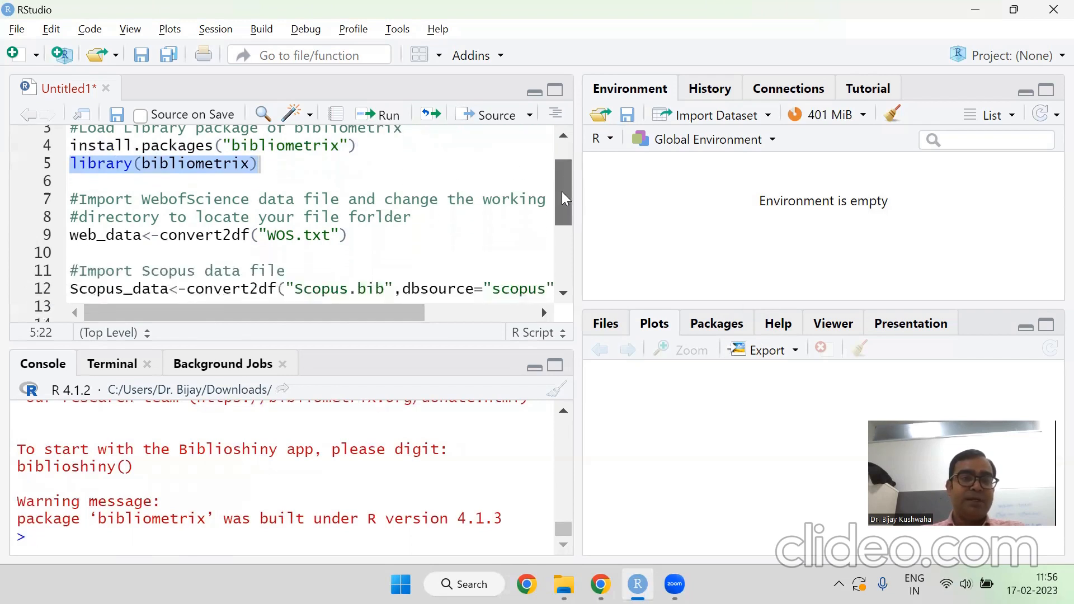
scroll(down, 3)
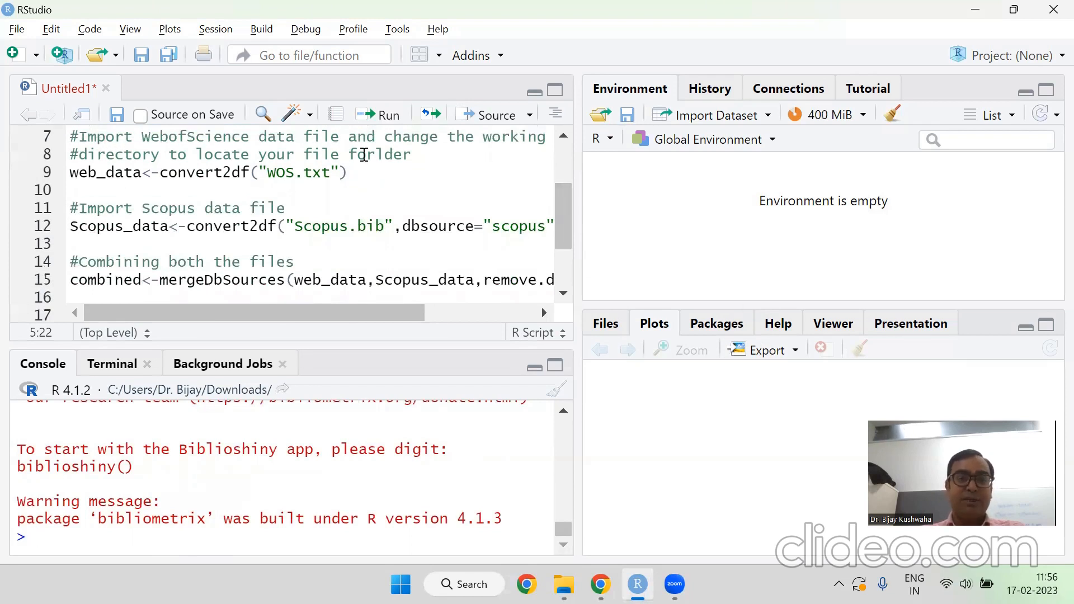
click(71, 190)
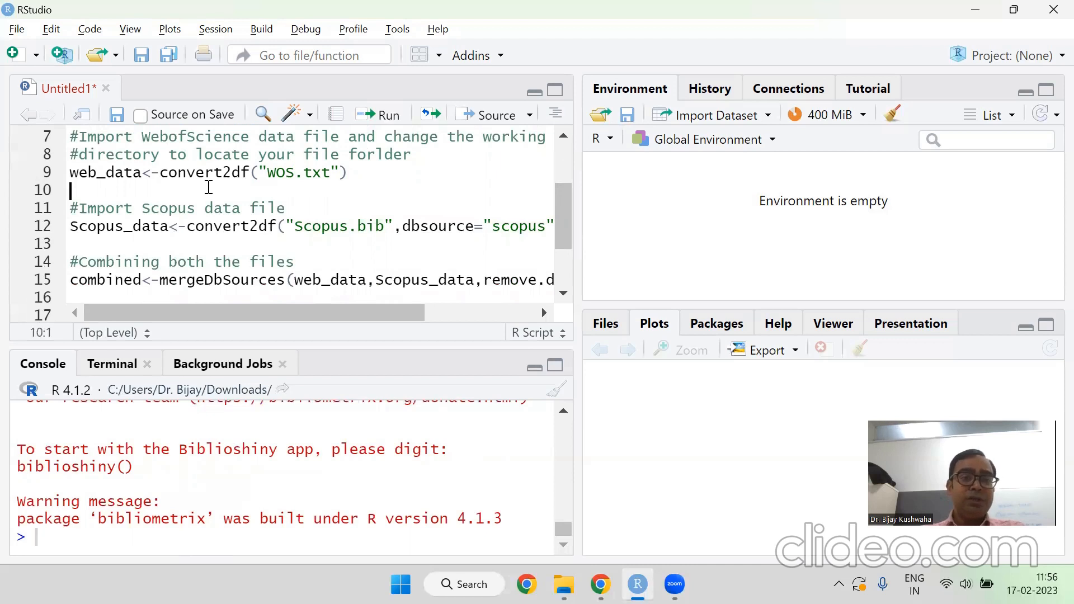
click(273, 172)
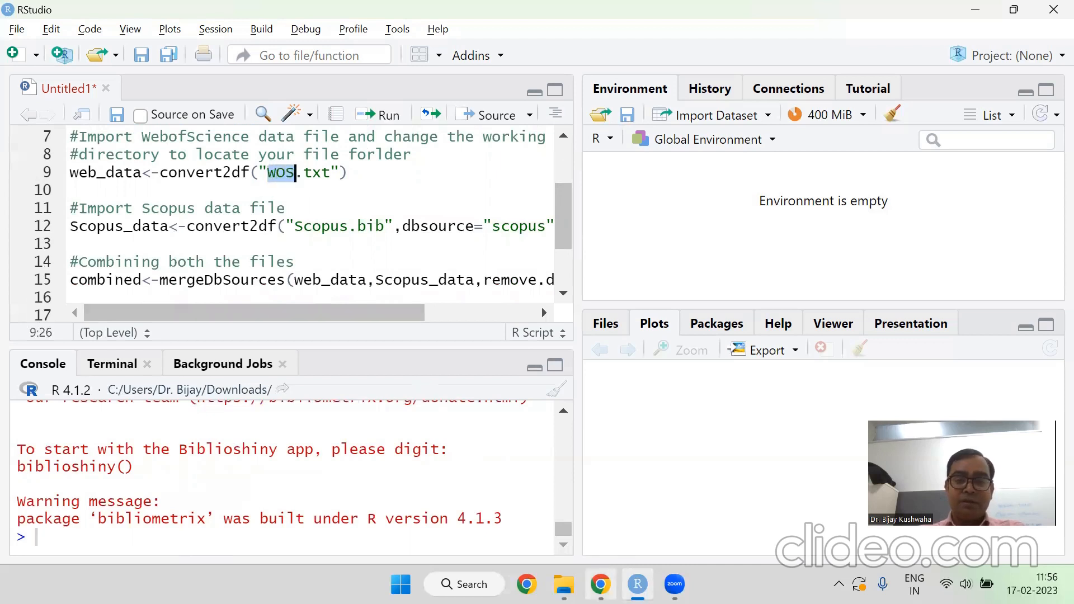
mouse_move(564, 584)
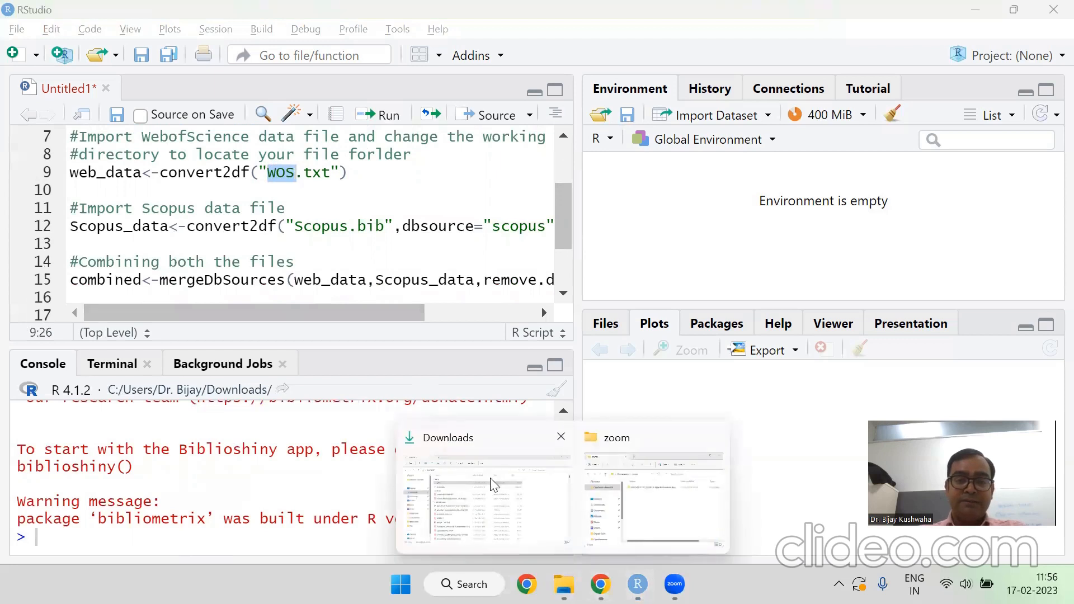
click(485, 487)
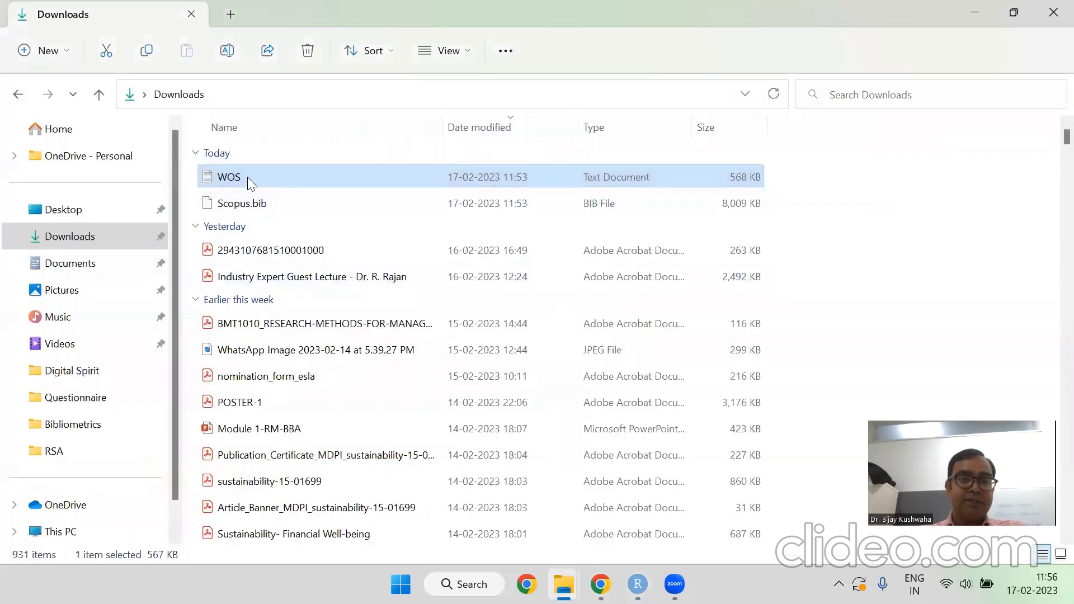
mouse_move(240, 202)
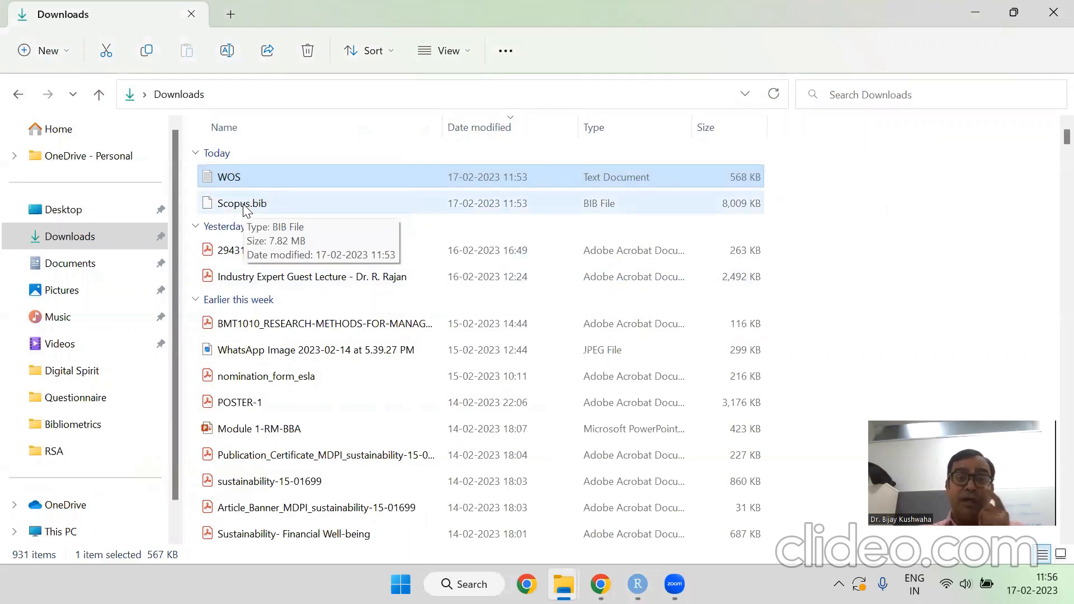
mouse_move(236, 176)
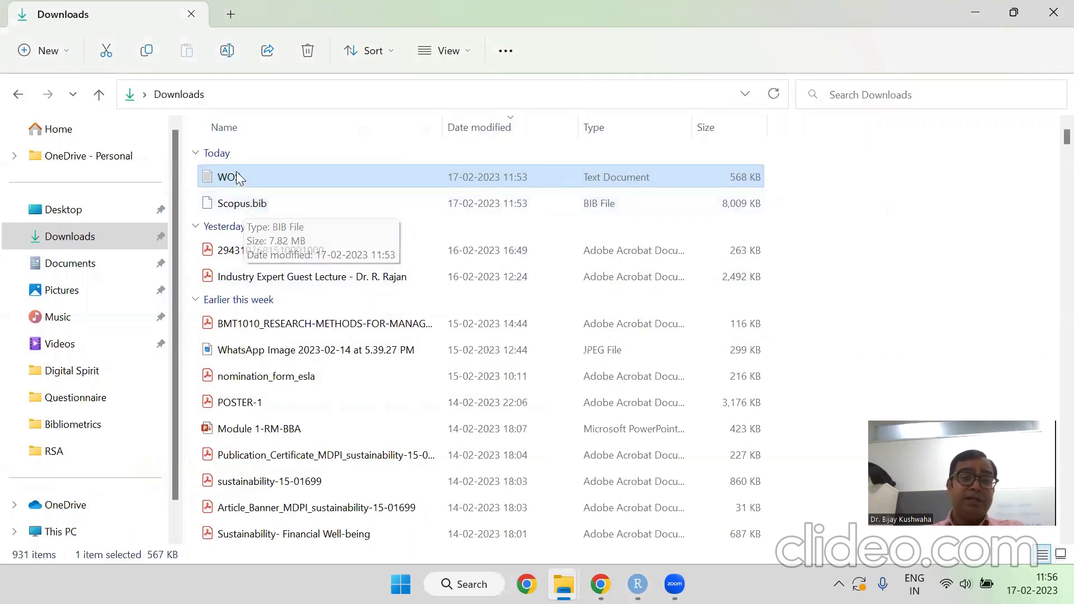
mouse_move(258, 202)
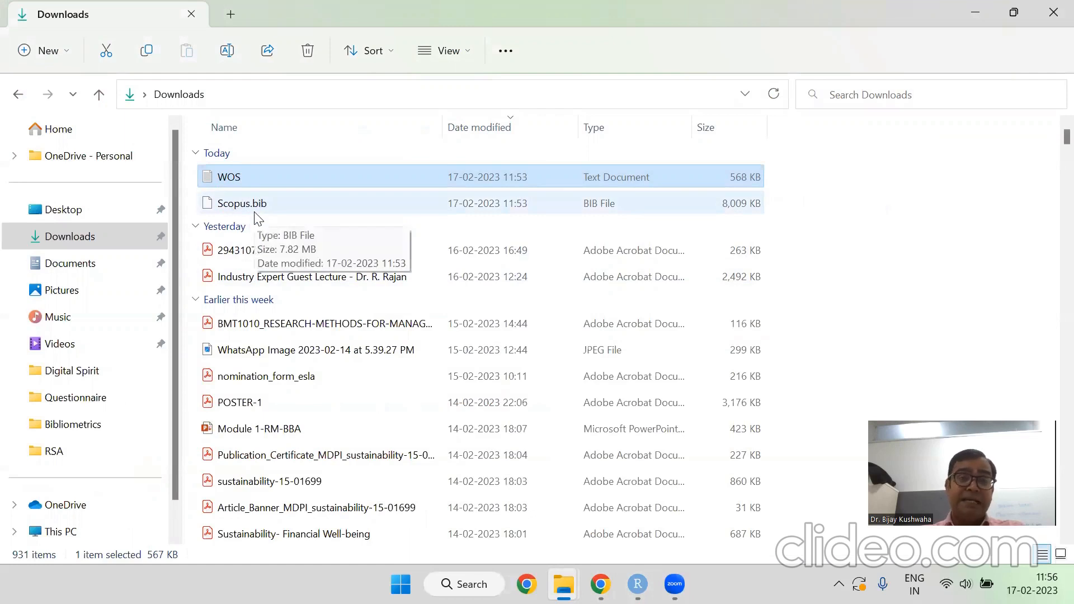
click(637, 585)
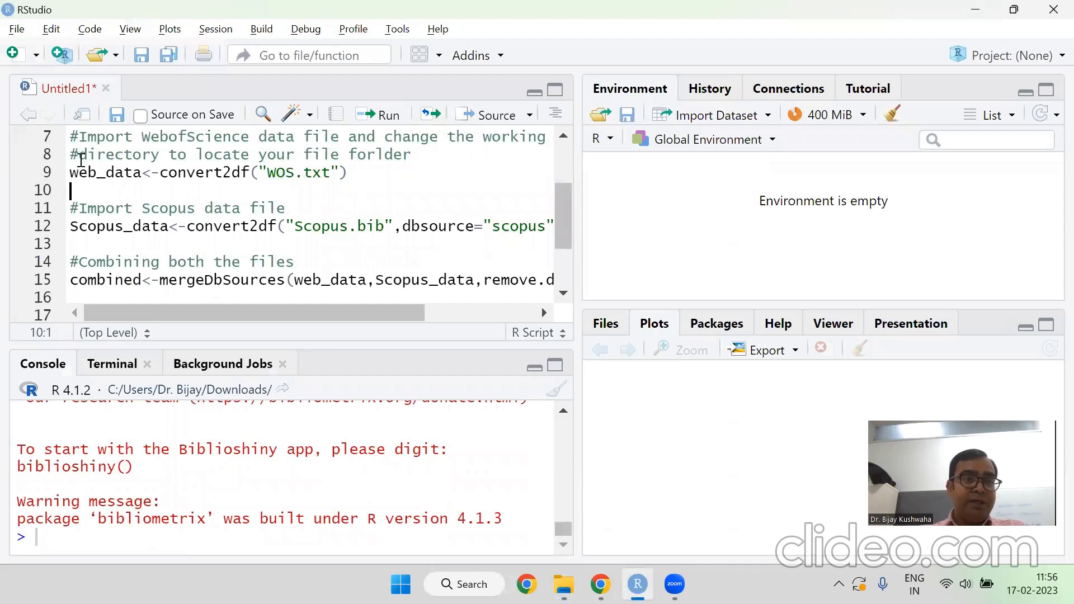
mouse_move(216, 154)
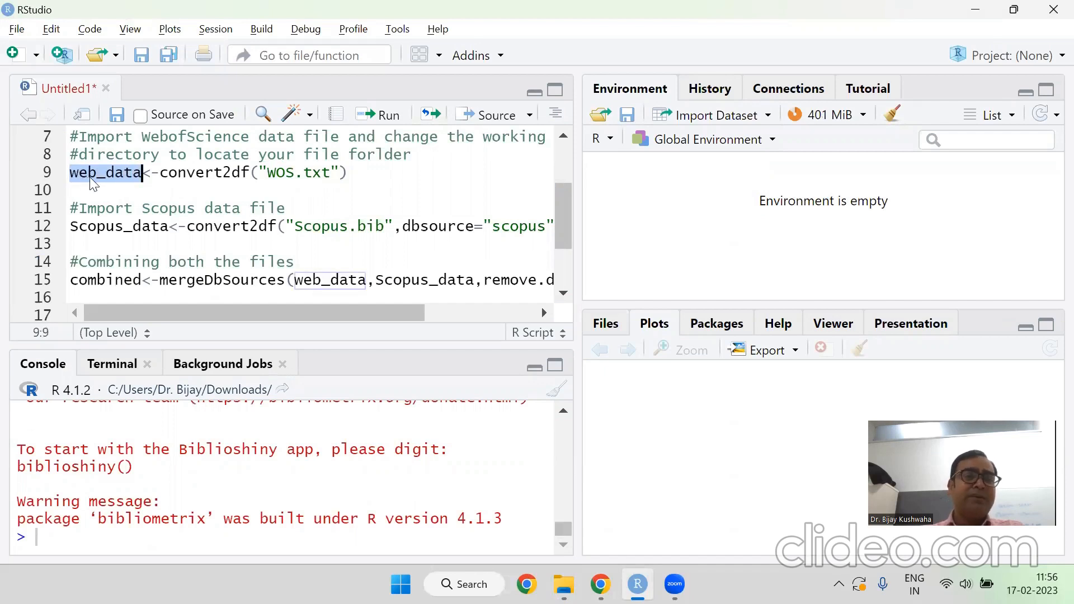
Step: Run web_data<-convert2df("WOS.txt") to import 207 observations of 72 variables
click(84, 172)
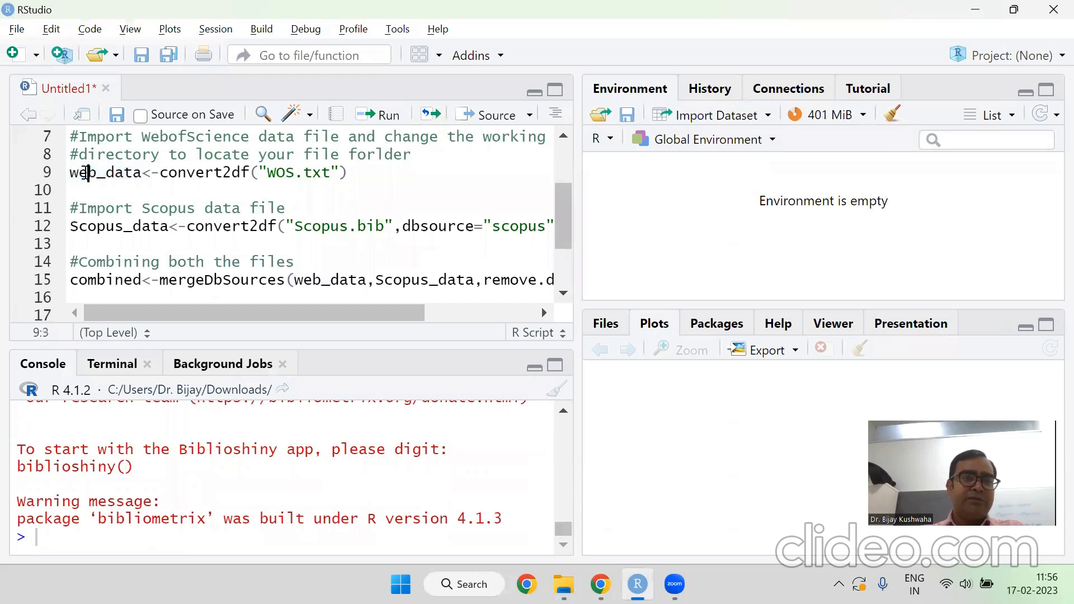
click(70, 172)
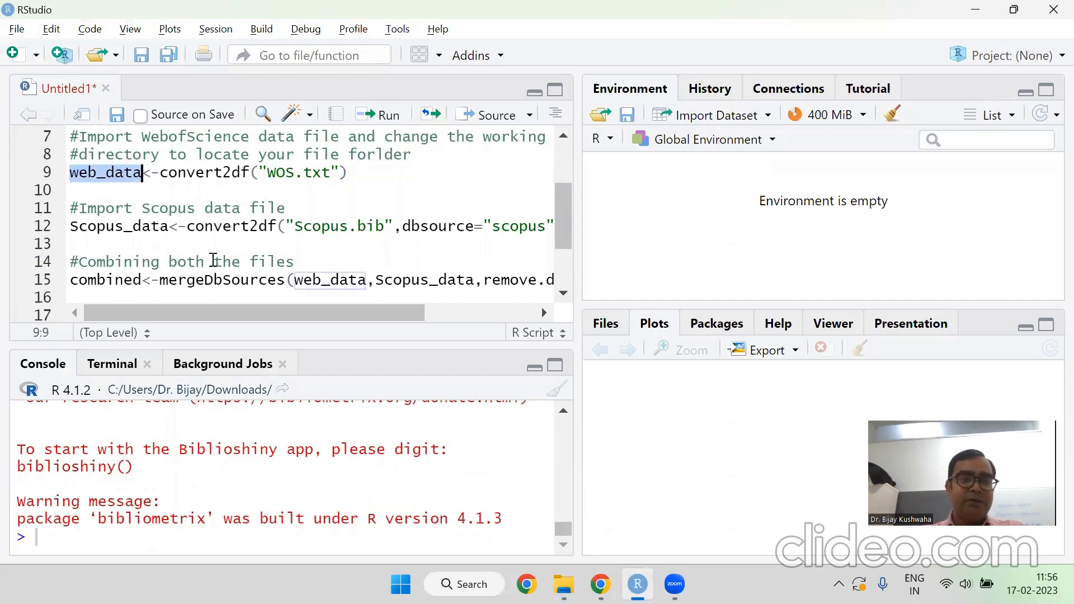
click(329, 280)
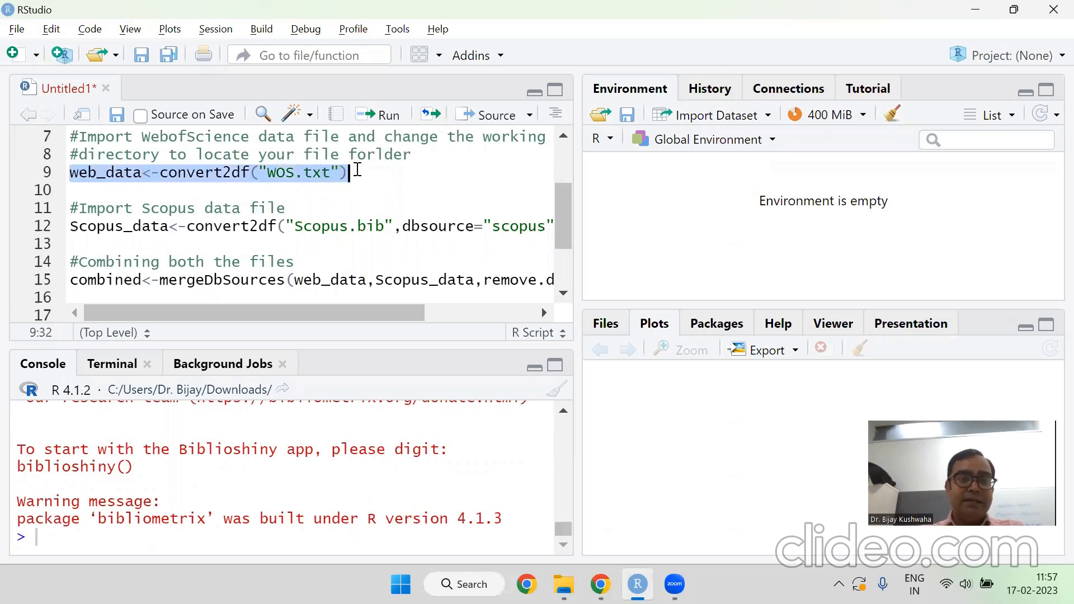
mouse_move(385, 115)
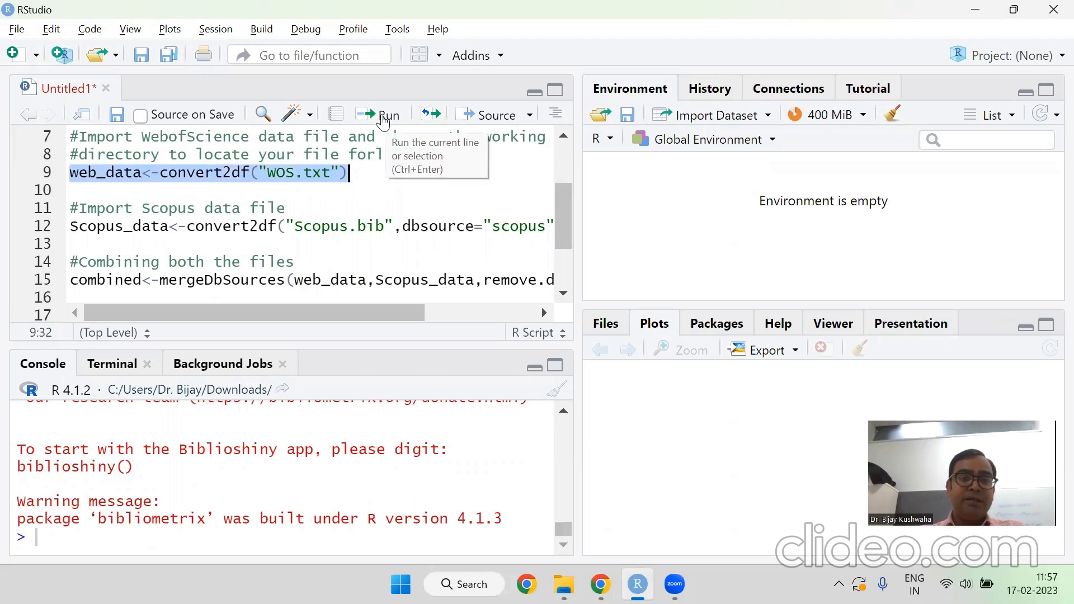
click(215, 29)
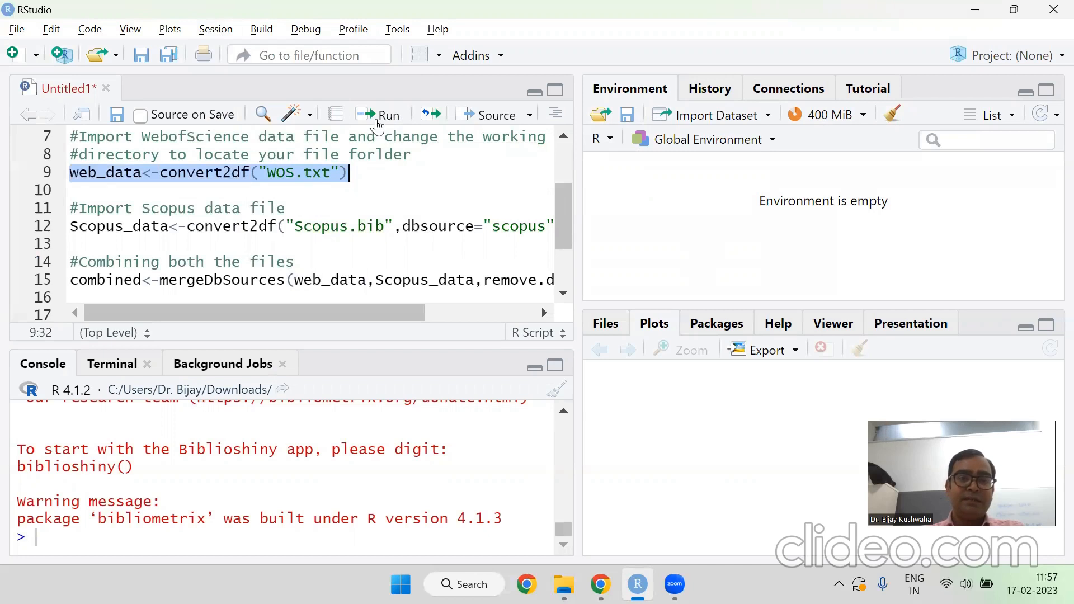
click(387, 114)
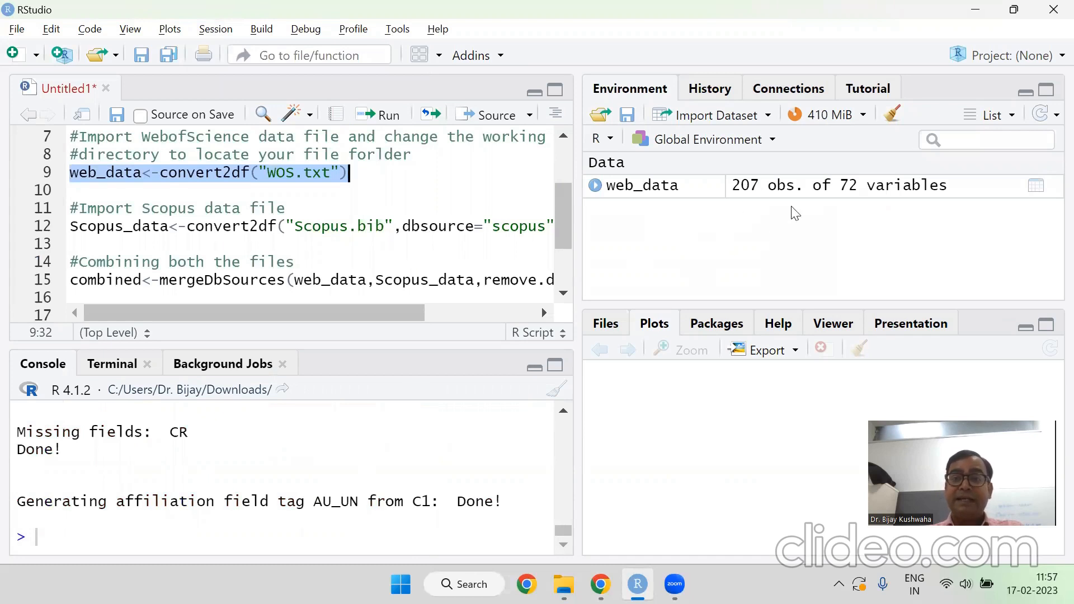
mouse_move(759, 199)
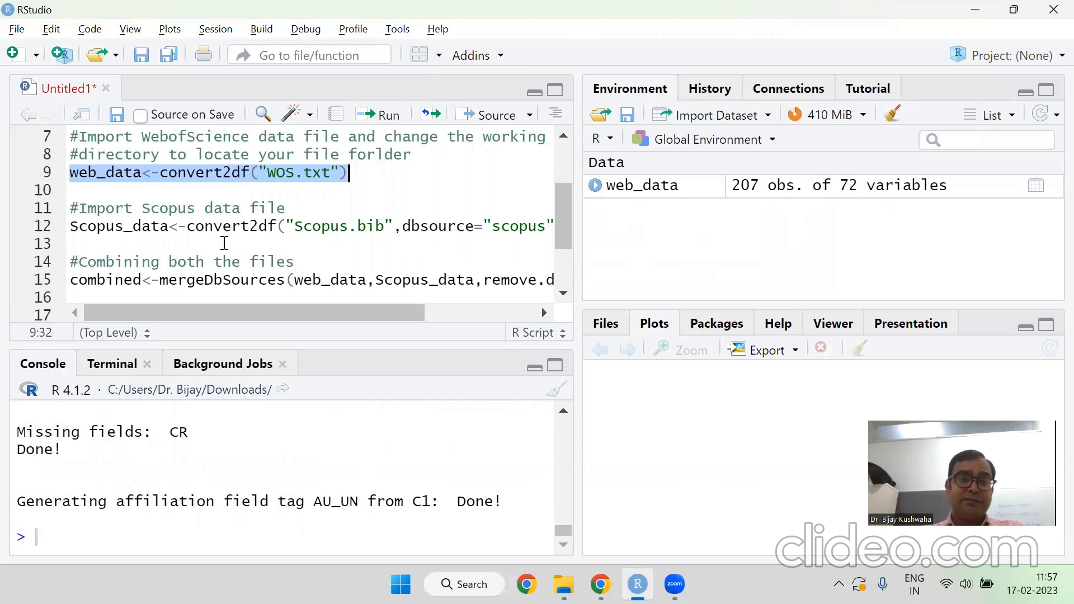
click(71, 226)
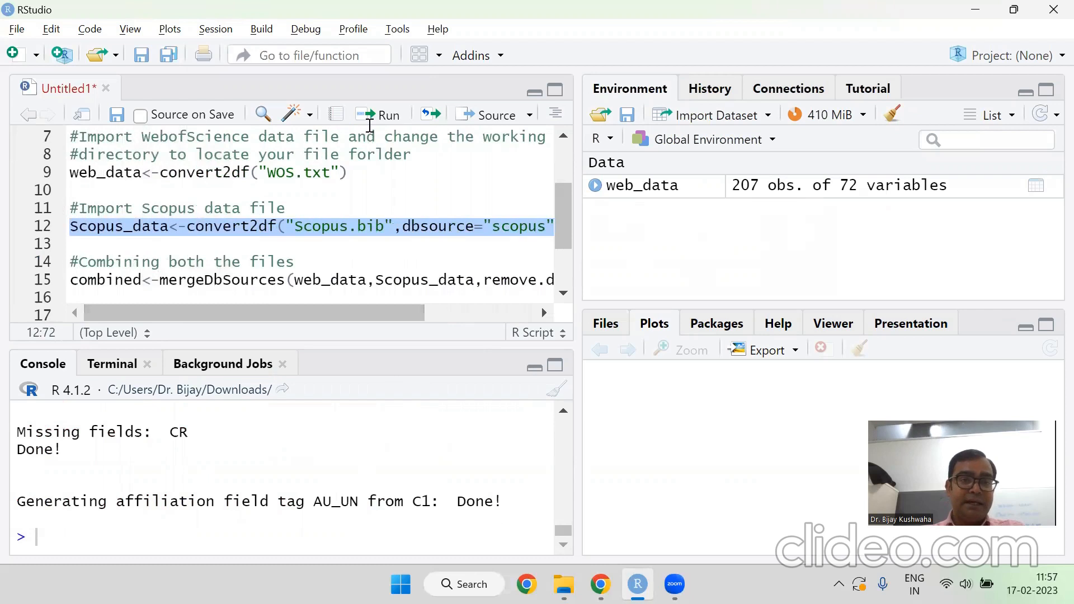
click(389, 114)
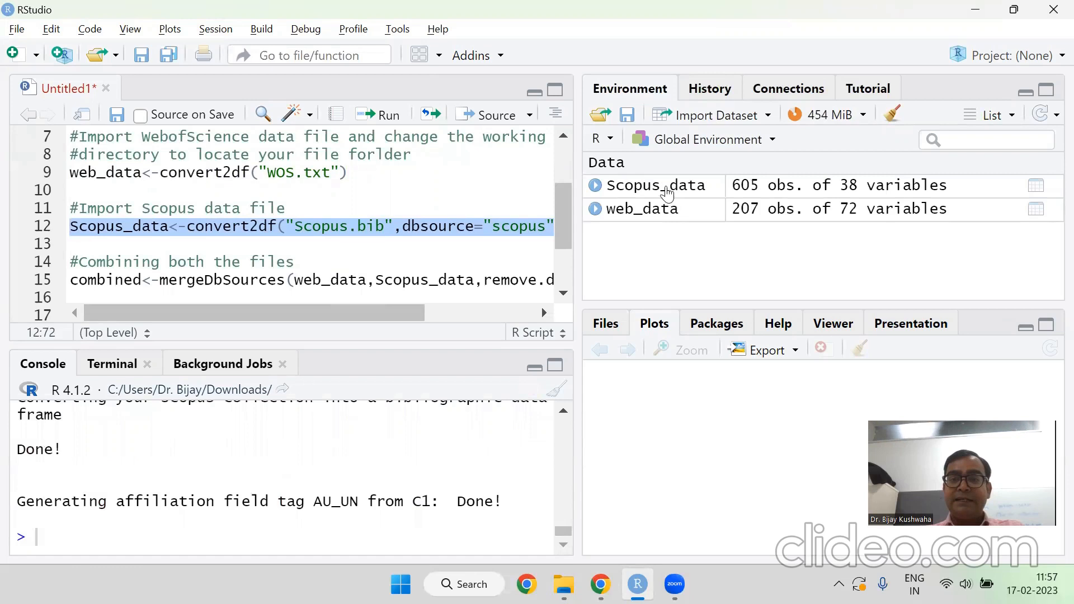
mouse_move(682, 187)
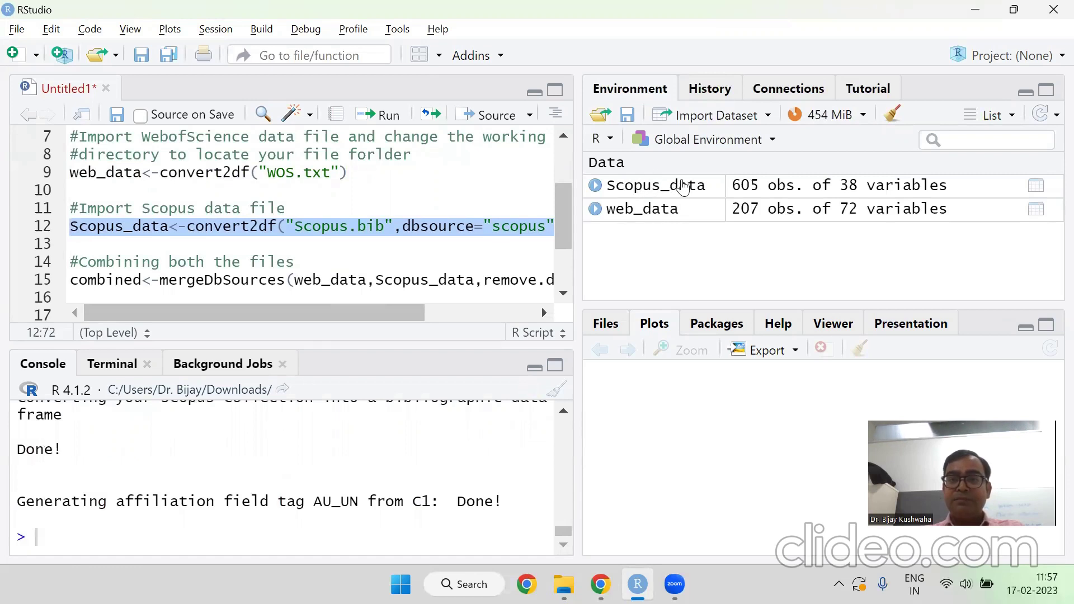
mouse_move(702, 154)
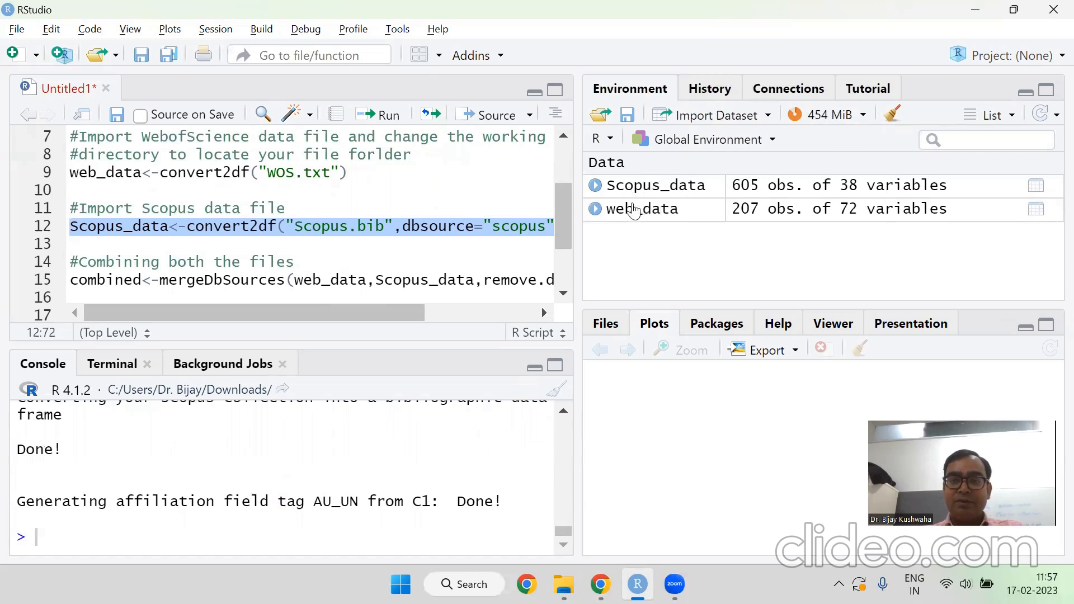
mouse_move(637, 192)
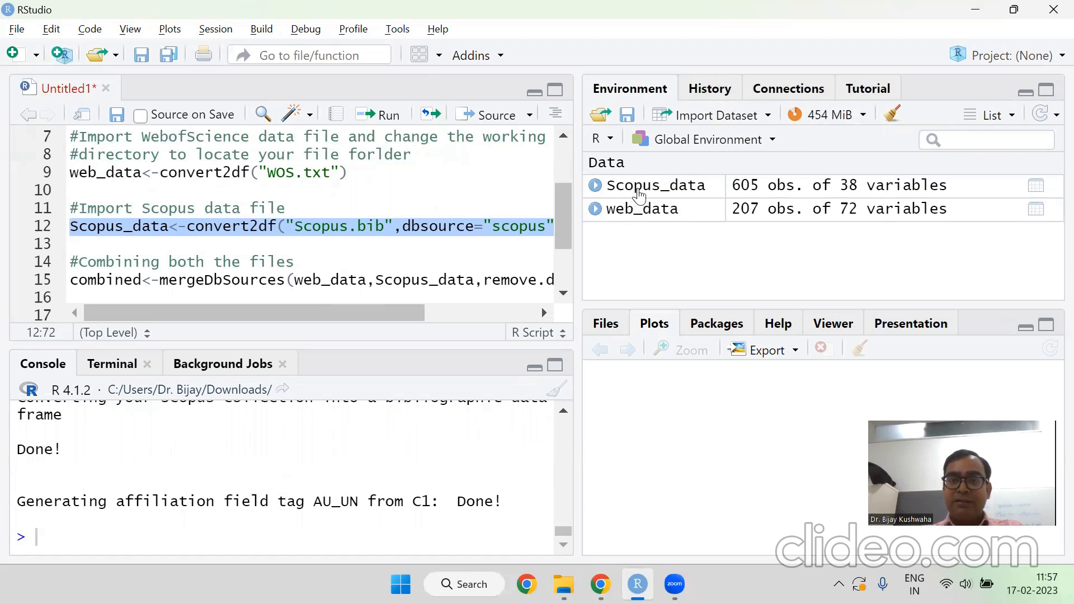
mouse_move(786, 193)
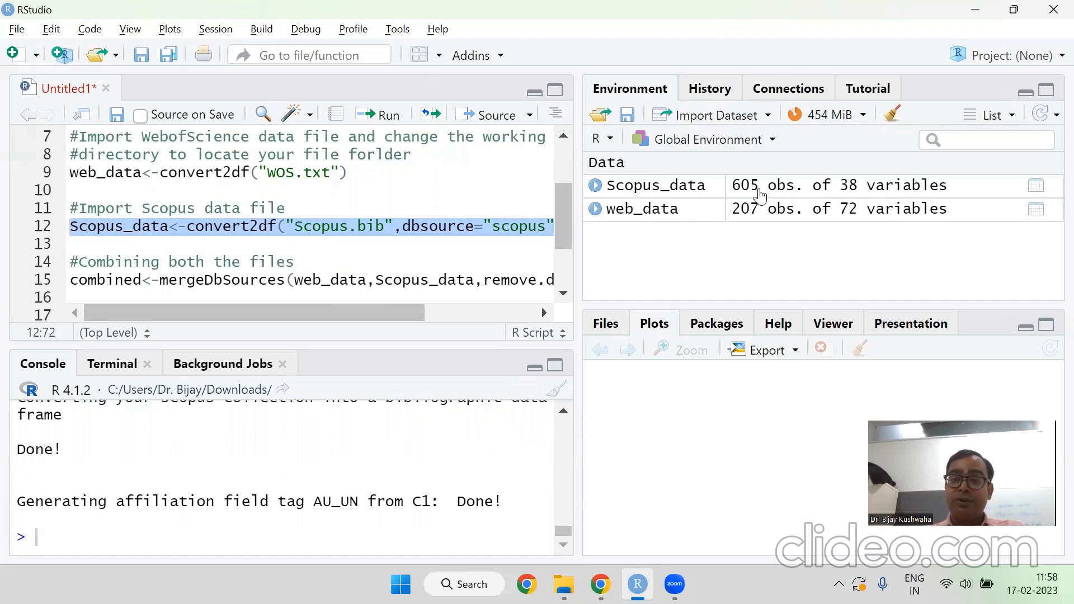
mouse_move(752, 217)
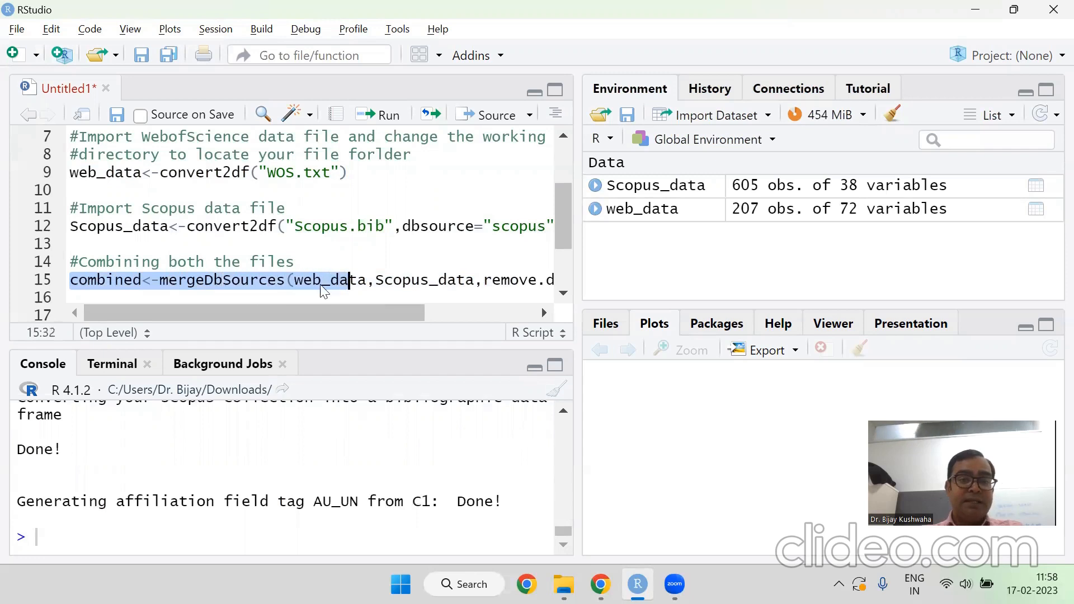
Step: Run mergeDbSources(web_data,Scopus_data,remove.duplicated=T) to create combined with 670 records
double_click(329, 280)
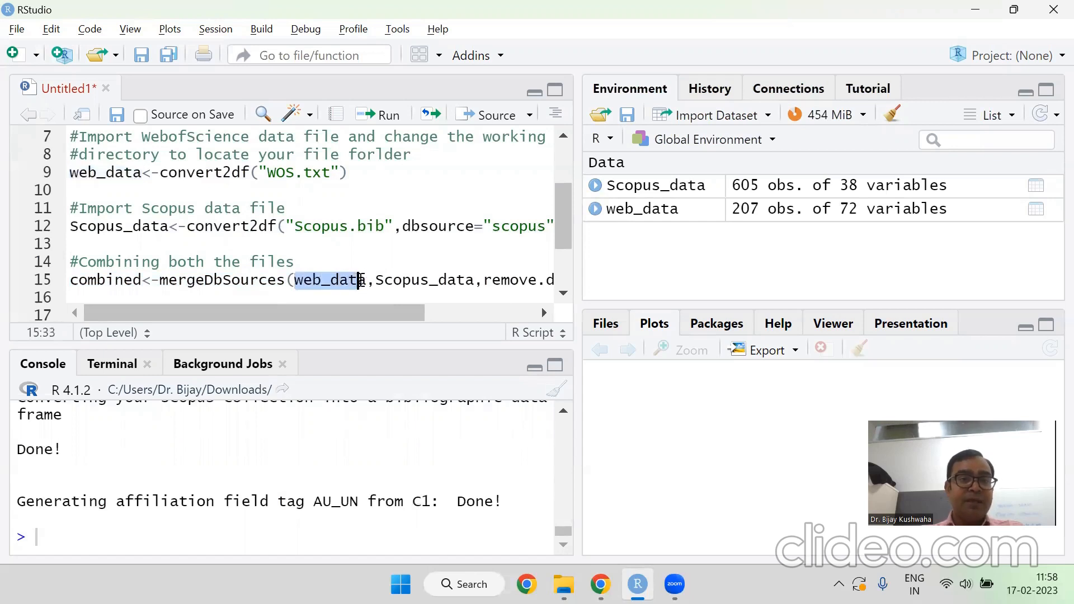
click(75, 226)
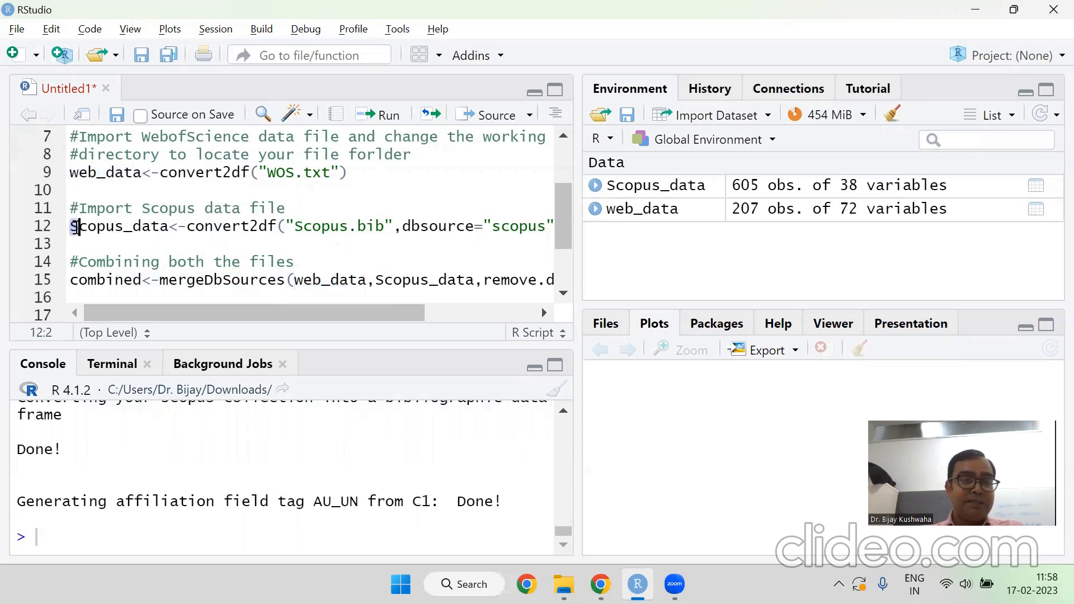
click(382, 281)
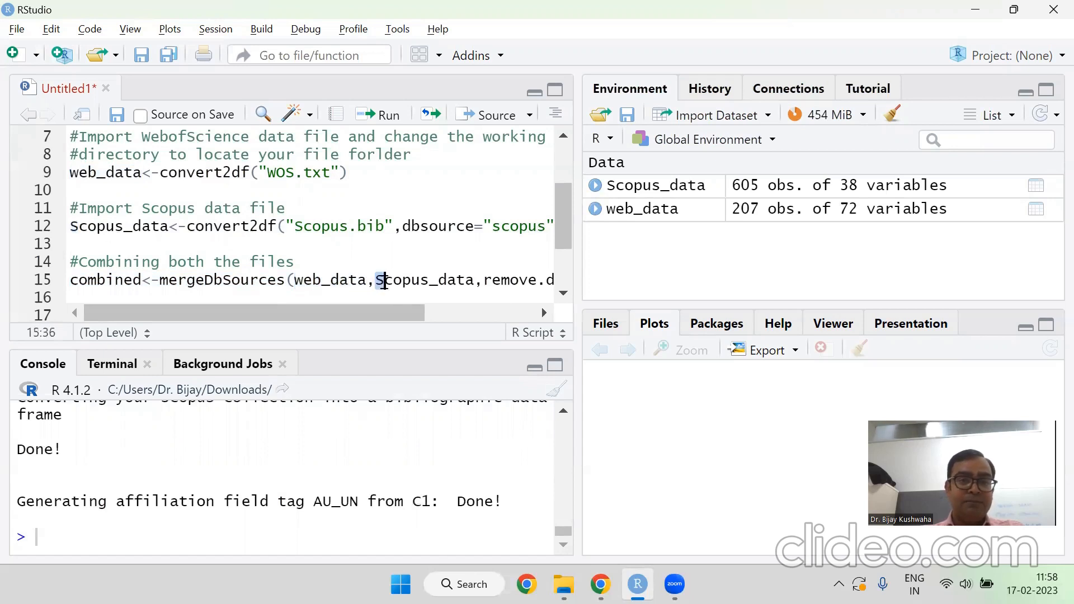
click(78, 226)
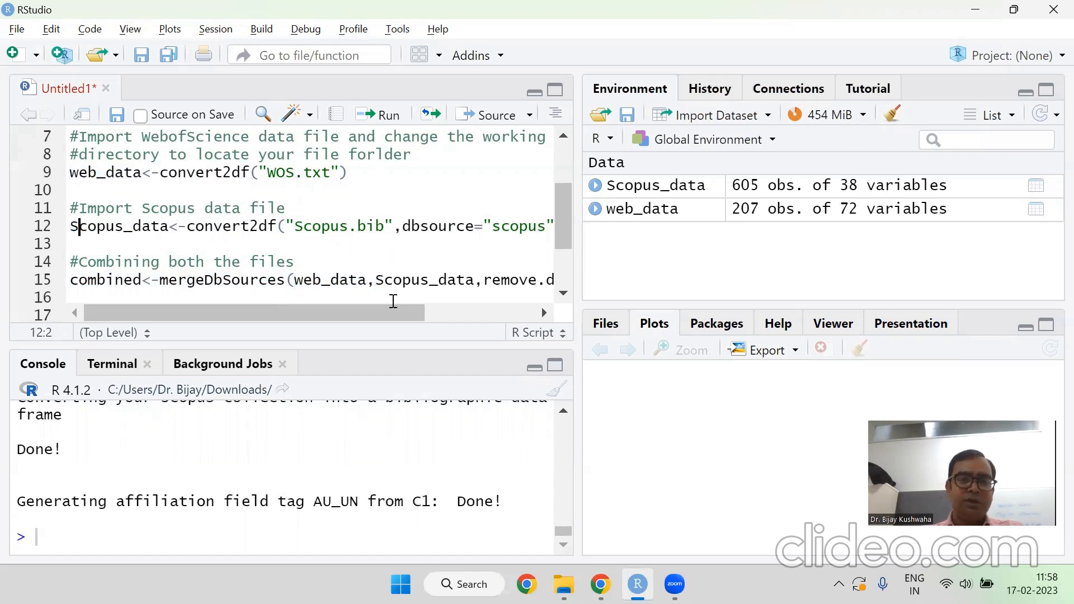
click(376, 279)
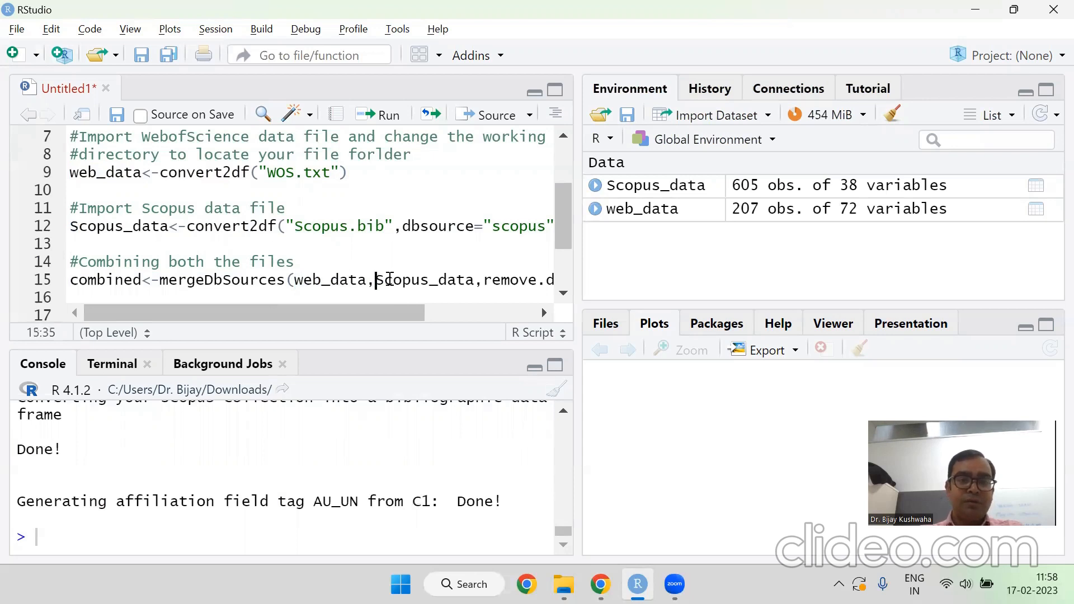
double_click(423, 280)
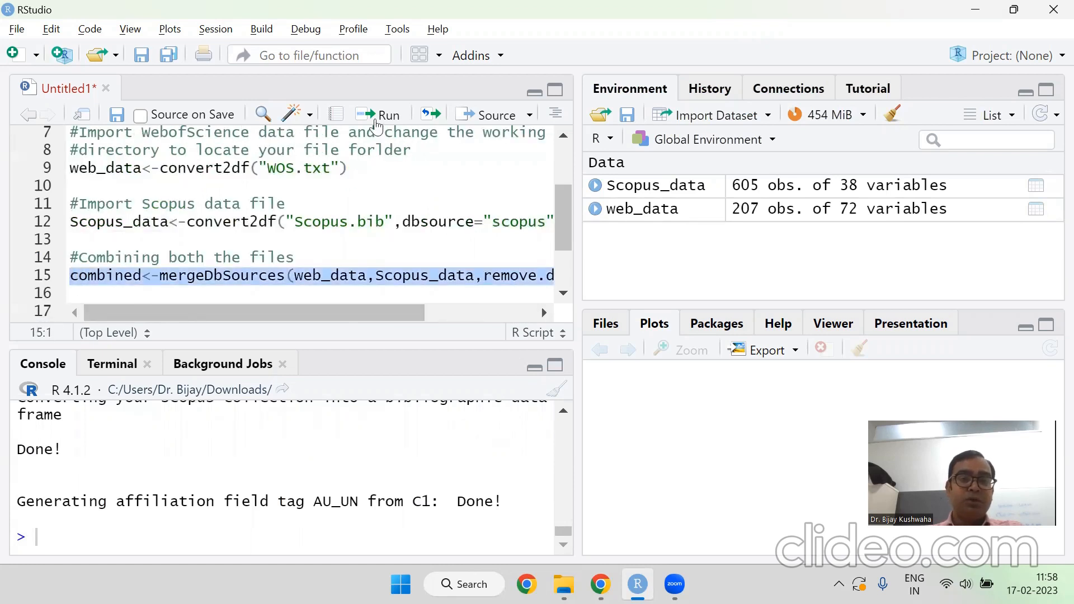
click(387, 115)
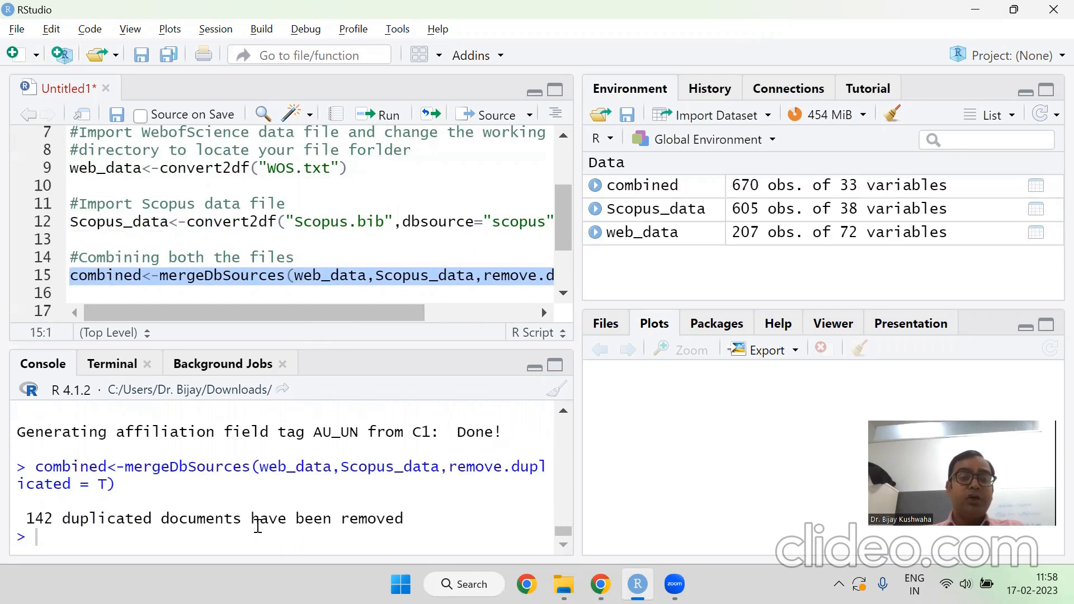
mouse_move(675, 205)
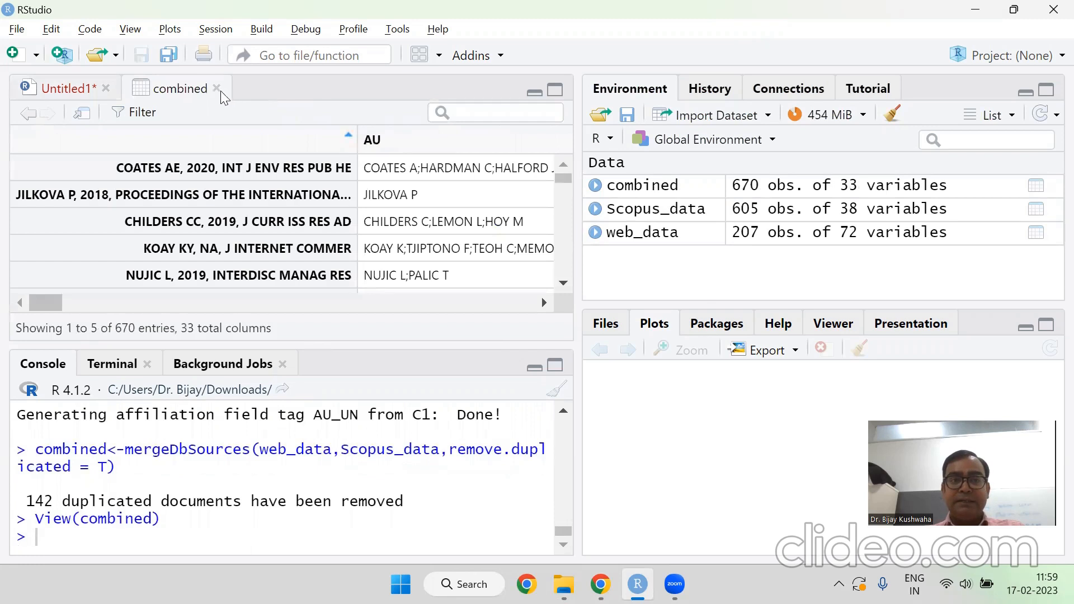
click(218, 88)
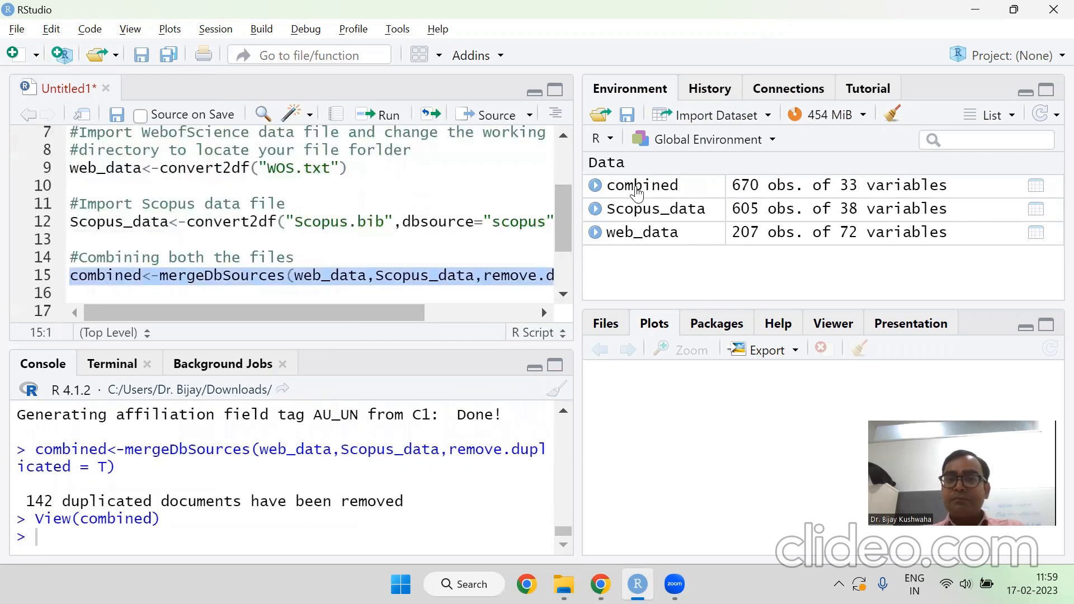
mouse_move(783, 194)
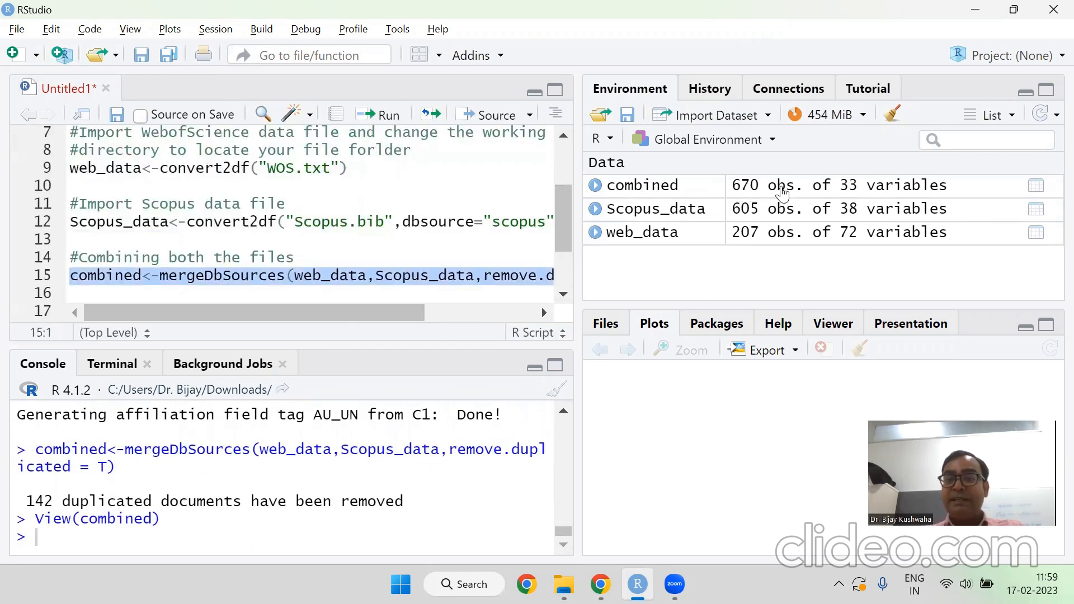
mouse_move(757, 233)
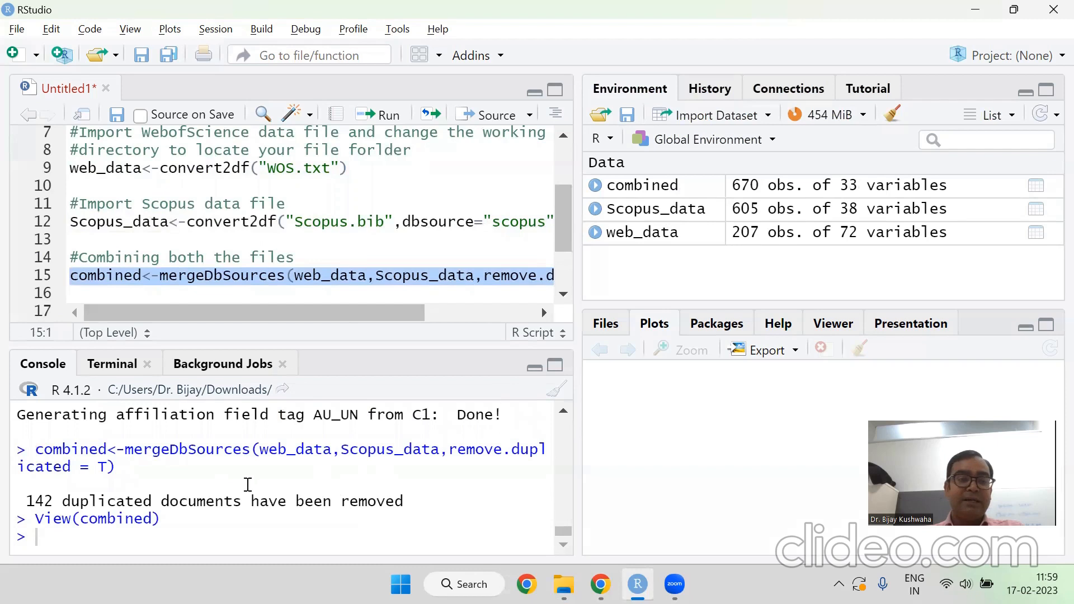
mouse_move(691, 232)
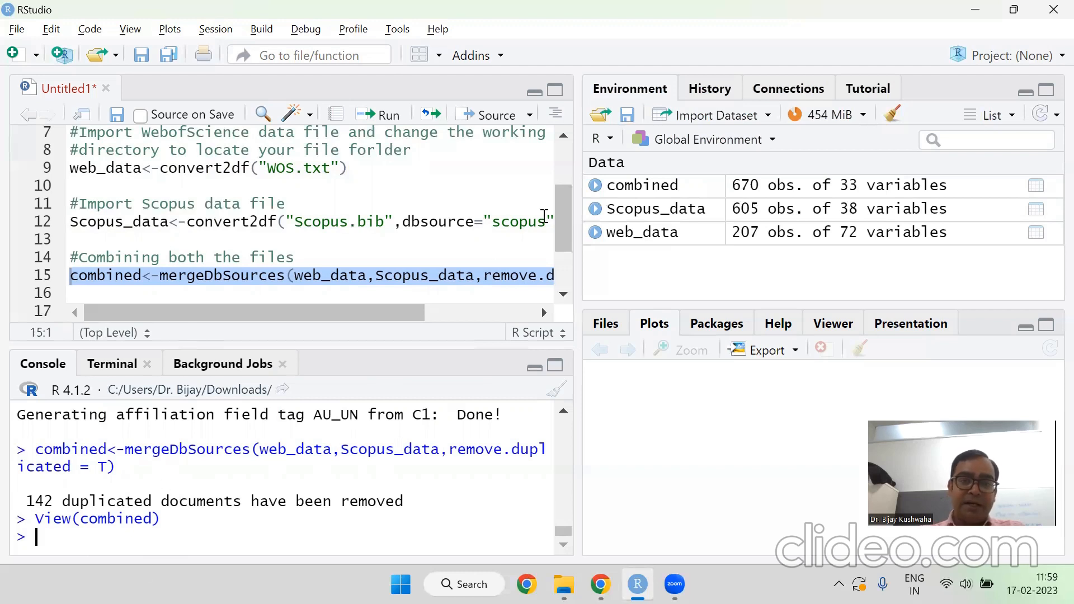
Step: Run library(xlsx) to load the xlsx package
scroll(down, 3)
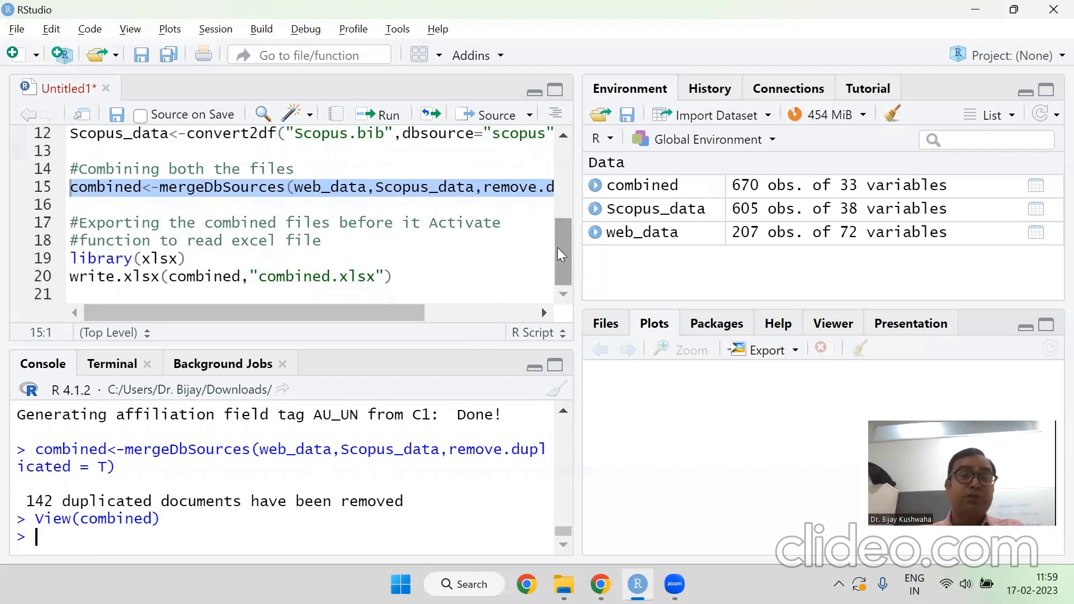
mouse_move(218, 261)
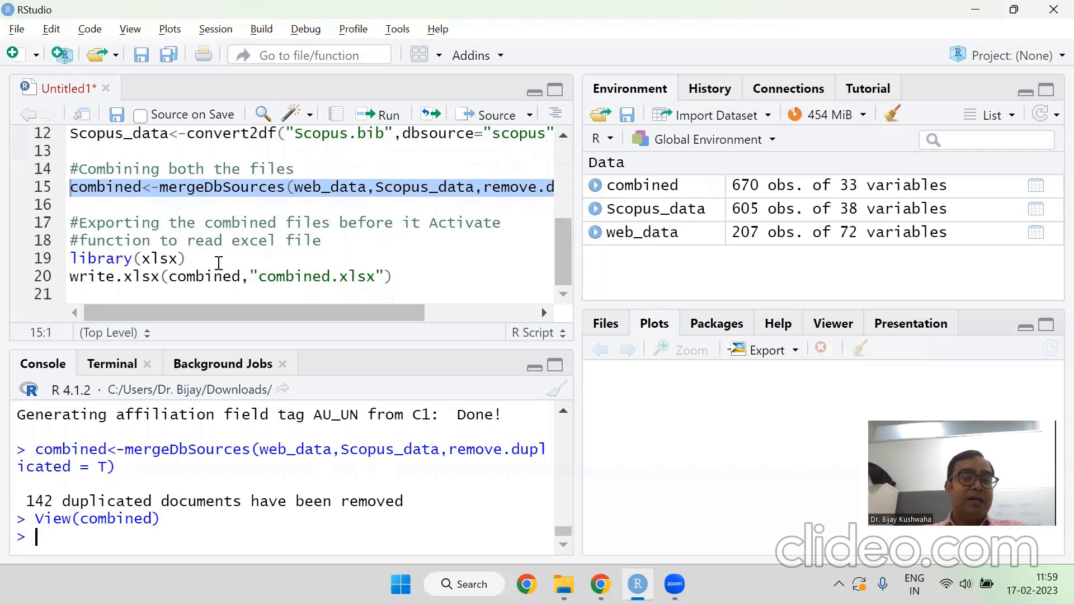
click(177, 259)
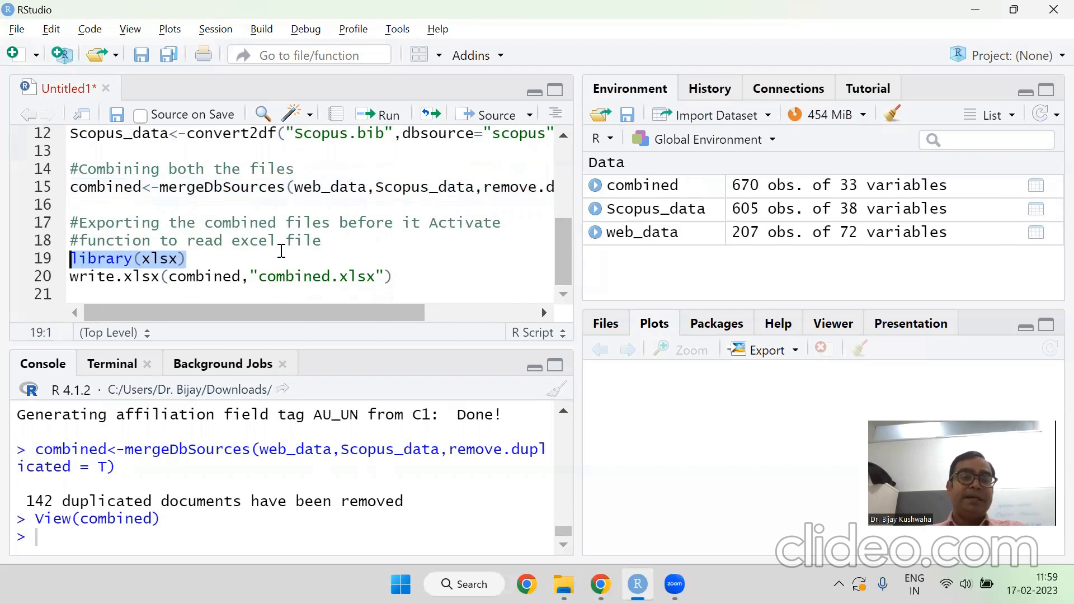
mouse_move(120, 270)
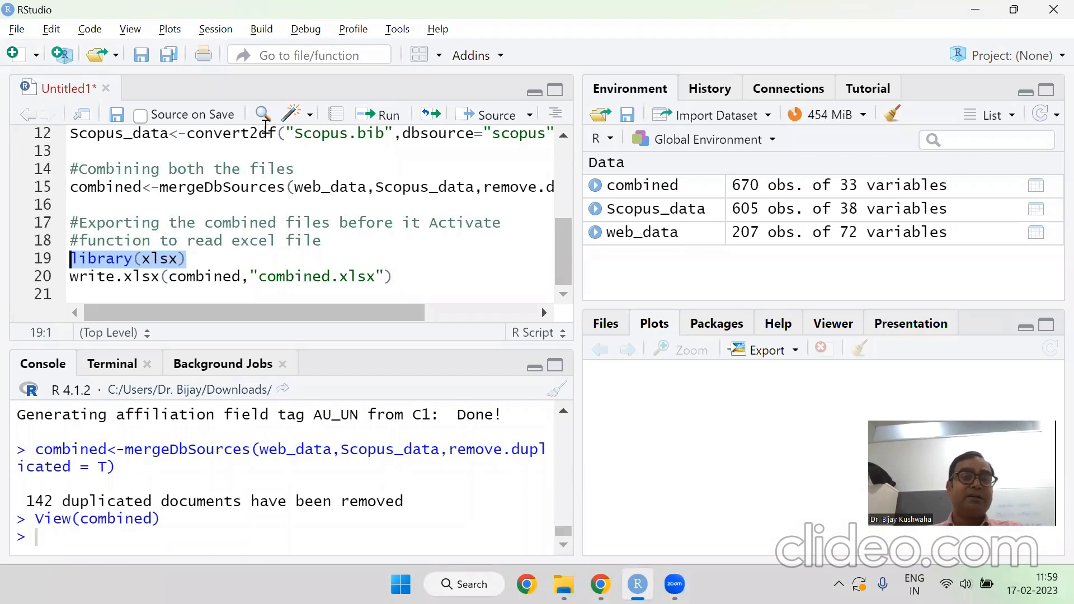
click(380, 115)
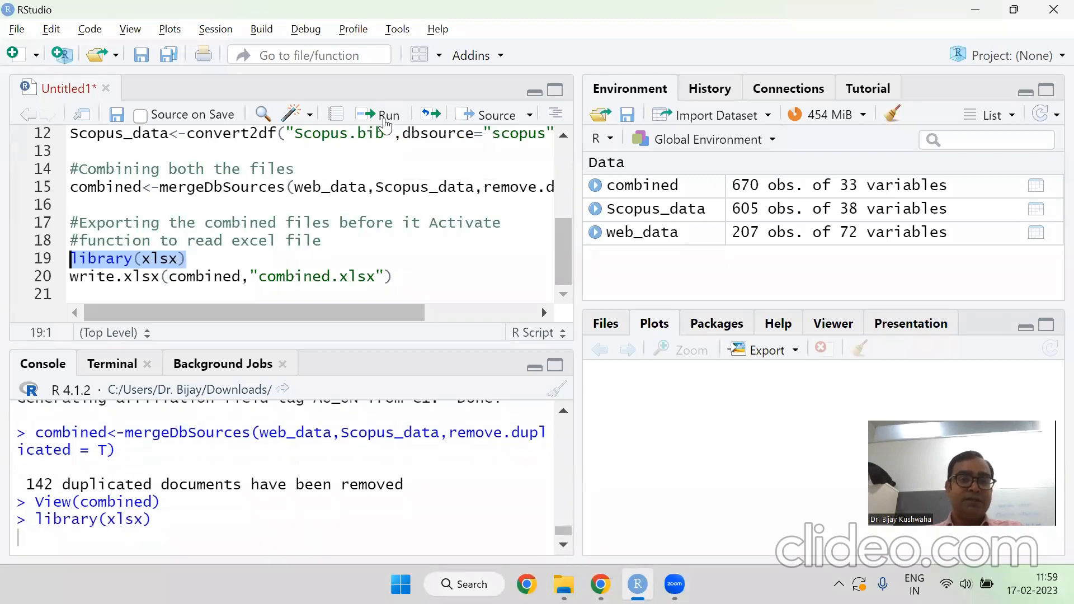
click(379, 115)
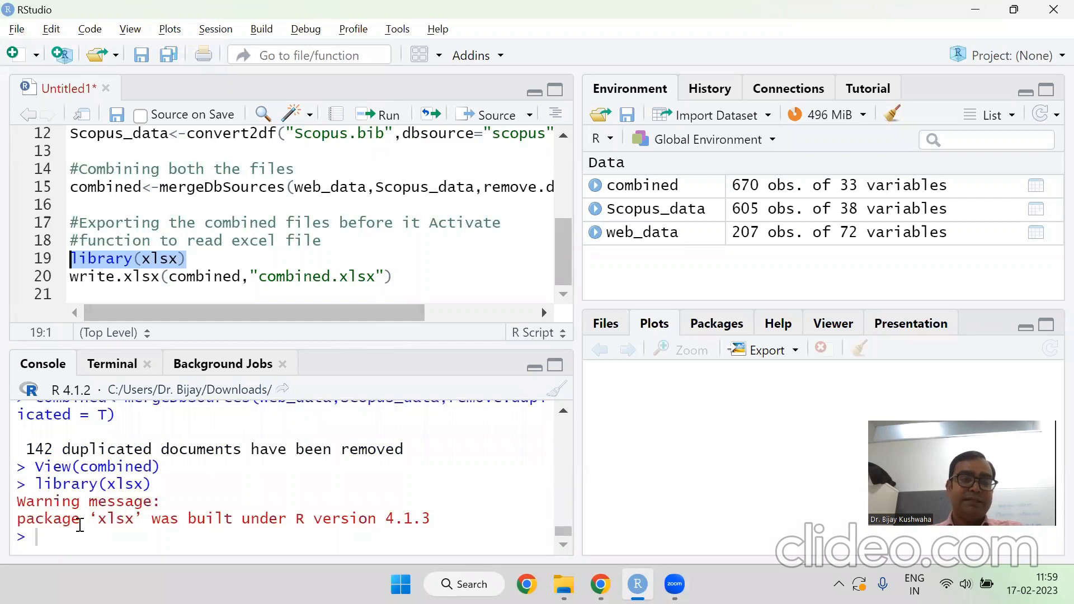
mouse_move(404, 277)
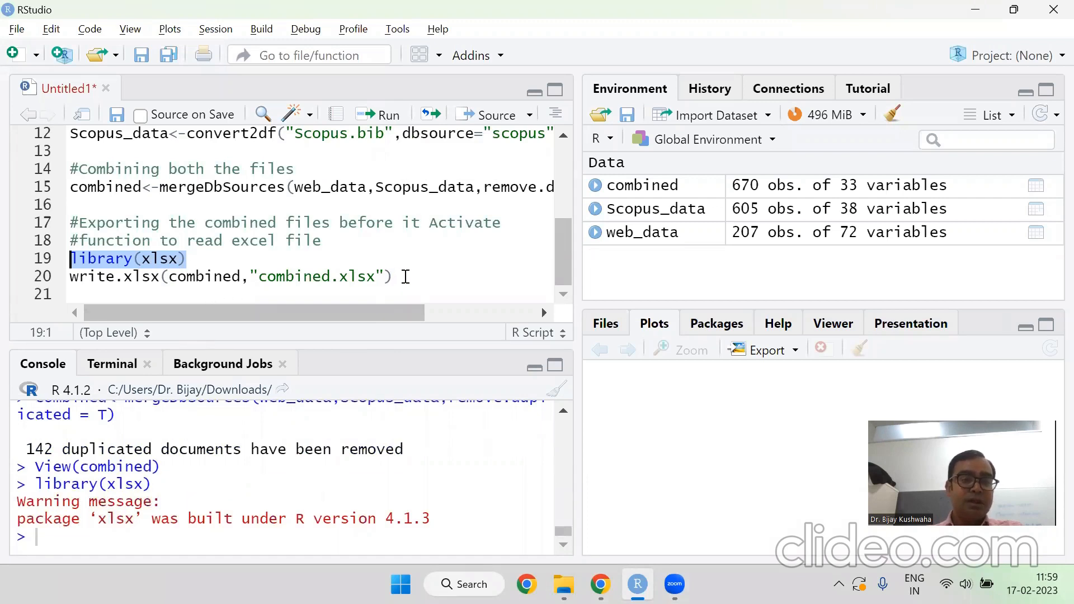
Step: Run write.xlsx(combined,"combined.xlsx") to export the merged data
click(230, 275)
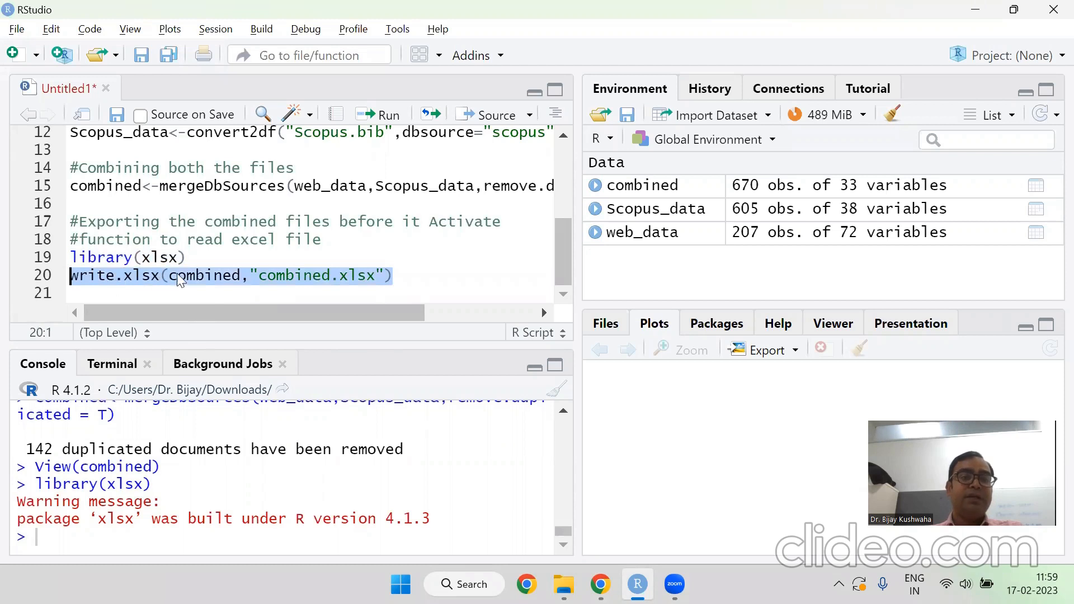
mouse_move(246, 312)
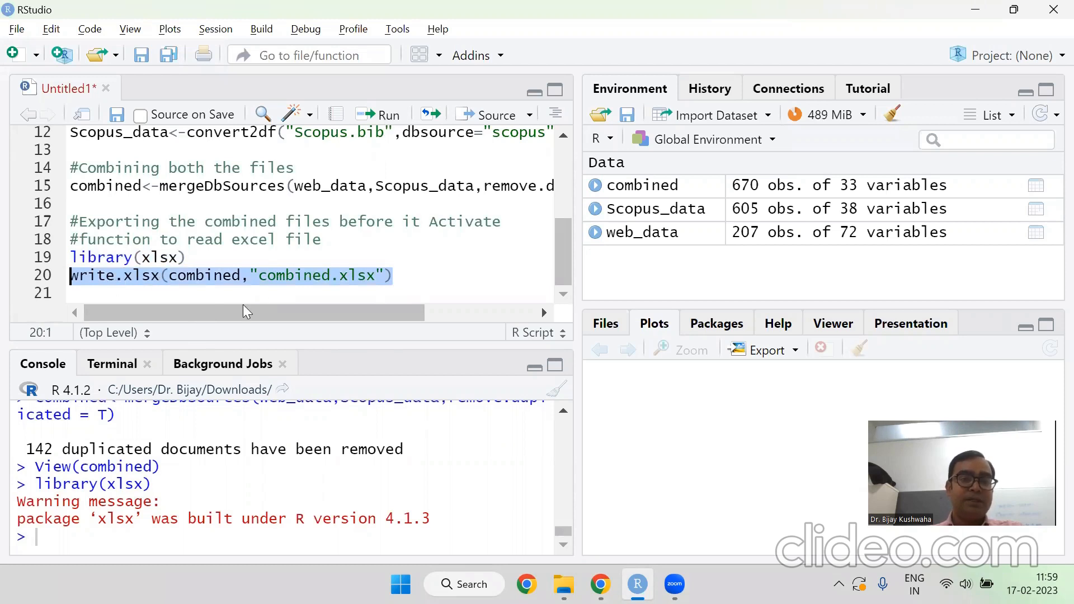
double_click(200, 275)
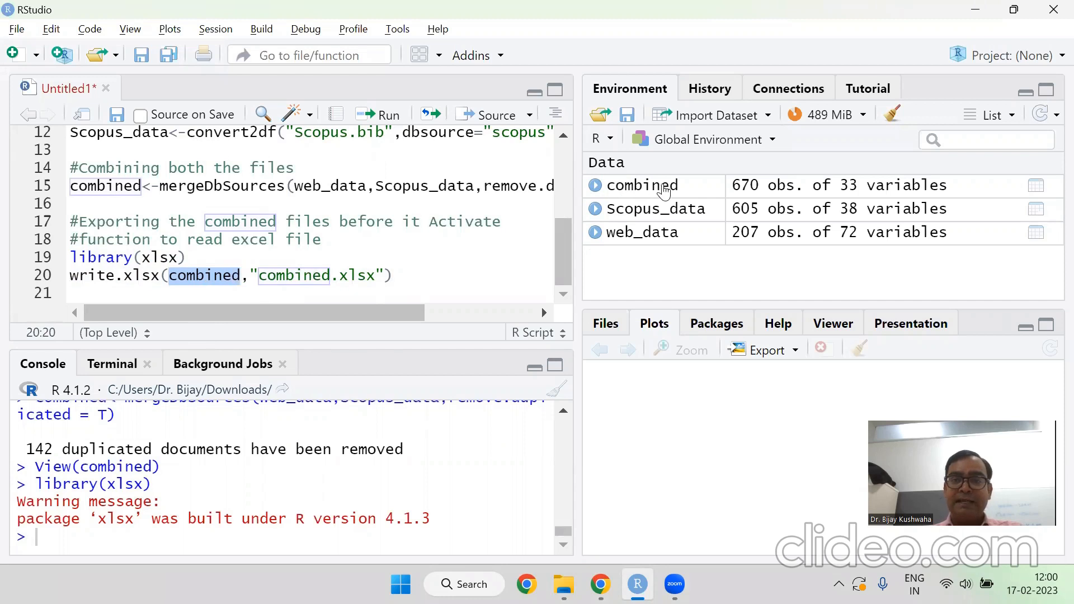
mouse_move(678, 191)
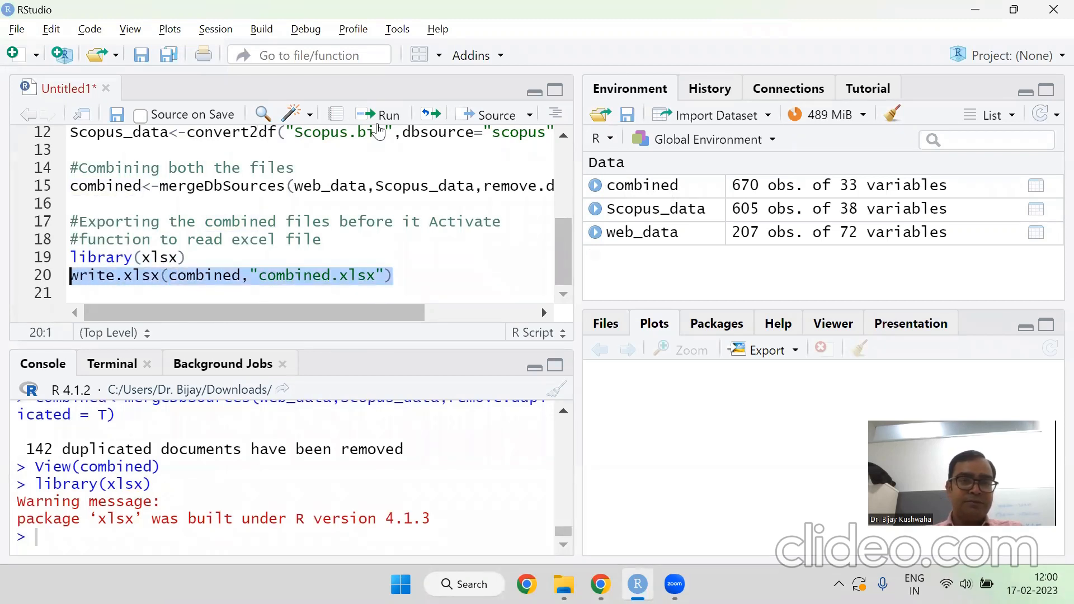
click(377, 115)
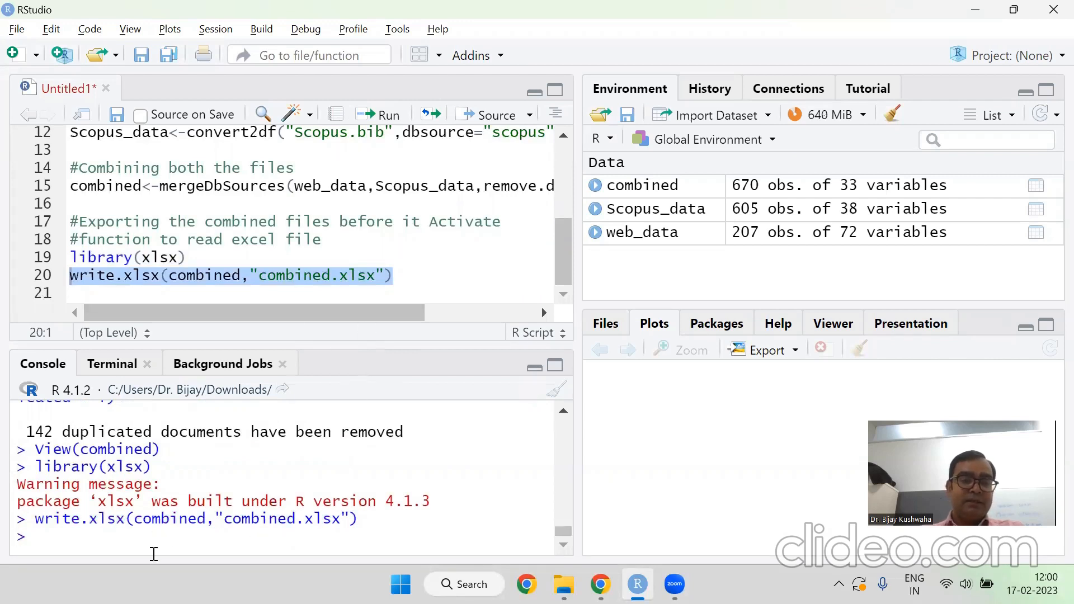
mouse_move(564, 584)
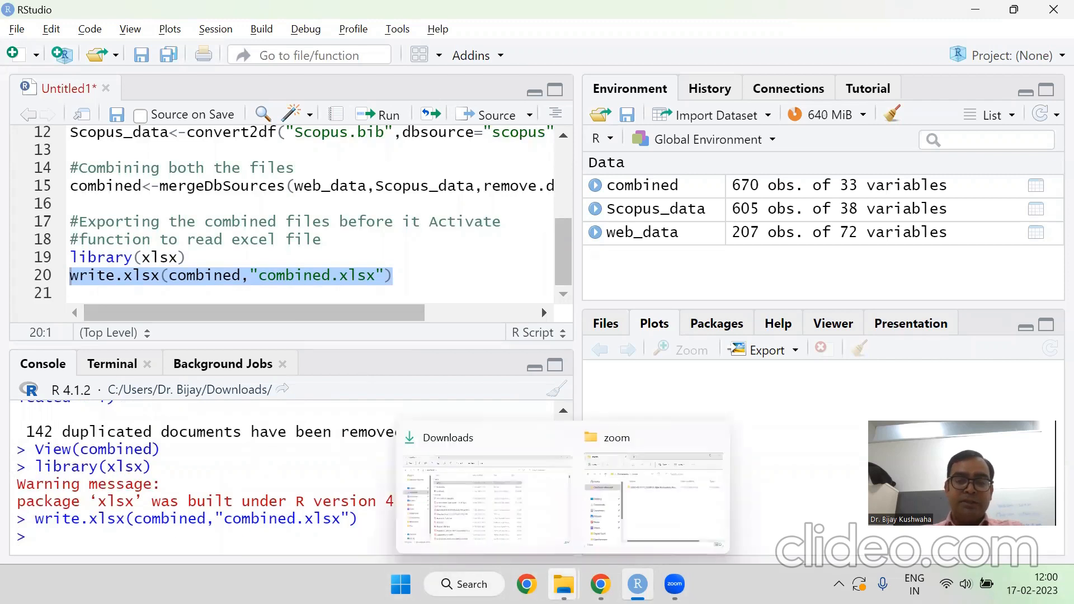
Step: Open combined.xlsx from the Downloads folder in Excel
click(485, 487)
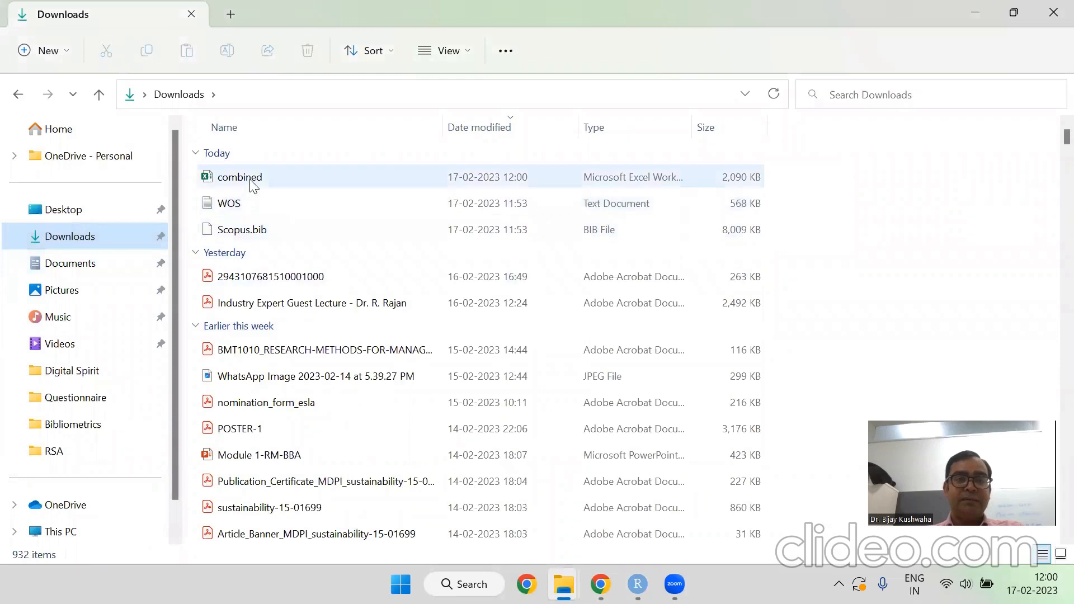
click(240, 177)
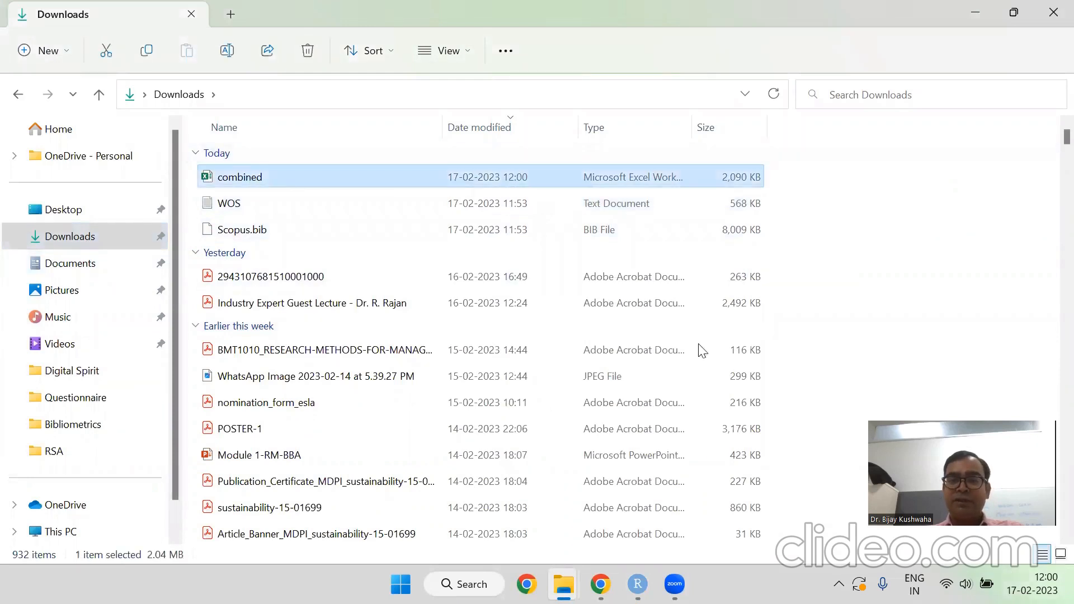
mouse_move(235, 184)
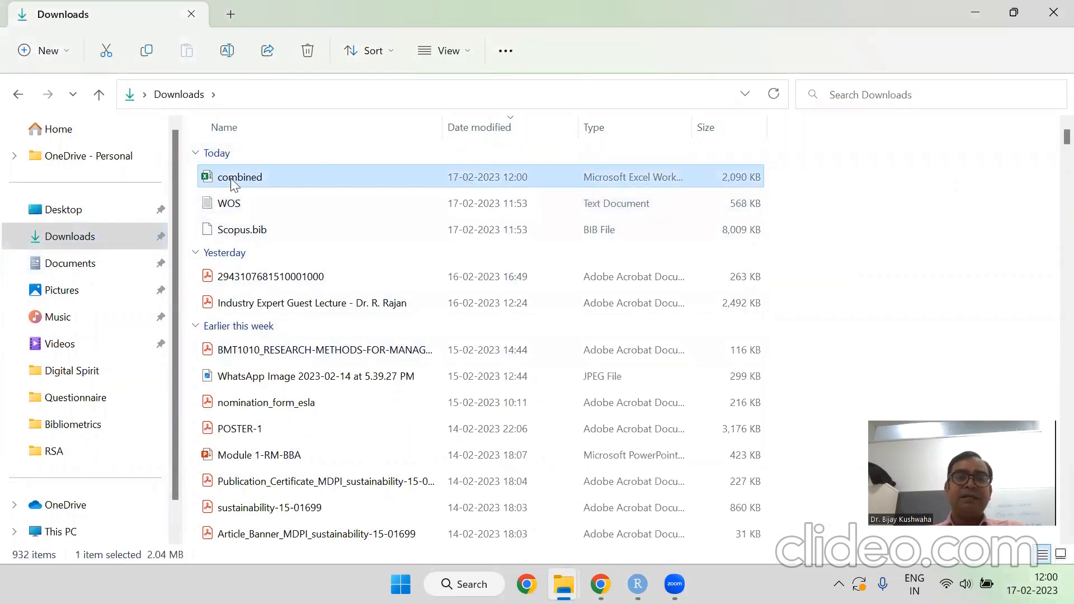
double_click(240, 176)
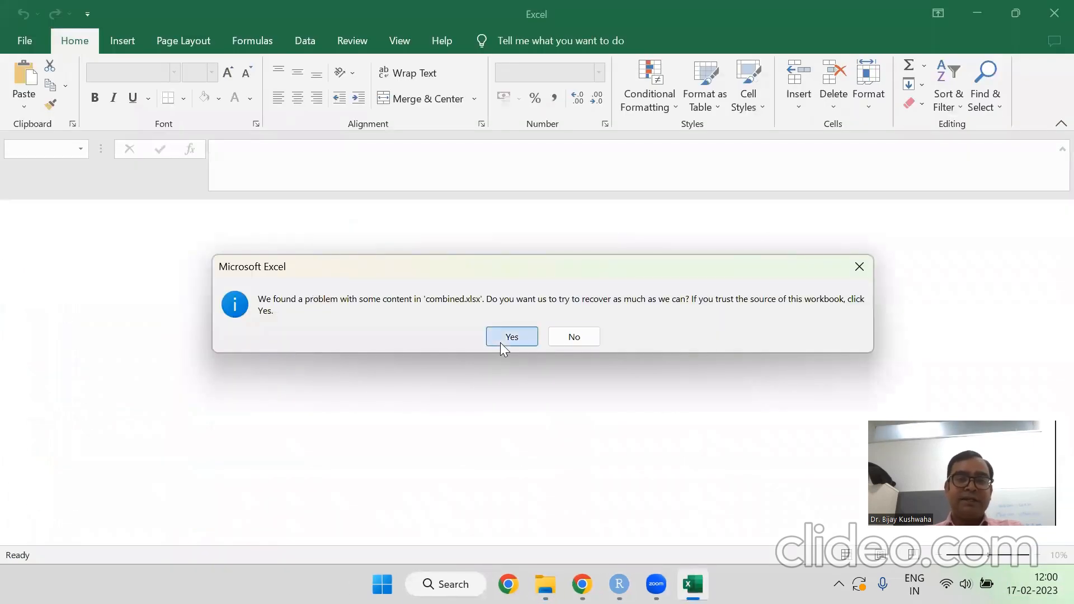
Step: Let Excel recover combined.xlsx and dismiss the repair report to view the merged records
click(512, 337)
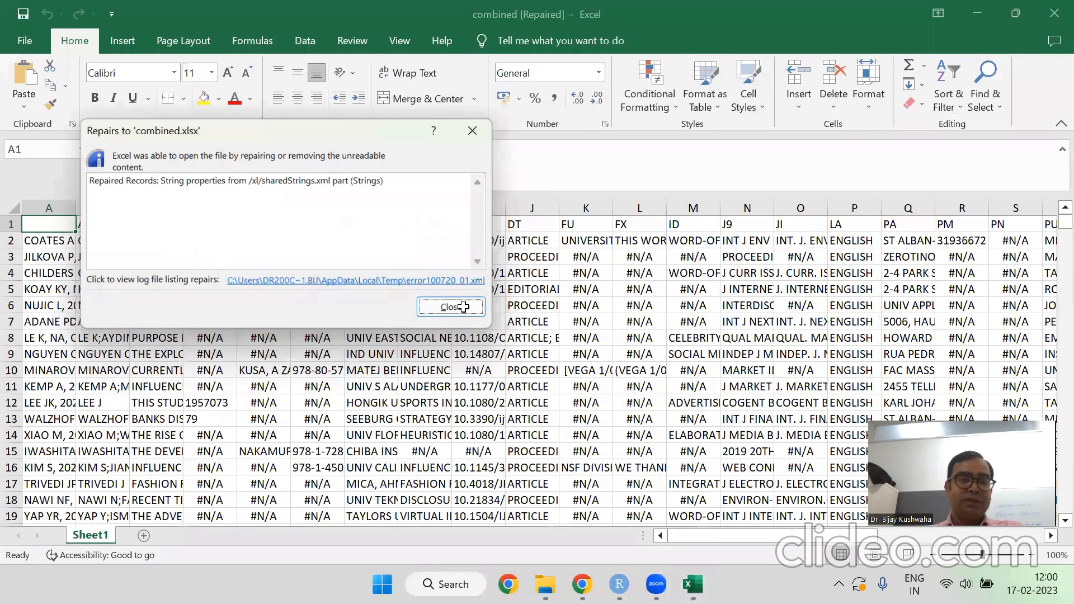
click(449, 307)
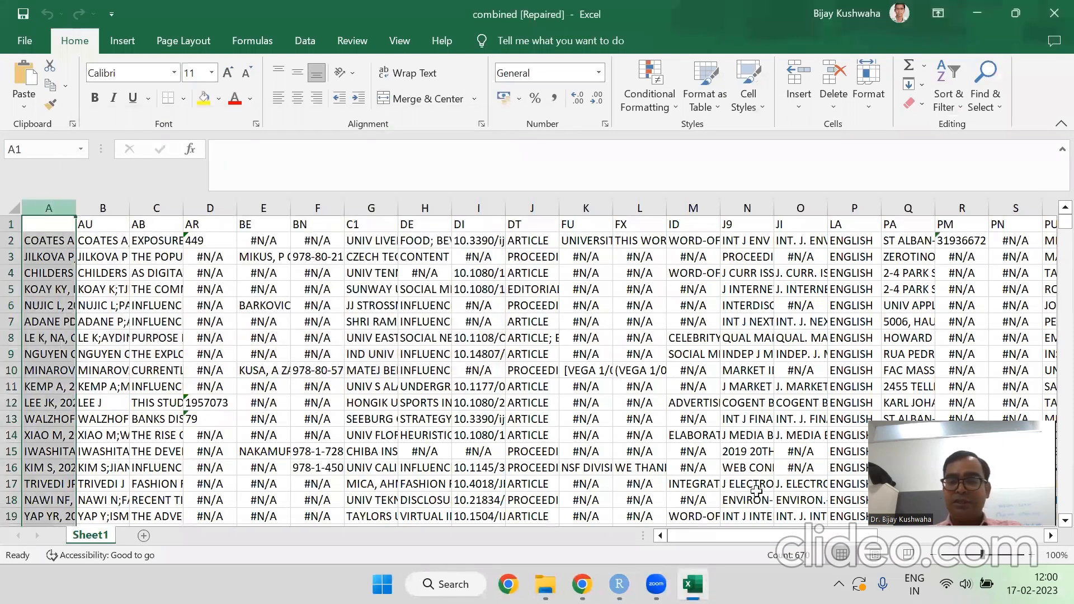
mouse_move(445, 365)
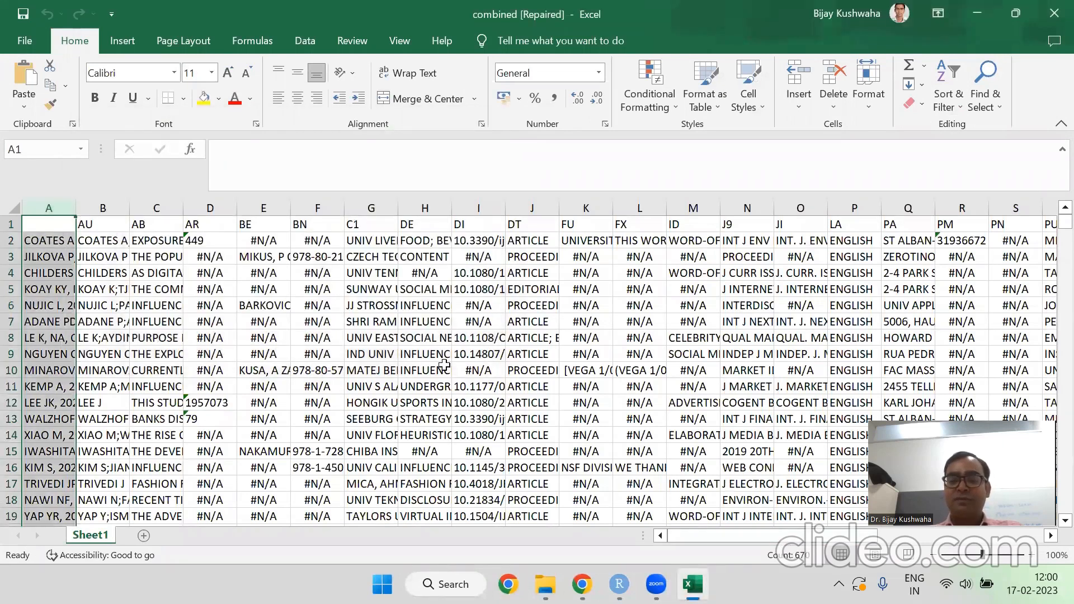
mouse_move(618, 585)
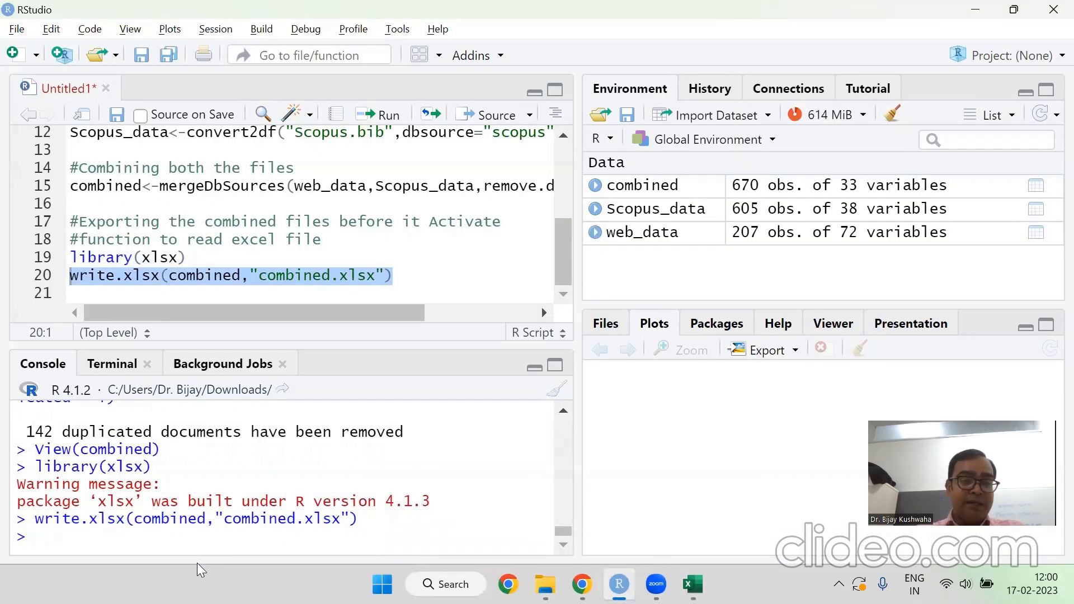
Step: Run library(bibliometrix) from the script, then launch biblioshiny() from the console
text(bil)
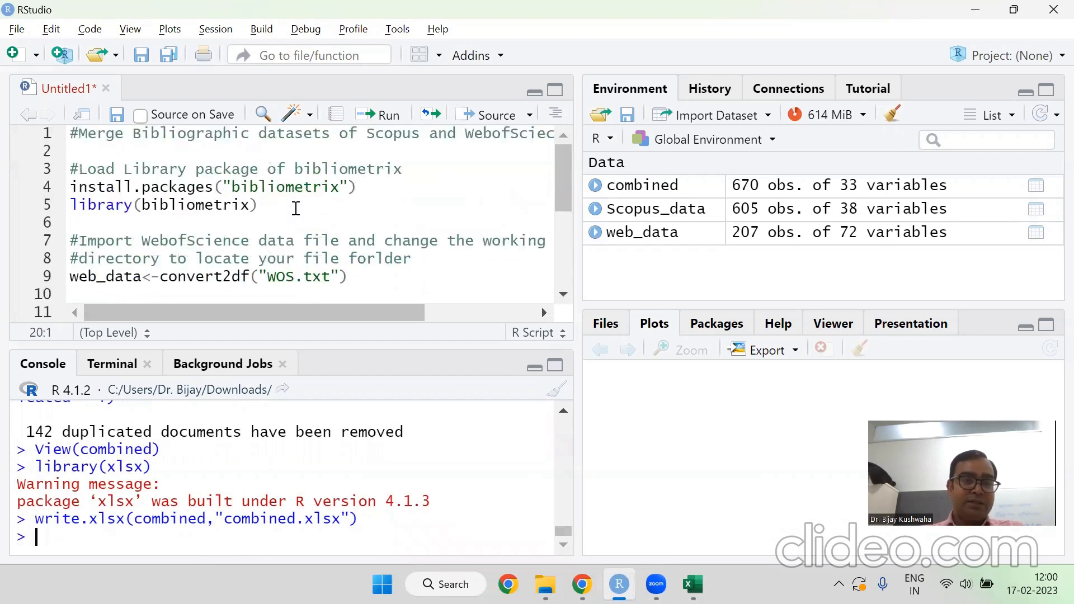
click(75, 204)
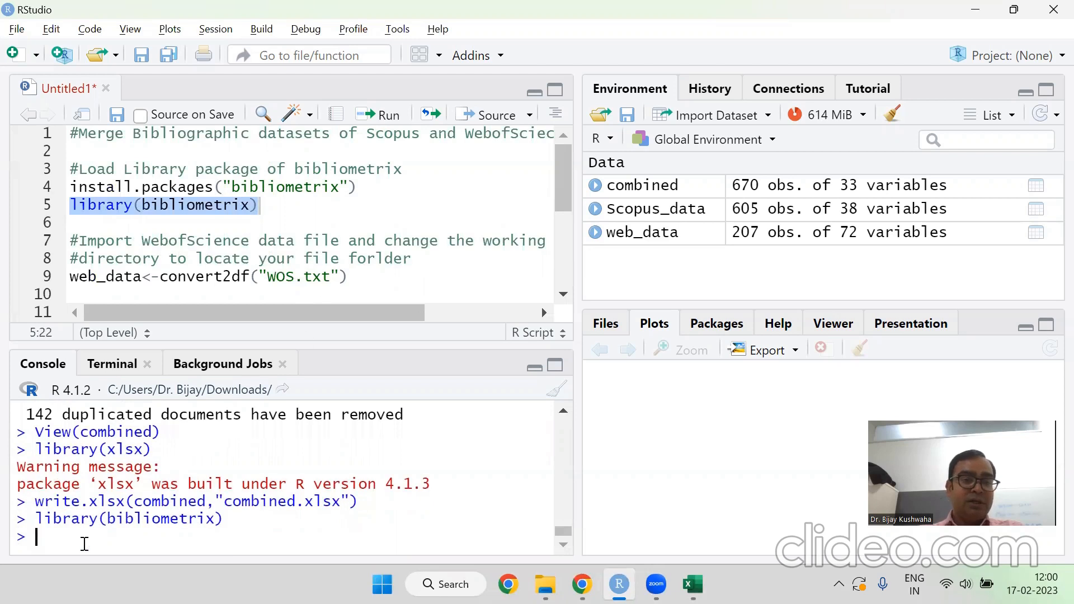
text(b)
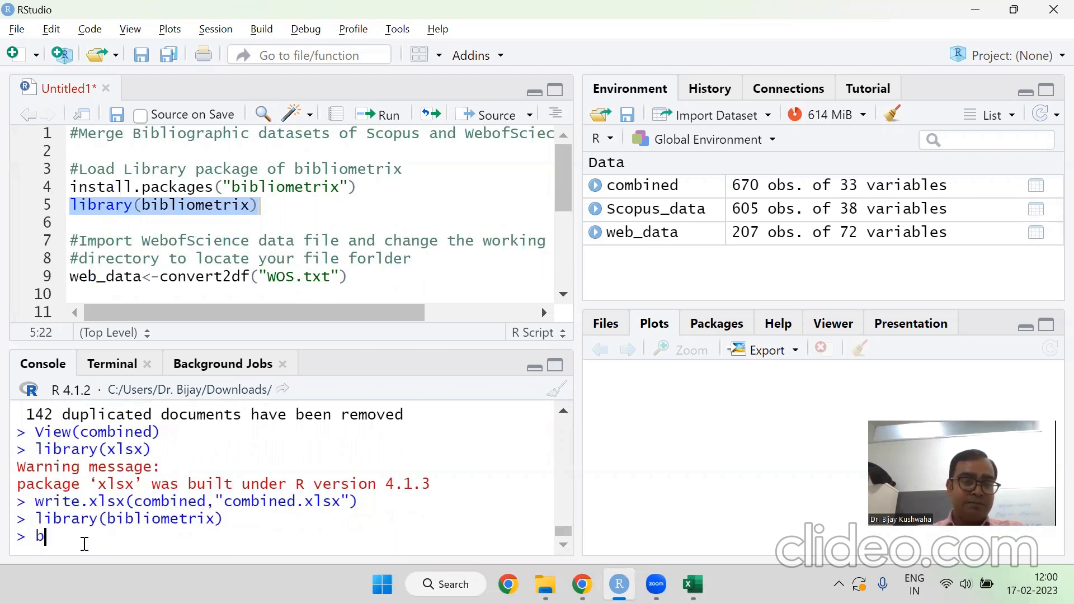
text(iblio)
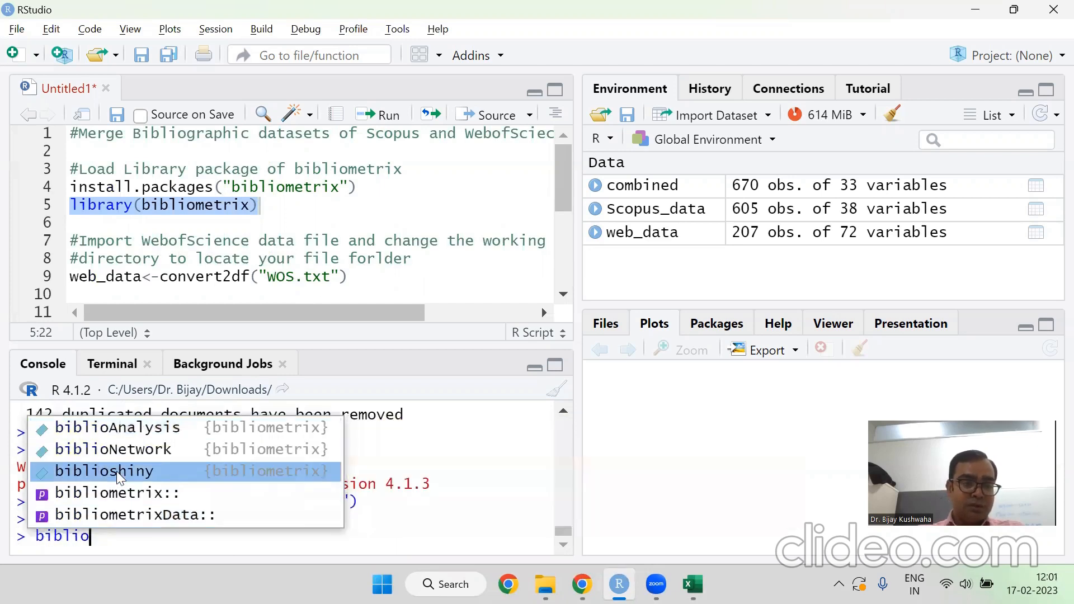
click(104, 471)
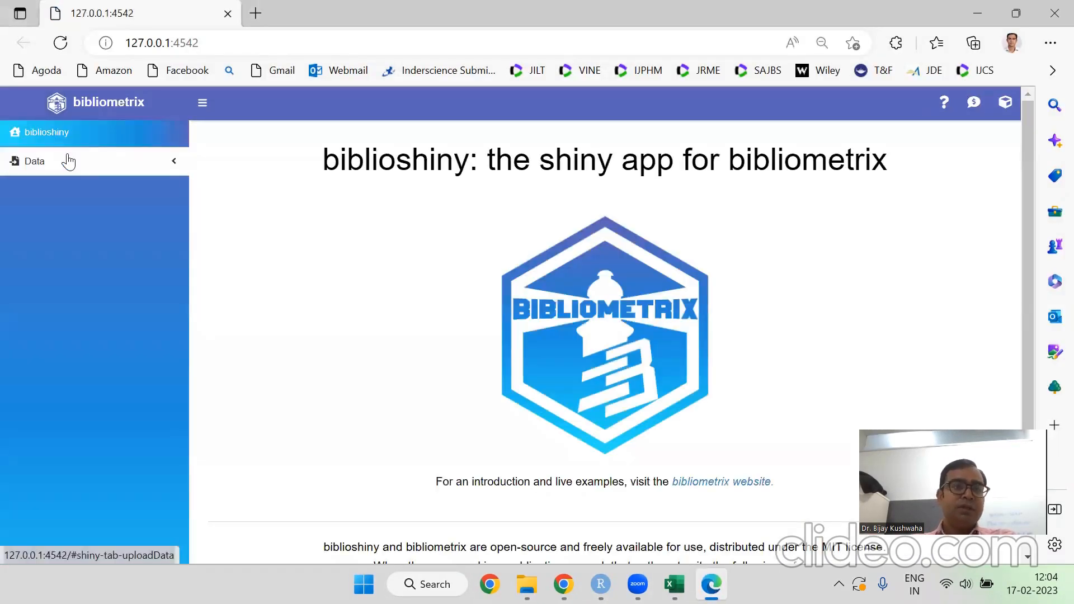
Step: On Load Data, choose 'Load bibliometrix file(s)' and upload combined.xlsx
click(34, 161)
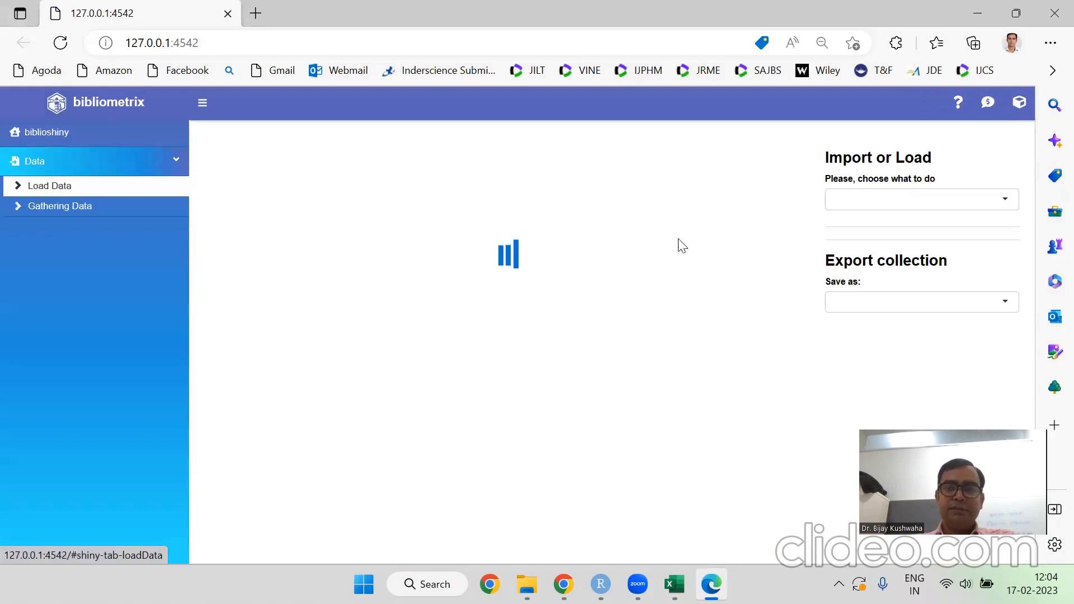
click(920, 199)
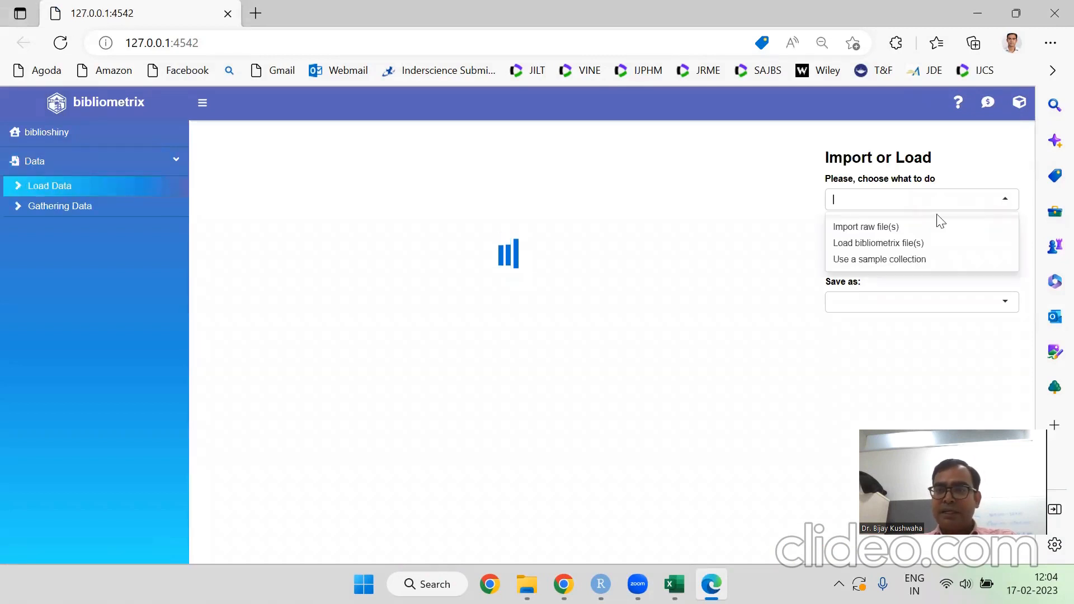
click(878, 242)
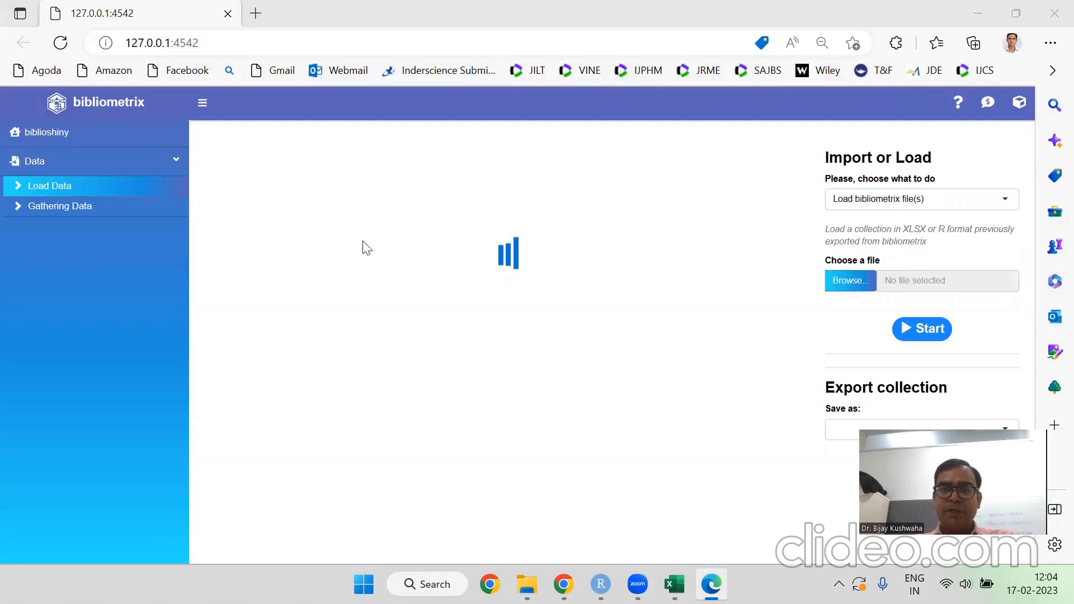
click(849, 280)
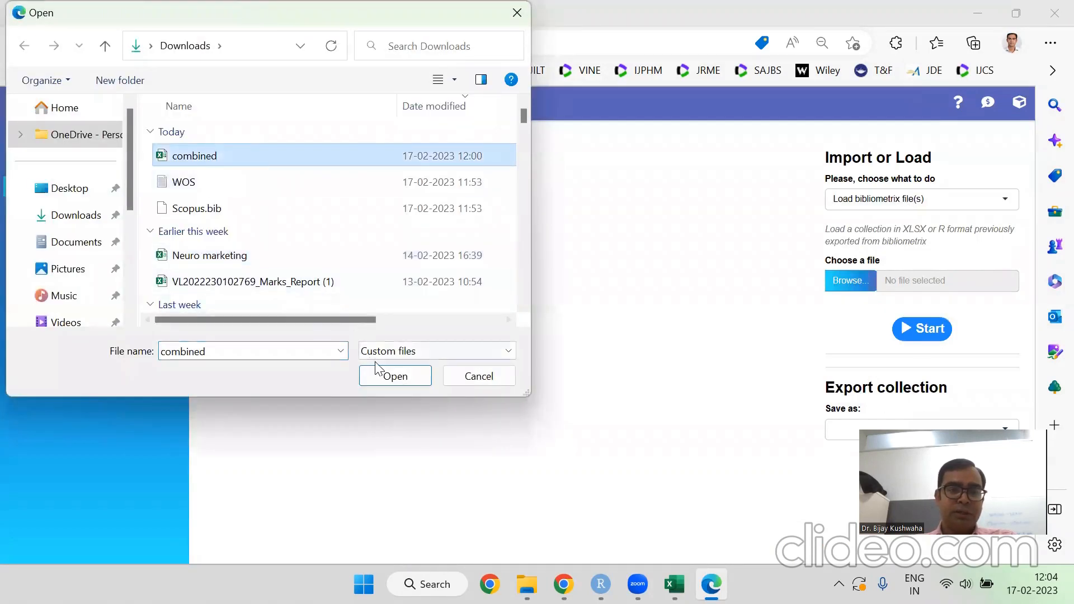
click(395, 376)
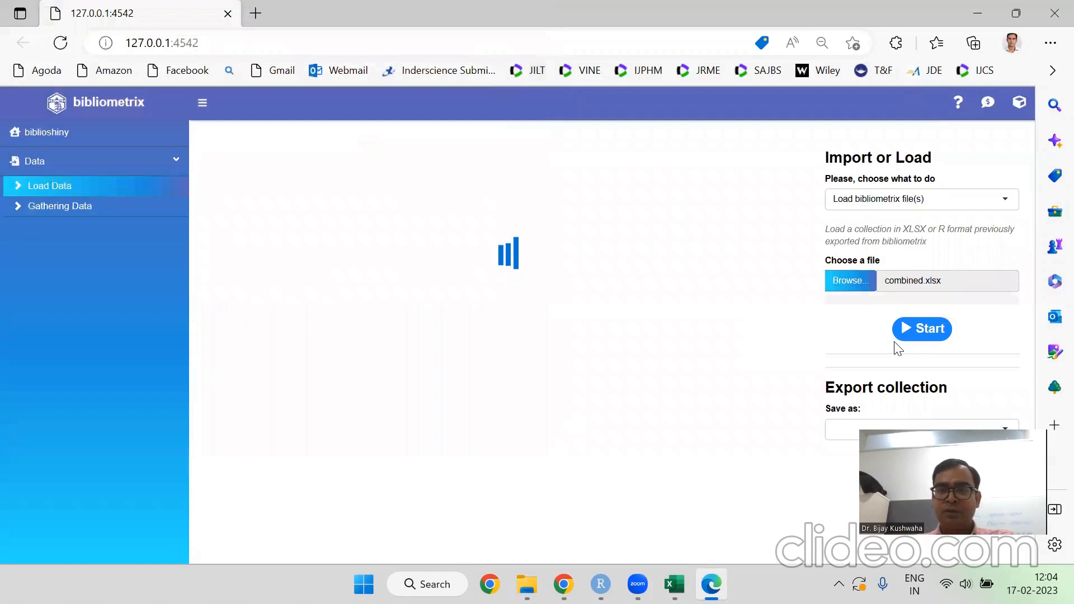
mouse_move(687, 292)
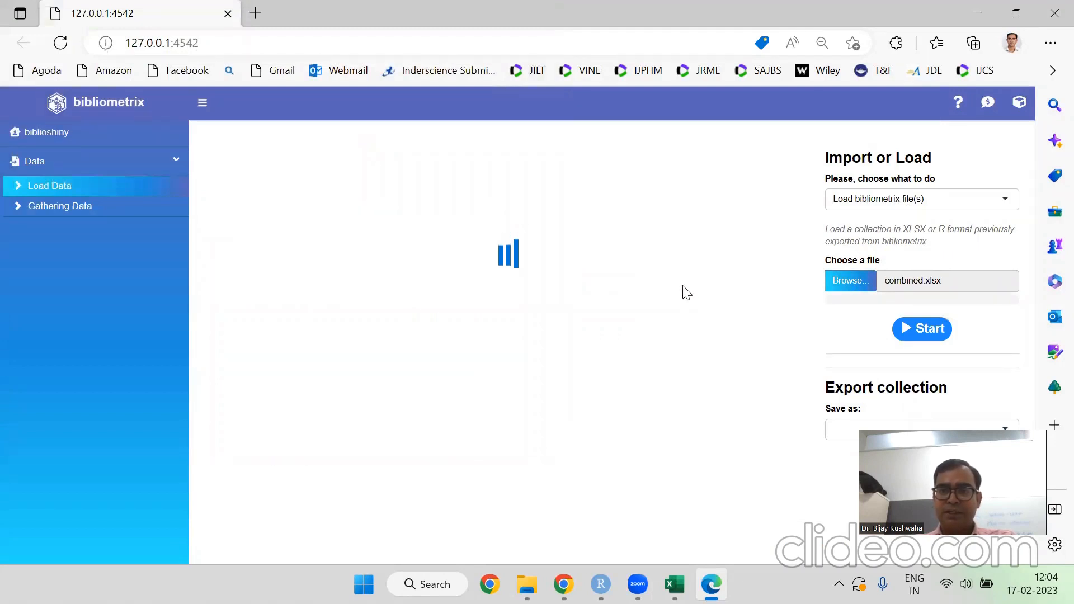
mouse_move(698, 272)
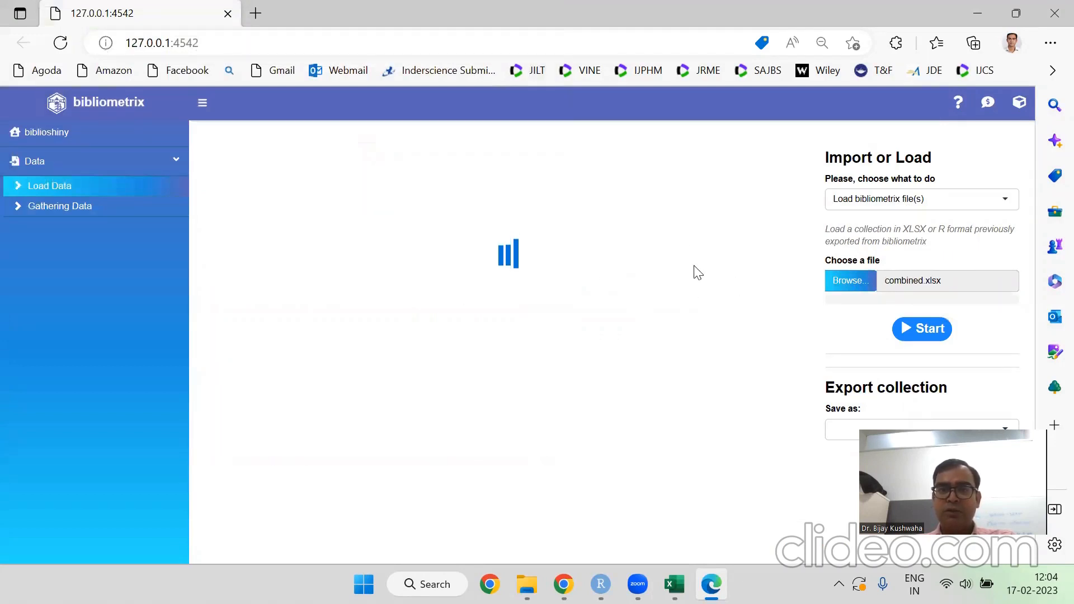
mouse_move(921, 329)
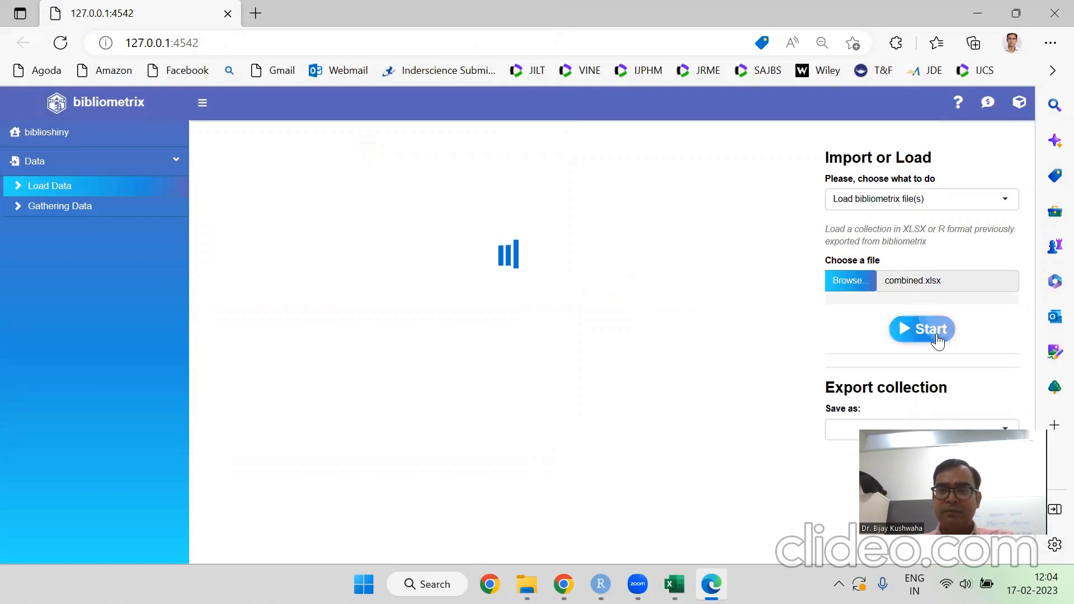
mouse_move(780, 332)
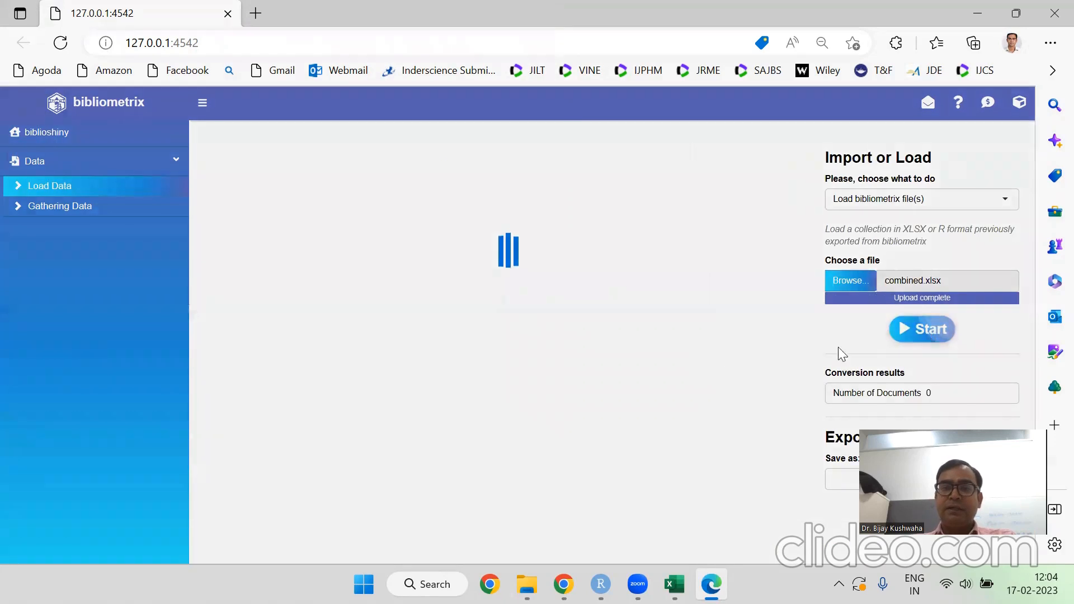
Step: Start the conversion and close the metadata completeness report, leaving 670 documents loaded
click(921, 329)
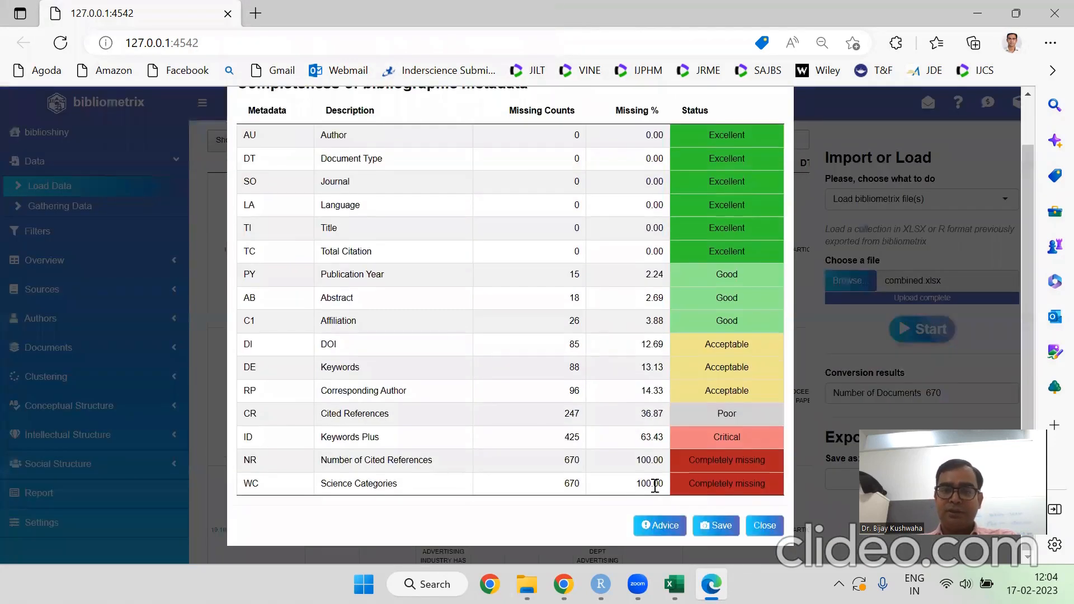
click(763, 526)
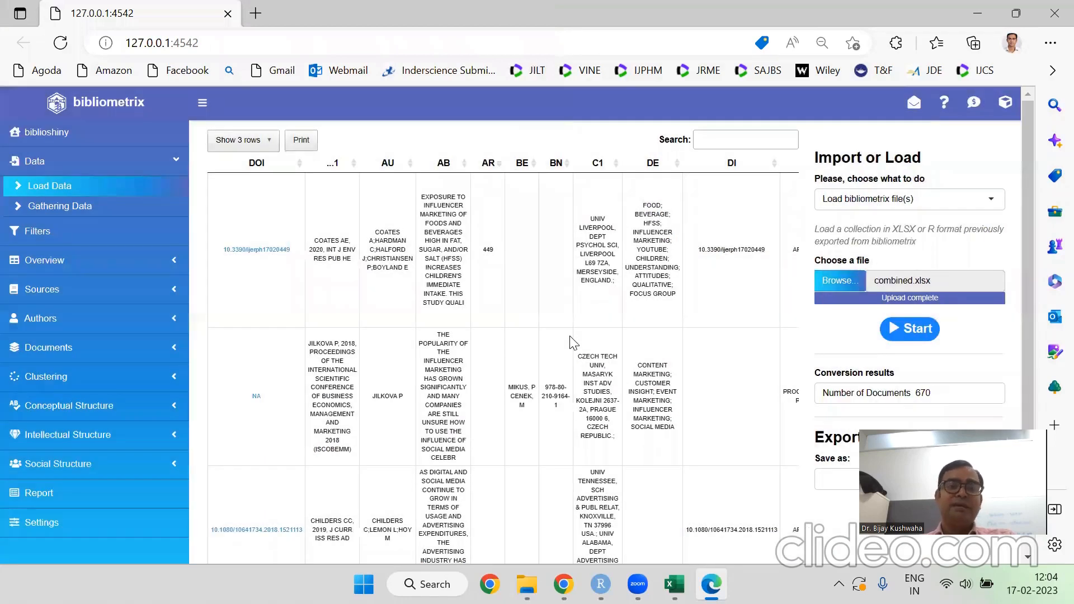
mouse_move(531, 226)
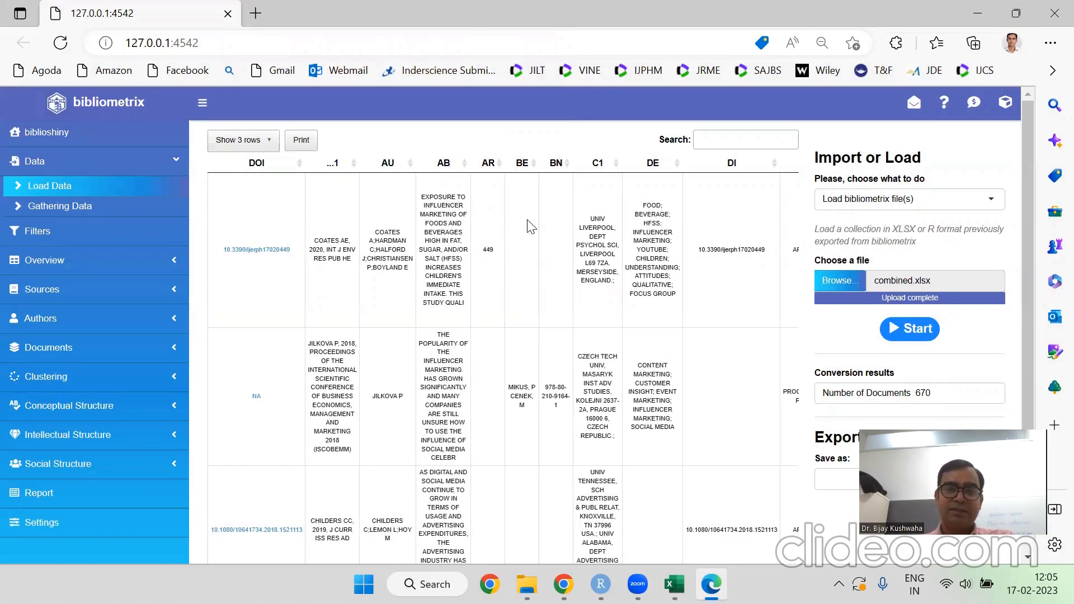
mouse_move(552, 284)
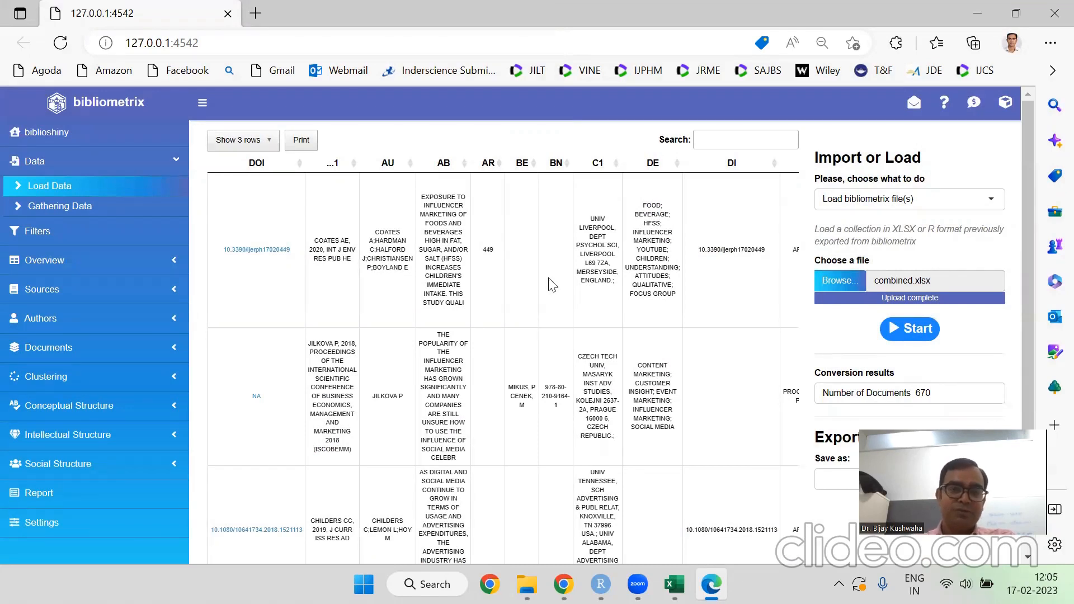
mouse_move(809, 161)
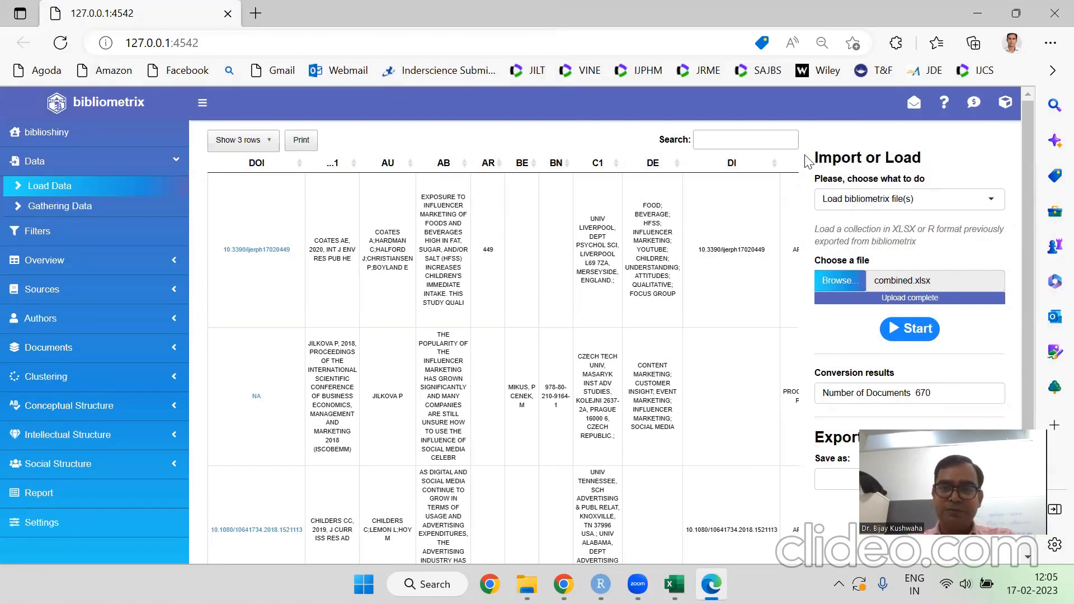